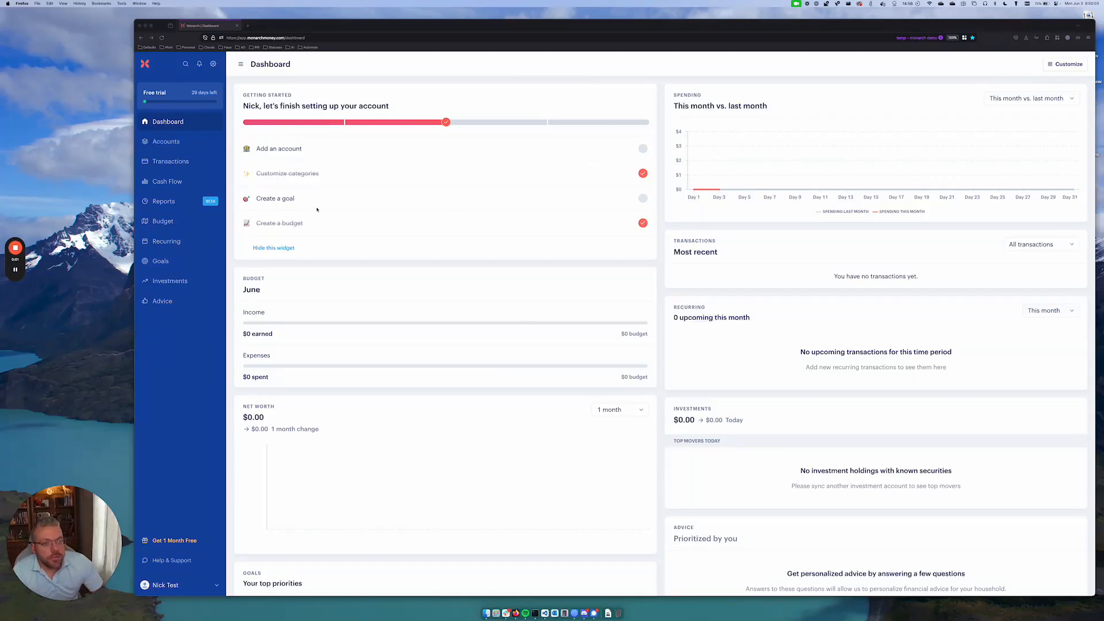
{"action": "mouse_move", "coordinate": [285, 166]}
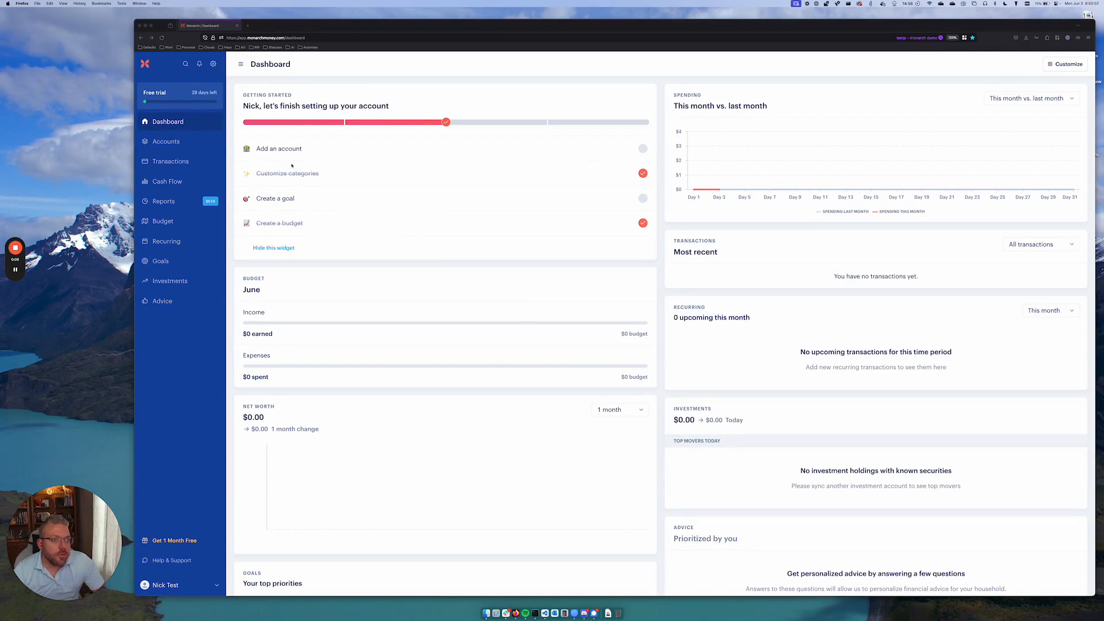
{"action": "mouse_move", "coordinate": [621, 407]}
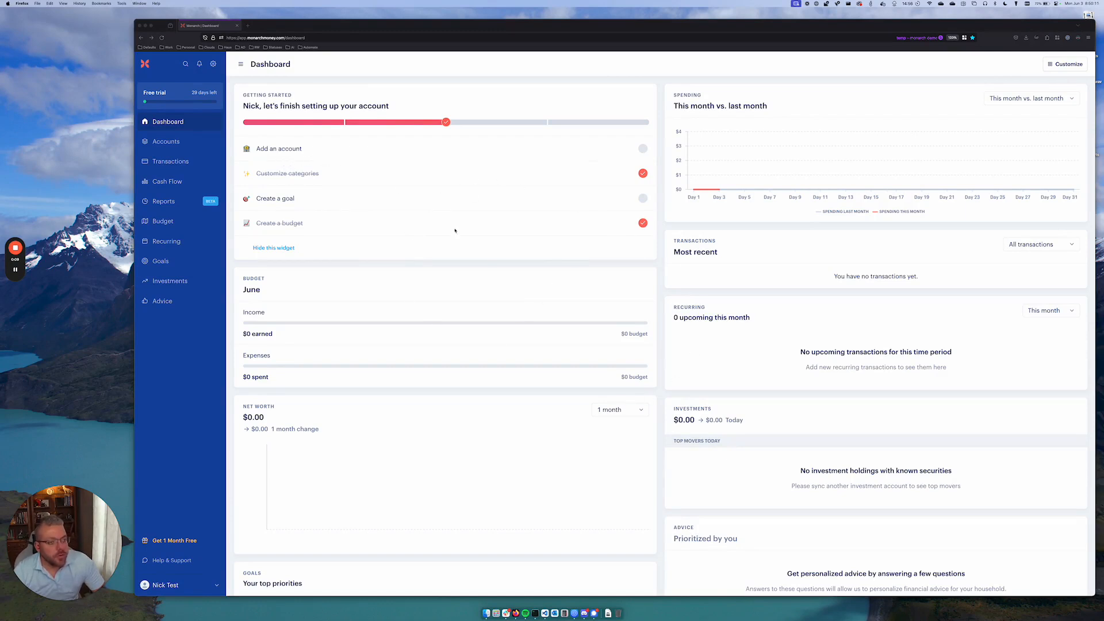
{"action": "mouse_move", "coordinate": [555, 283]}
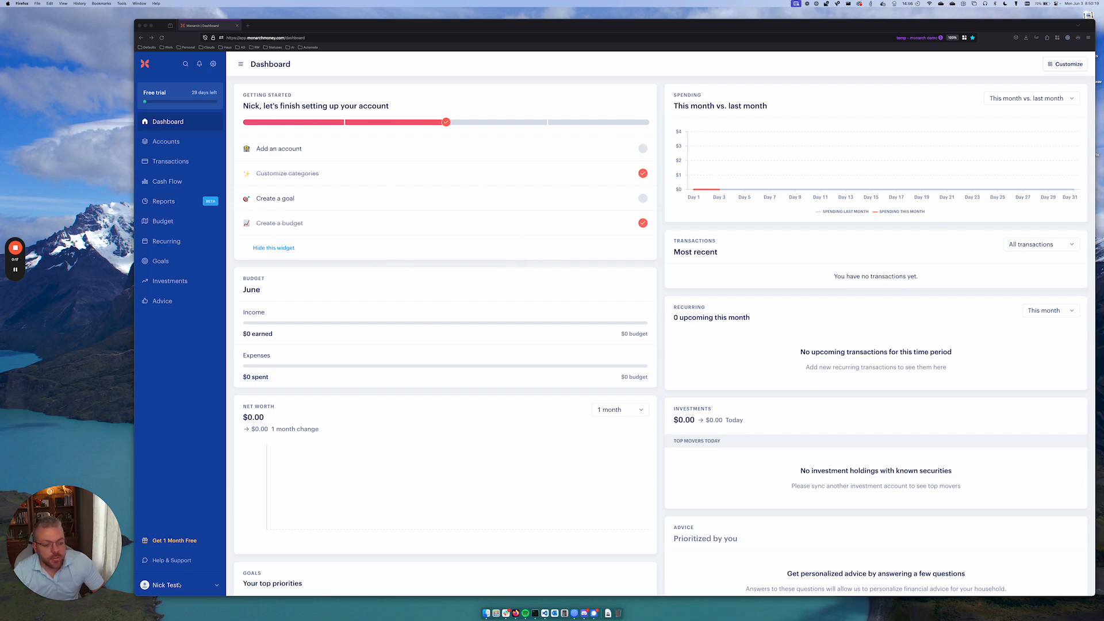
Step: Go to the Institutions settings page via the profile menu's Settings
{"action": "left_click", "coordinate": [165, 585]}
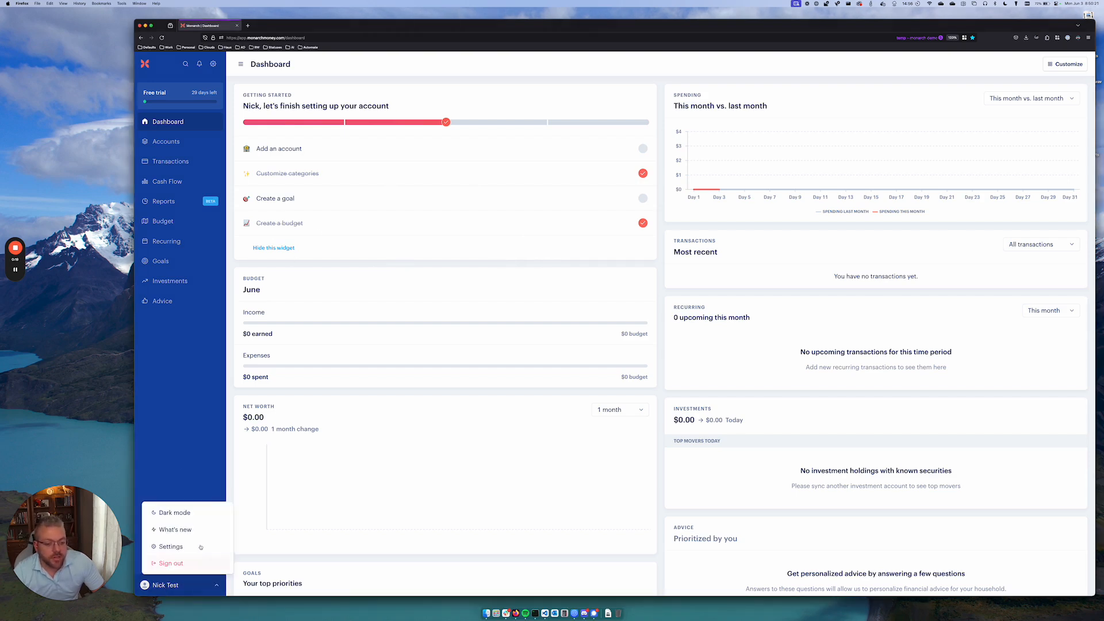
{"action": "left_click", "coordinate": [171, 547]}
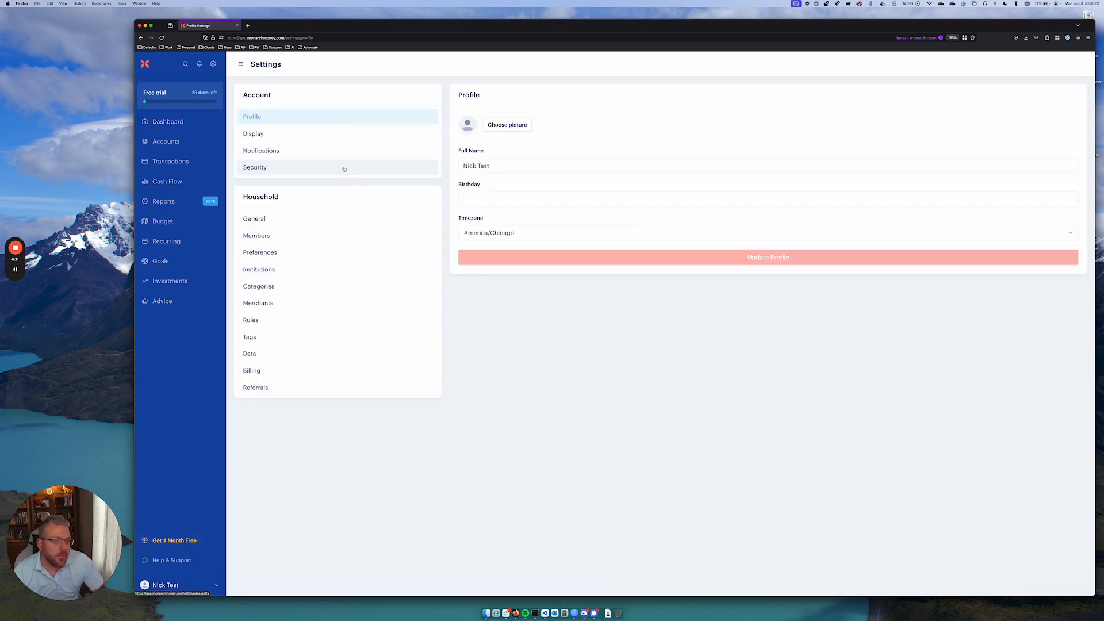
{"action": "left_click", "coordinate": [259, 270]}
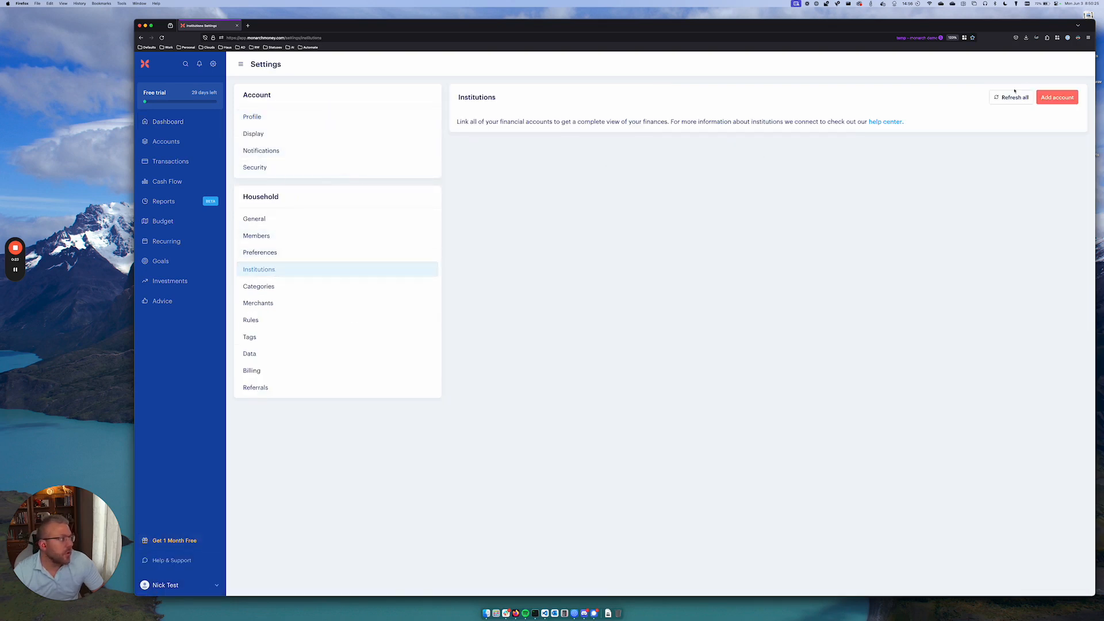
Step: Start adding a new account and search institutions for 'seq'
{"action": "left_click", "coordinate": [1057, 97]}
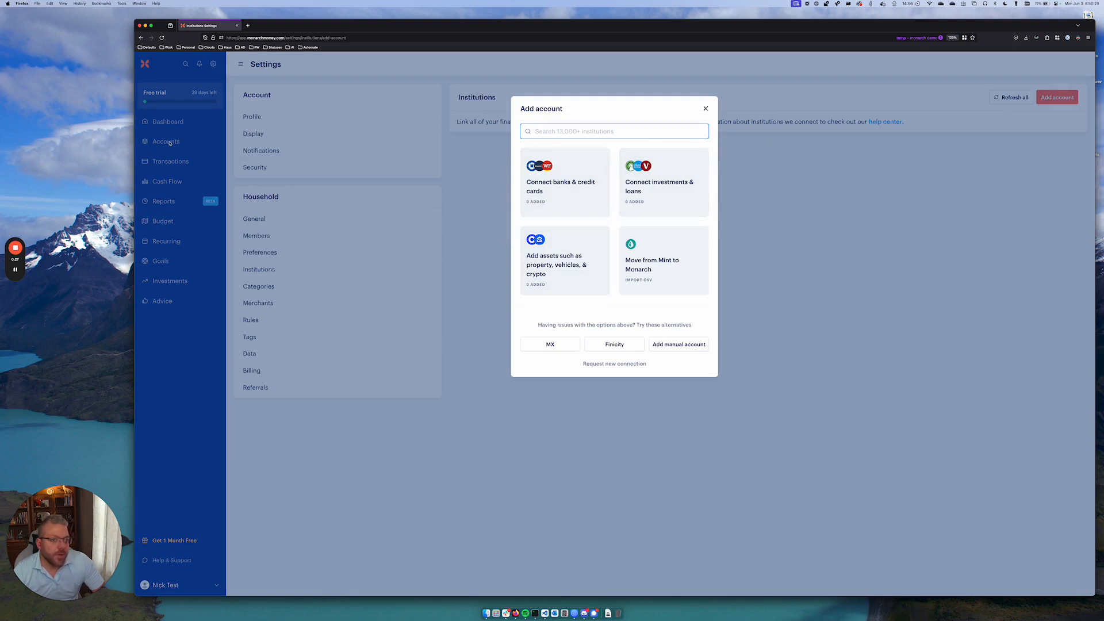
{"action": "mouse_move", "coordinate": [564, 181]}
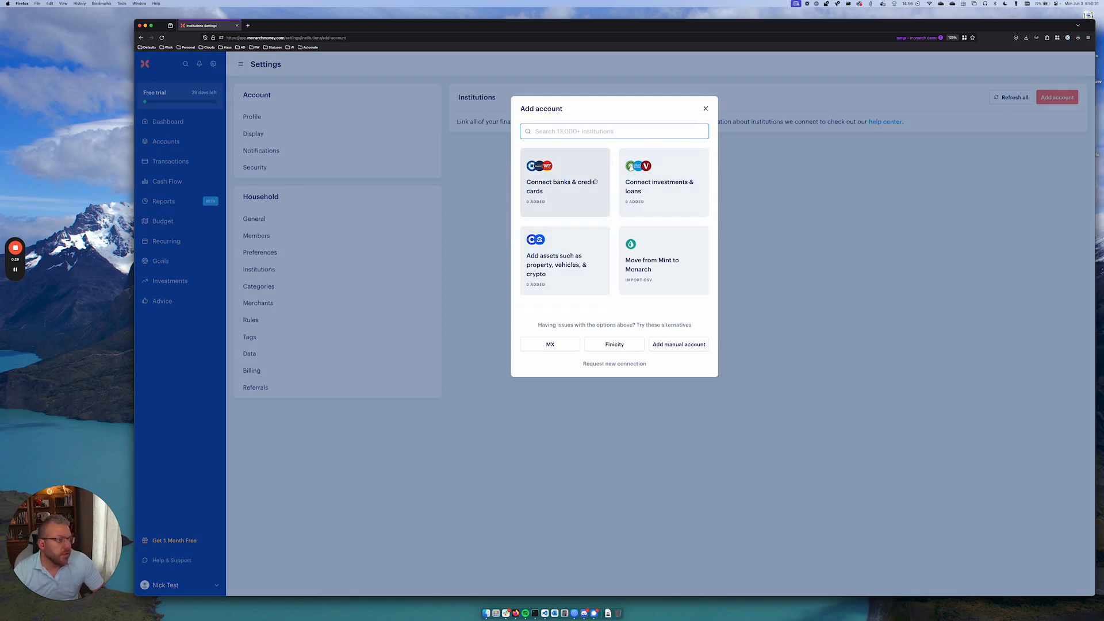
{"action": "left_click", "coordinate": [614, 131]}
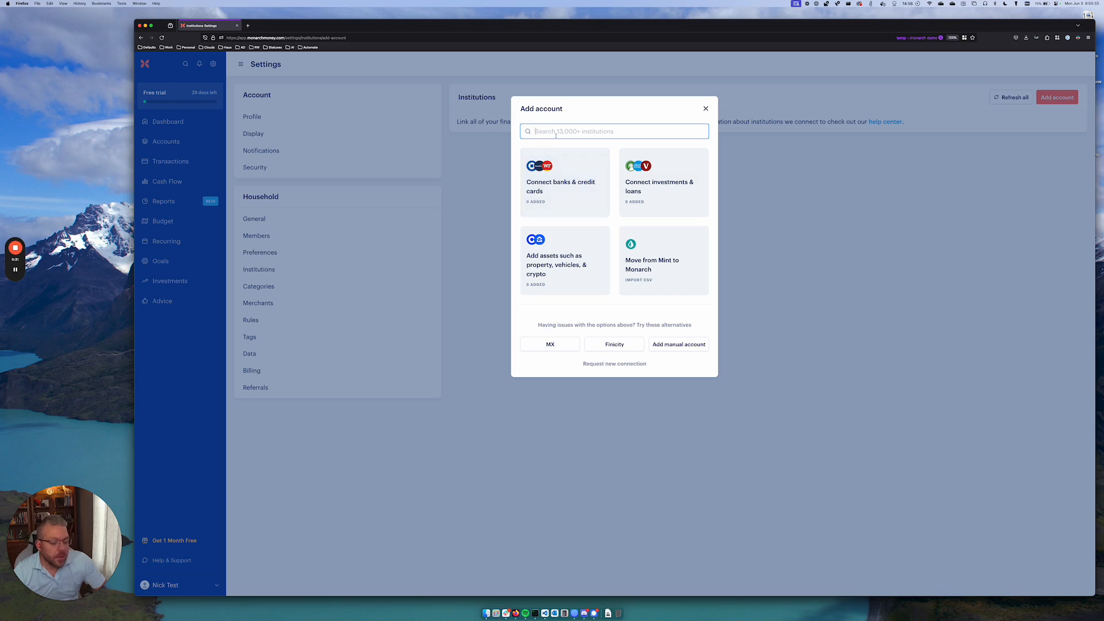
{"action": "type", "text": "seq"}
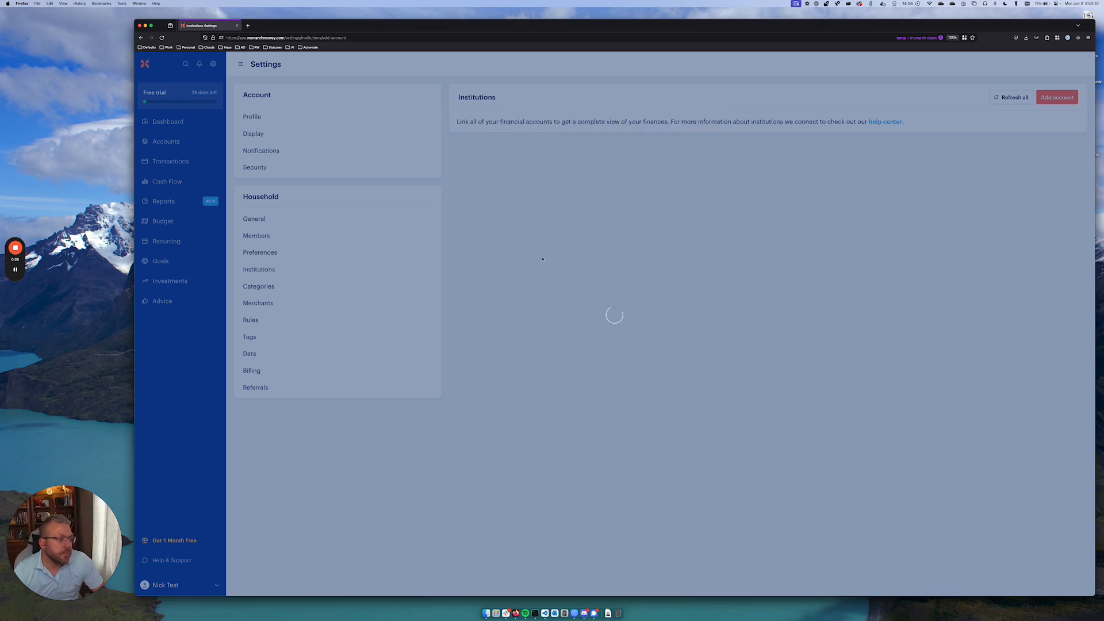
Step: Choose Sequence and proceed through Plaid to the previously connected Sequence institution
{"action": "left_click", "coordinate": [1055, 97]}
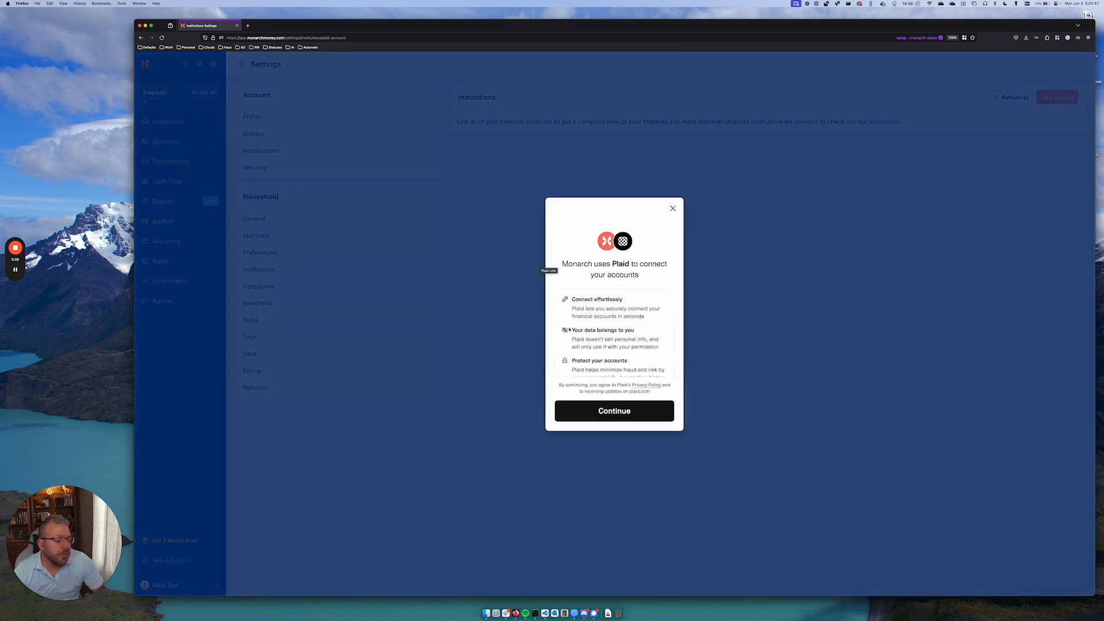
{"action": "left_click", "coordinate": [613, 411]}
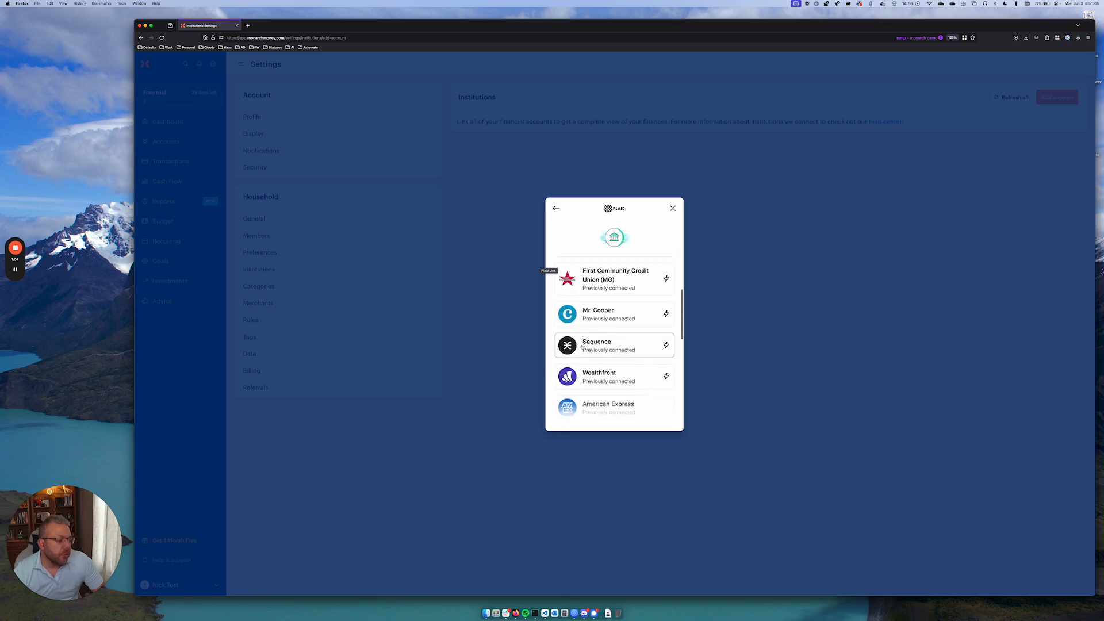
{"action": "left_click", "coordinate": [613, 345]}
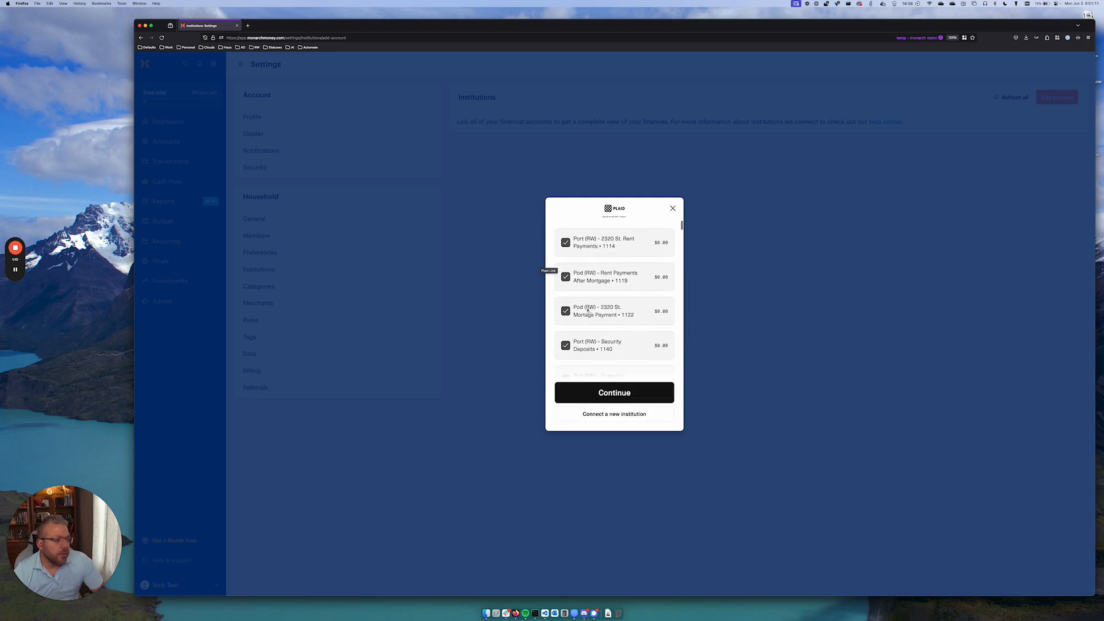
Step: Review the checked account list and confirm importing all Sequence accounts
{"action": "scroll", "scroll_direction": "down", "scroll_amount": 3}
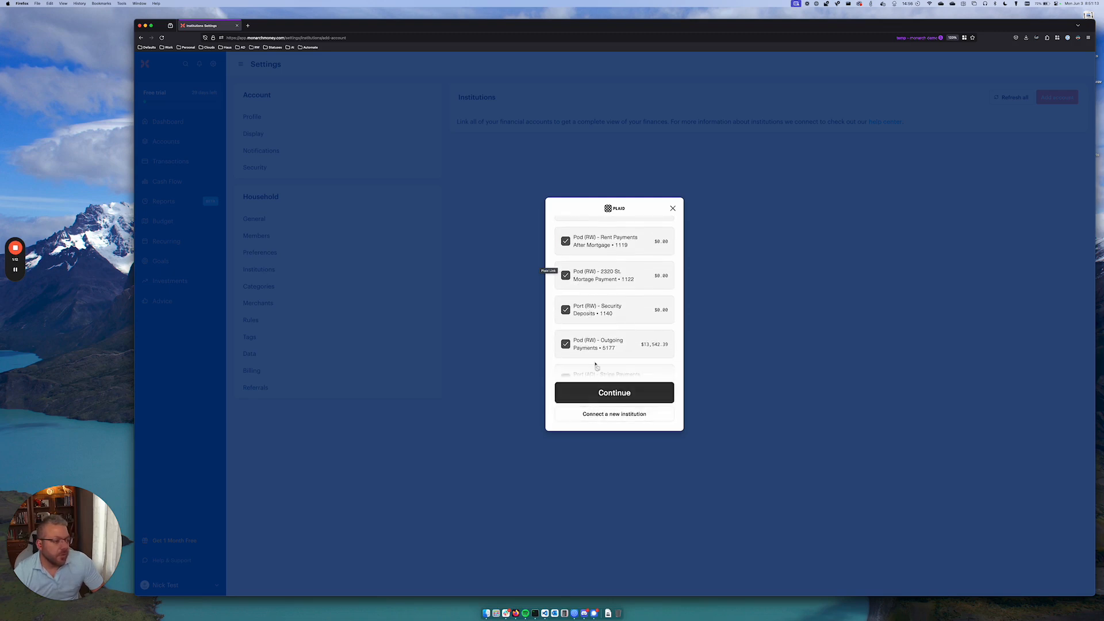
{"action": "scroll", "scroll_direction": "down", "scroll_amount": 3}
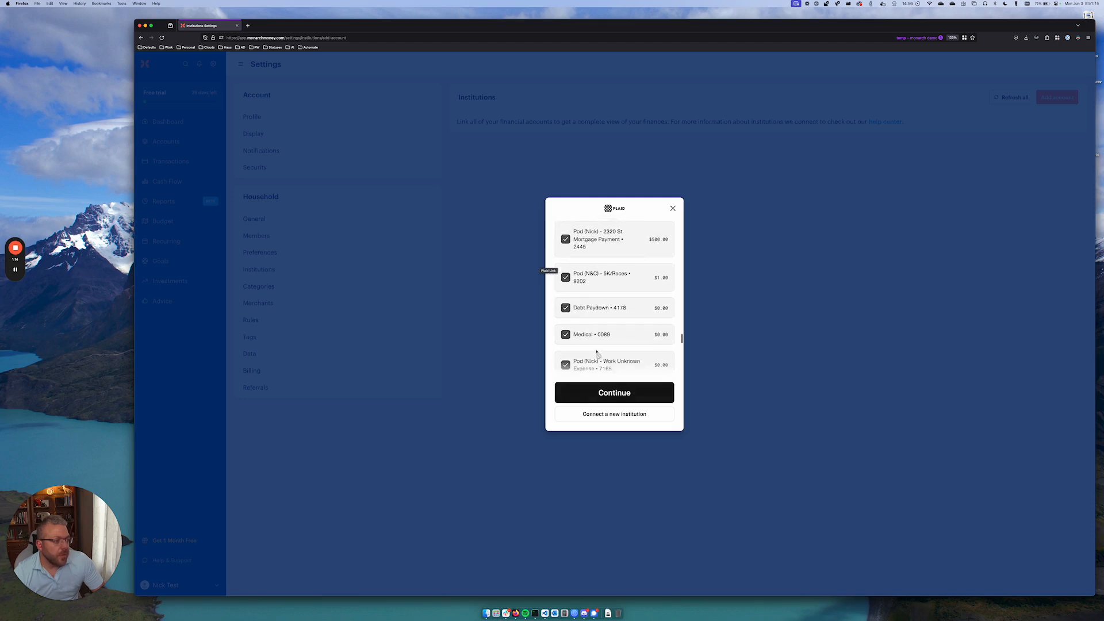
{"action": "scroll", "scroll_direction": "down", "scroll_amount": 3}
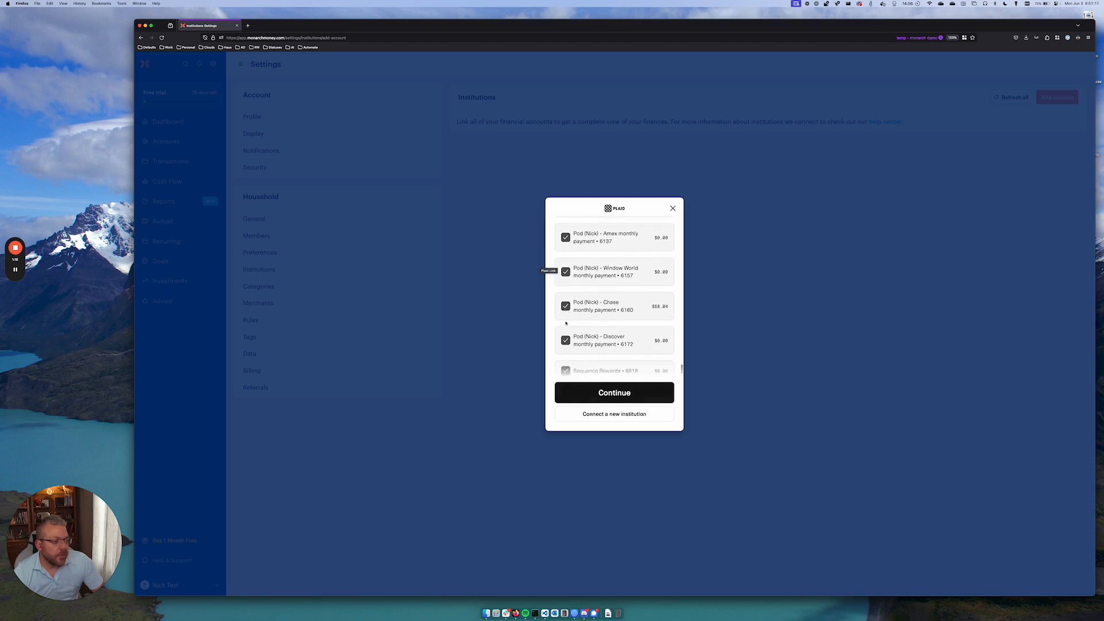
{"action": "scroll", "scroll_direction": "down", "scroll_amount": 3}
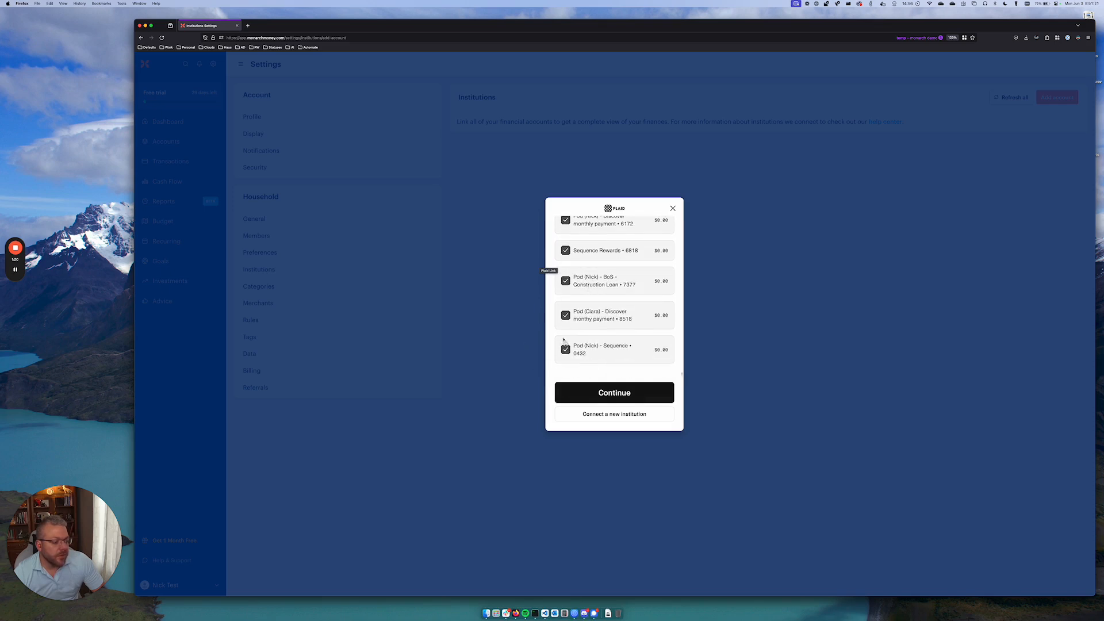
{"action": "left_click", "coordinate": [614, 392]}
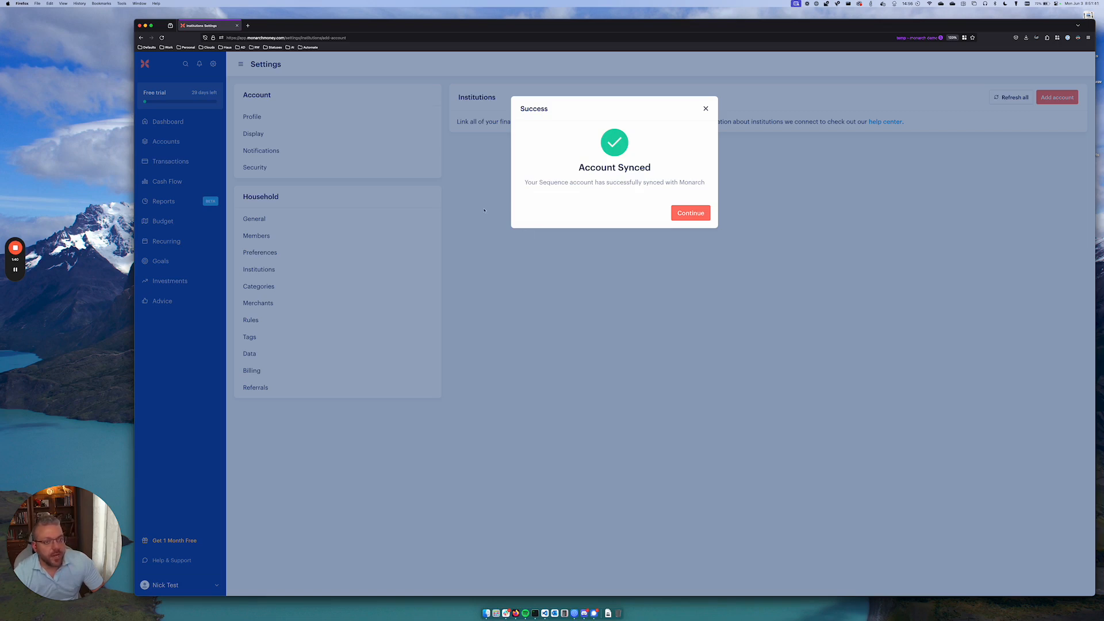
{"action": "mouse_move", "coordinate": [495, 202]}
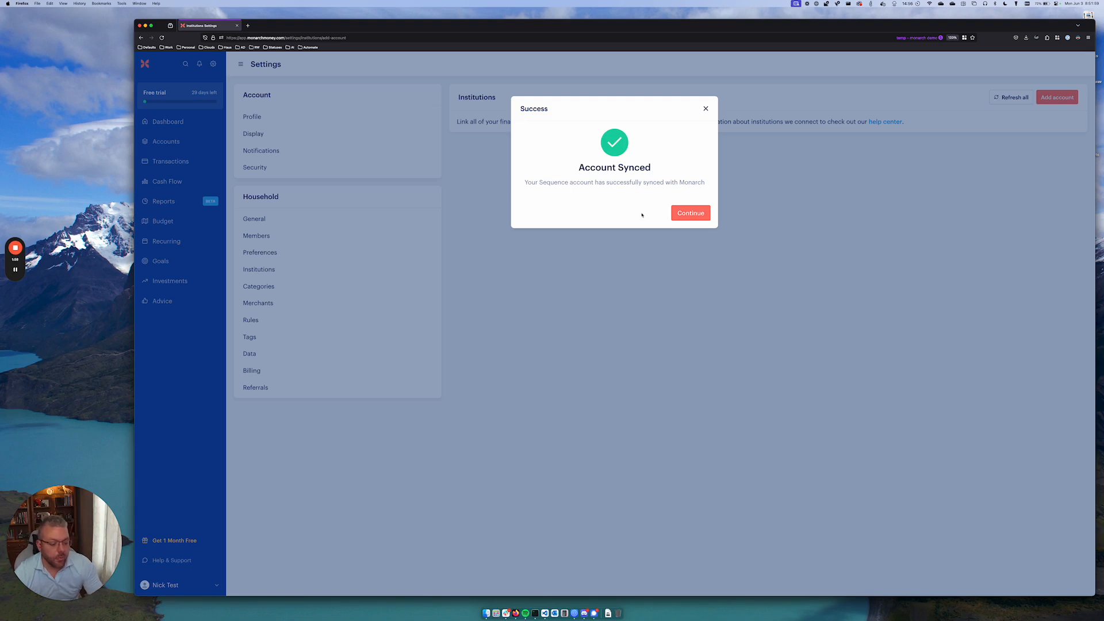
{"action": "mouse_move", "coordinate": [446, 255]}
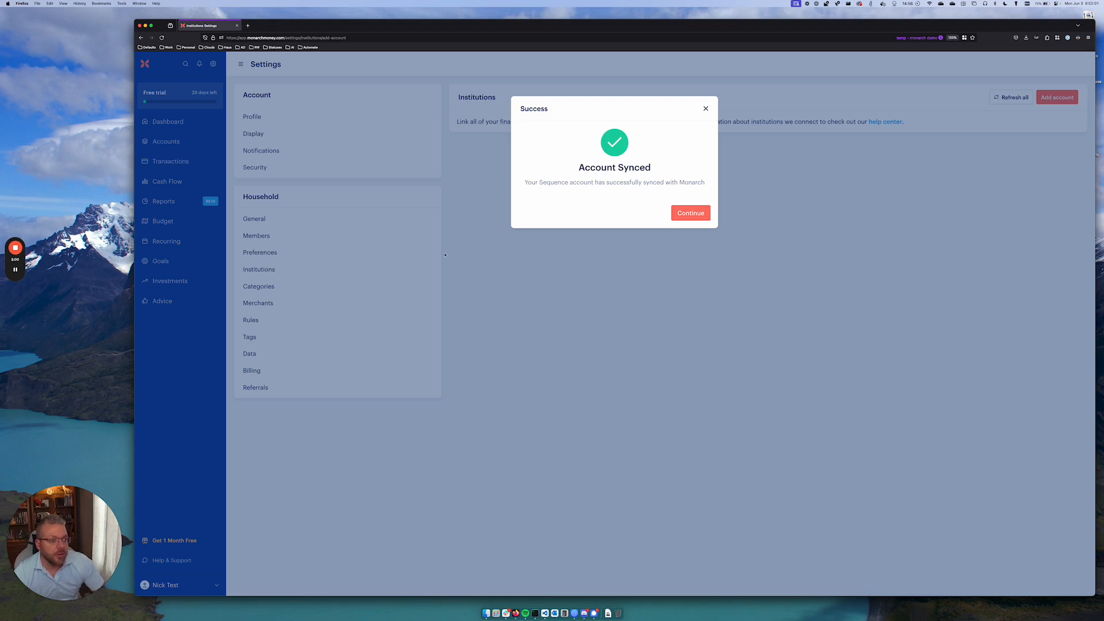
{"action": "mouse_move", "coordinate": [404, 245]}
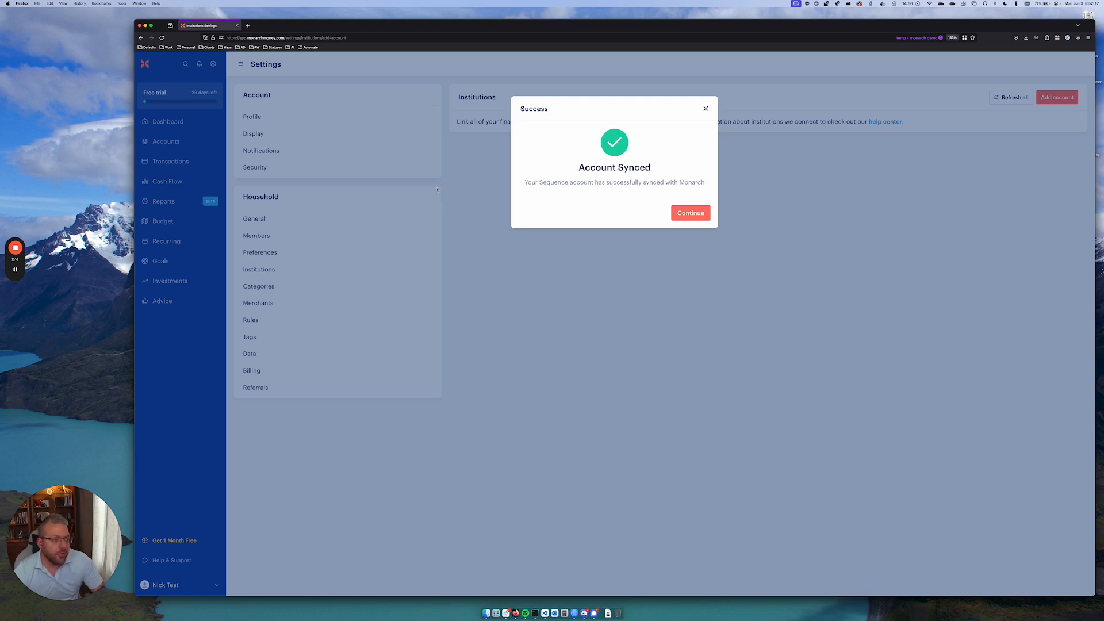
{"action": "mouse_move", "coordinate": [434, 186]}
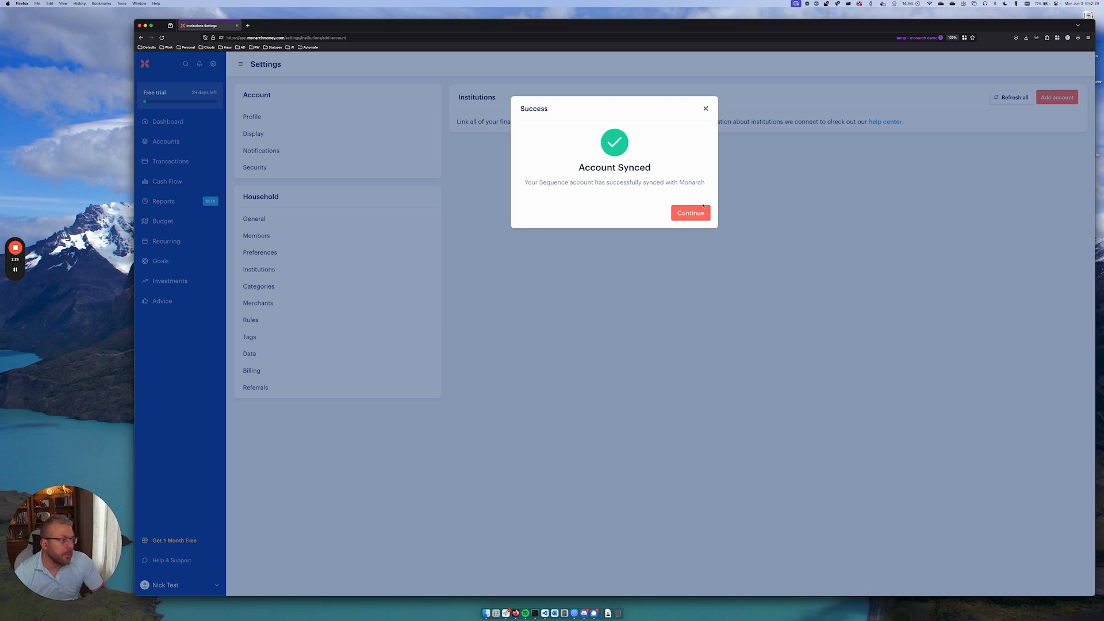
{"action": "left_click", "coordinate": [689, 213]}
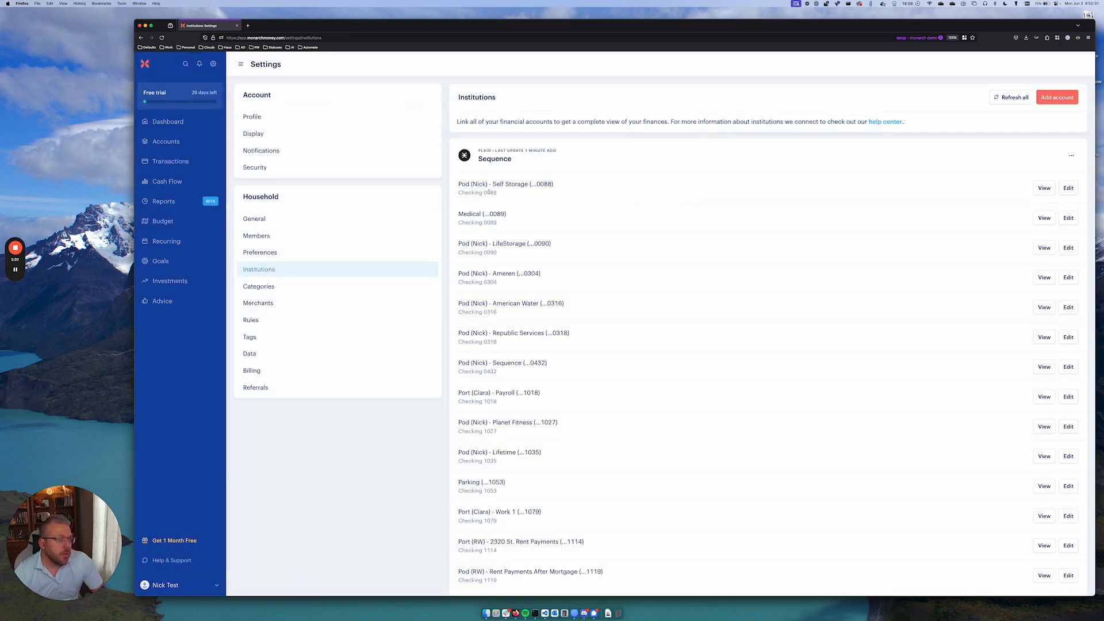
{"action": "scroll", "scroll_direction": "down", "scroll_amount": 3}
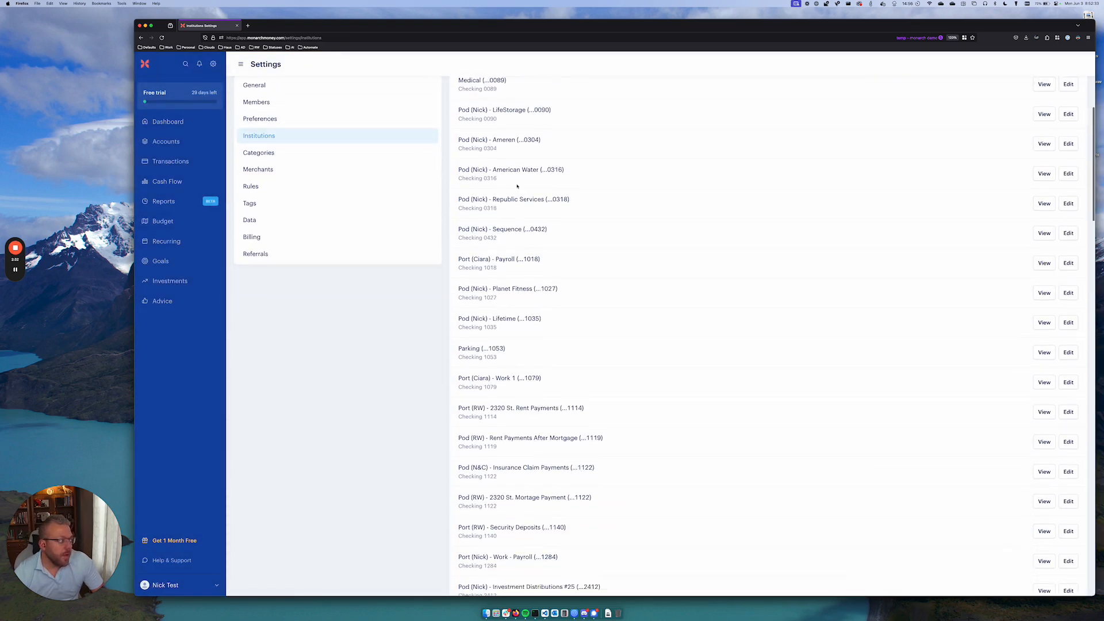
{"action": "scroll", "scroll_direction": "down", "scroll_amount": 3}
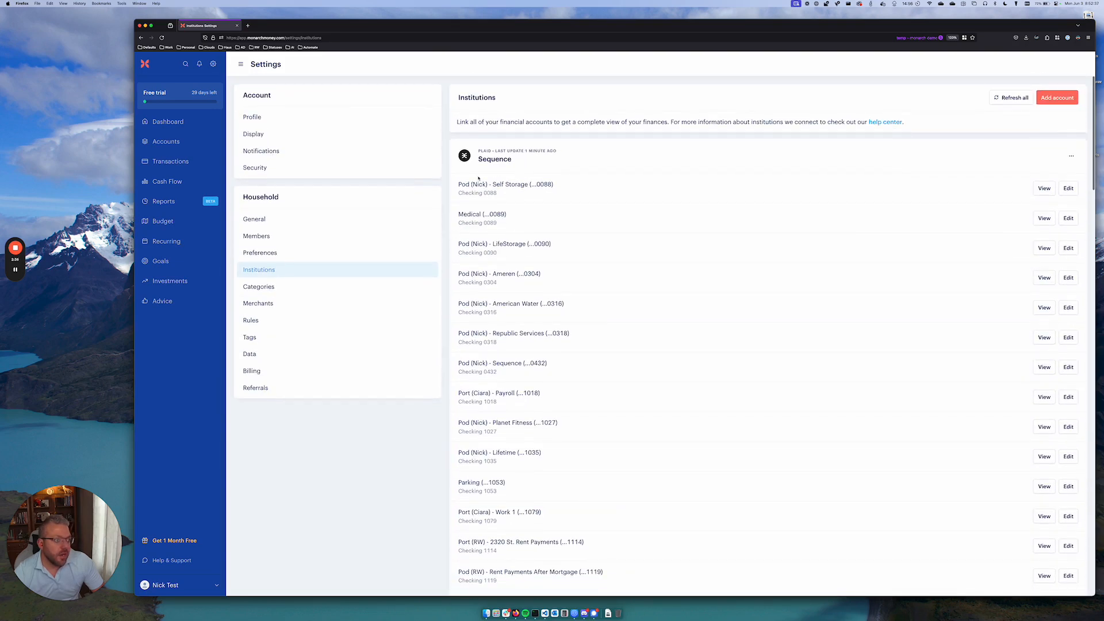
{"action": "scroll", "scroll_direction": "down", "scroll_amount": 3}
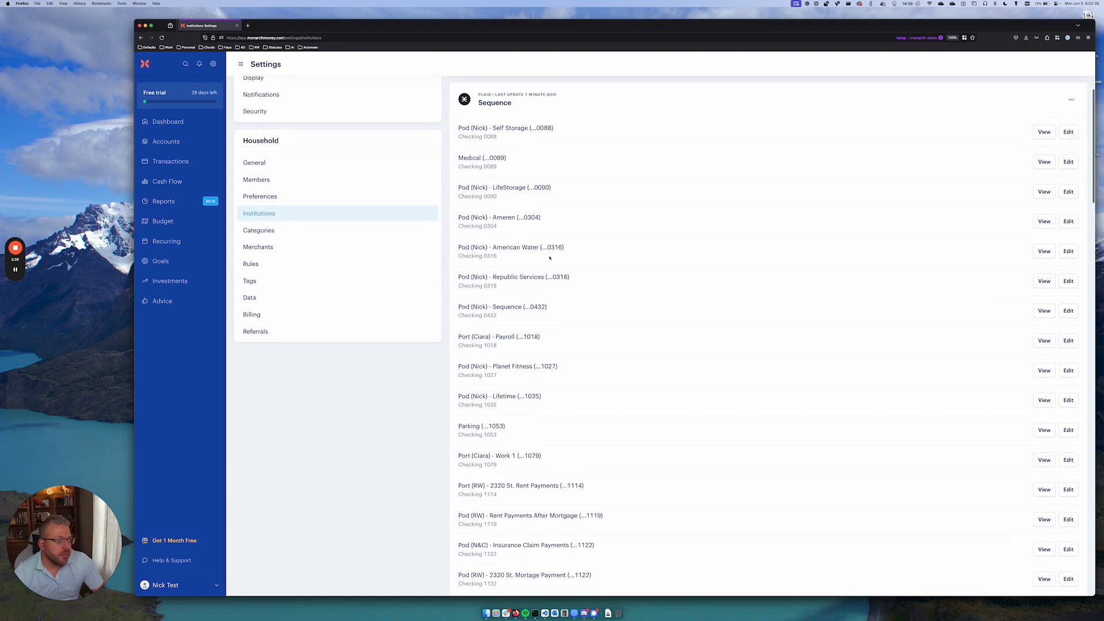
{"action": "scroll", "scroll_direction": "down", "scroll_amount": 3}
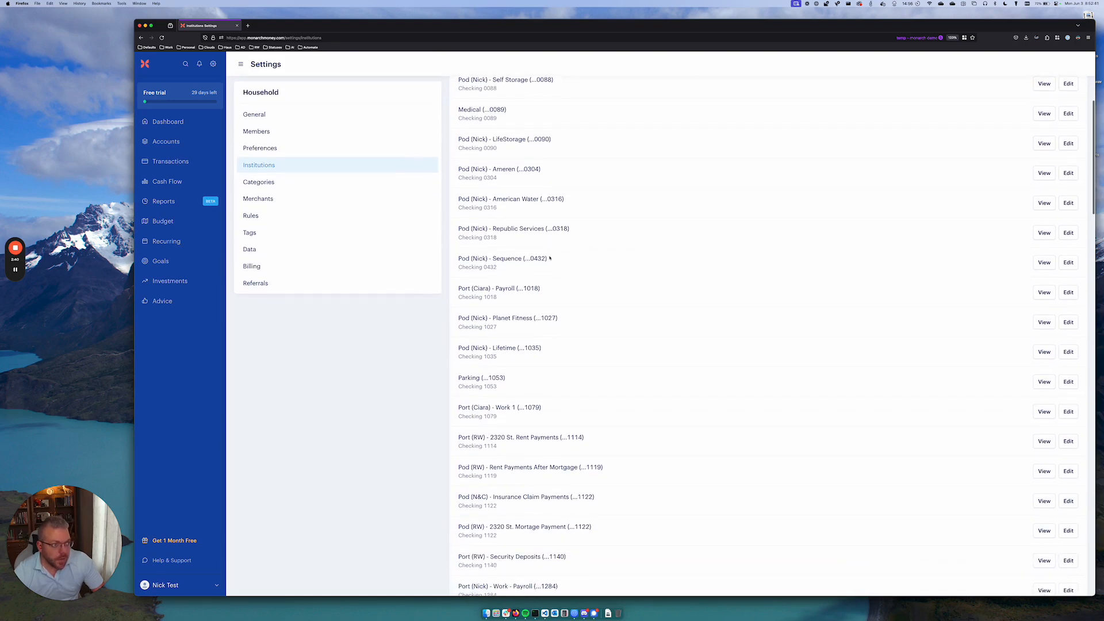
{"action": "scroll", "scroll_direction": "down", "scroll_amount": 3}
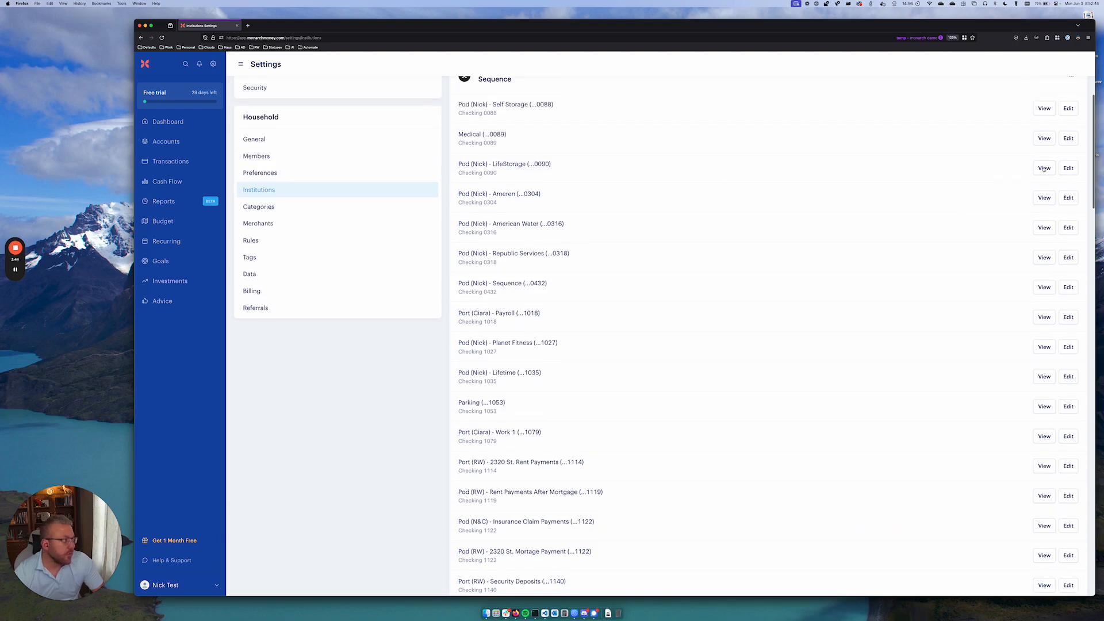
{"action": "mouse_move", "coordinate": [783, 168]}
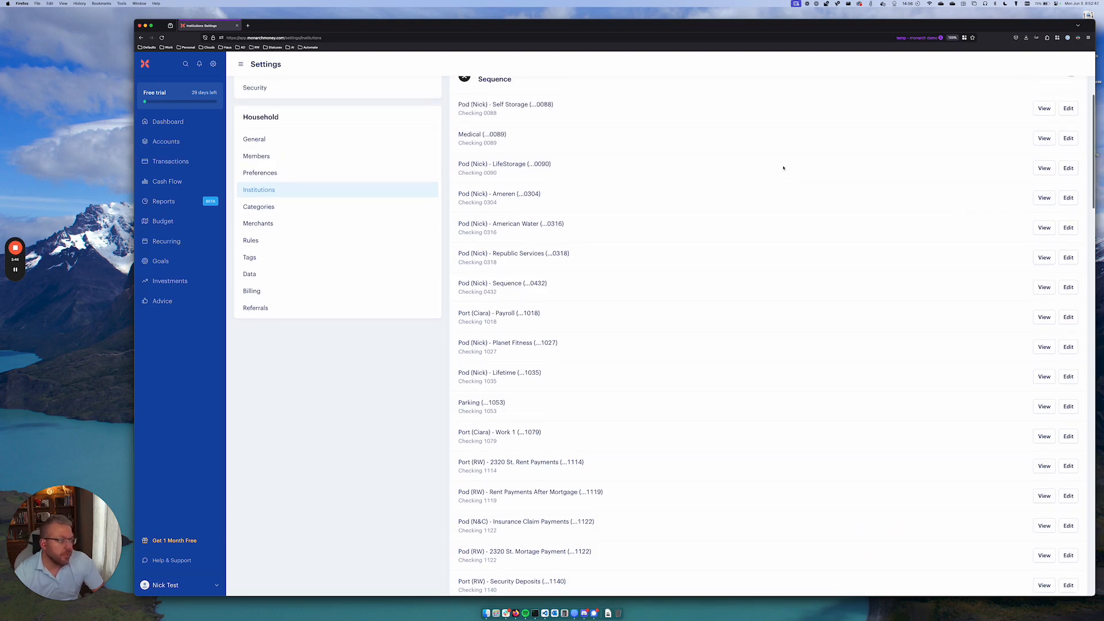
Step: Edit the LifeStorage (...0090) account and switch on 'Hide this account in list'
{"action": "left_click", "coordinate": [1068, 168]}
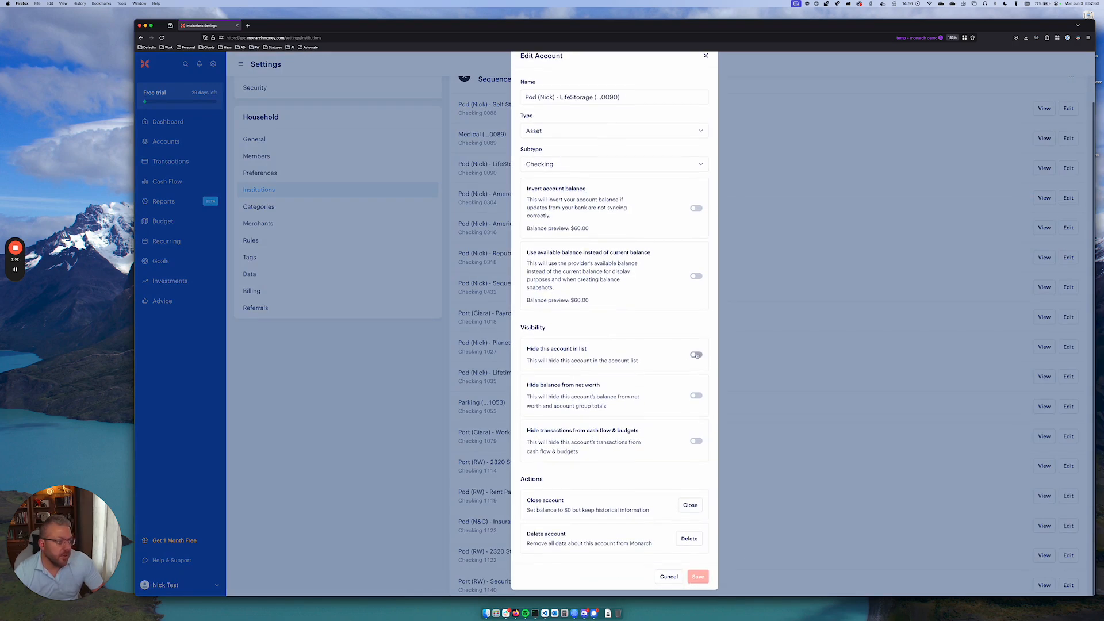
{"action": "left_click", "coordinate": [694, 355]}
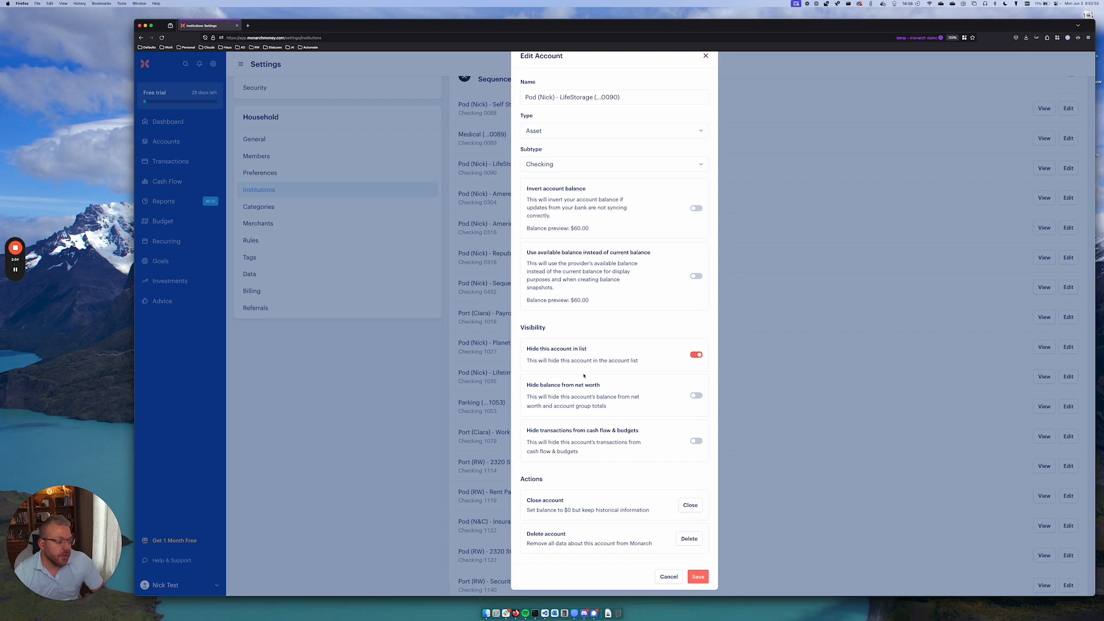
{"action": "mouse_move", "coordinate": [608, 359]}
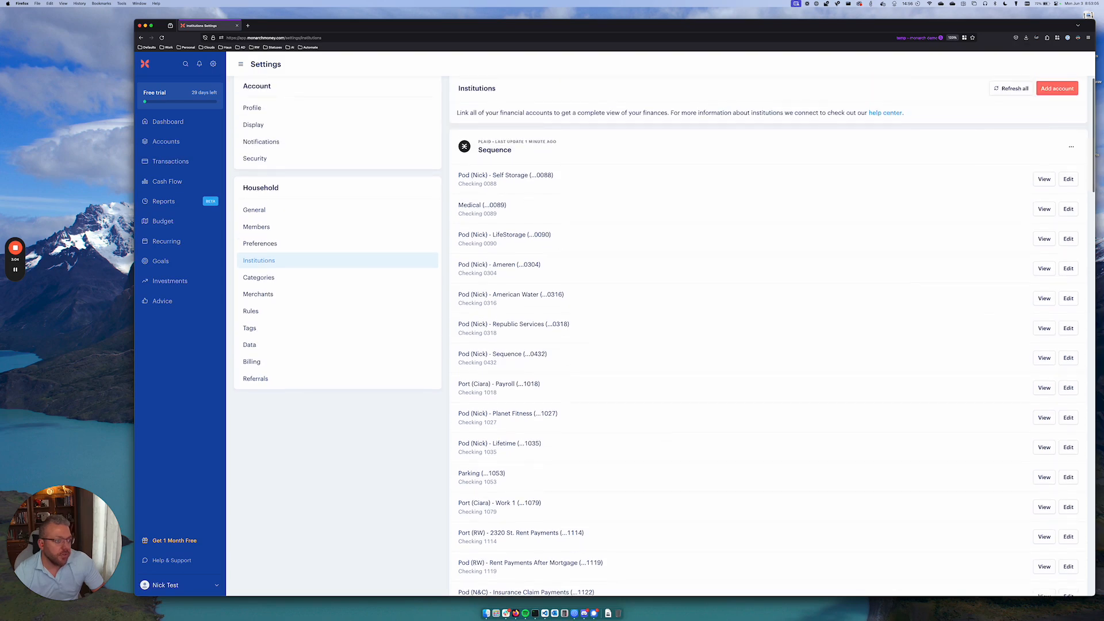
Step: On the Accounts overview, reveal the 1 hidden account to confirm LifeStorage is hidden
{"action": "left_click", "coordinate": [165, 140]}
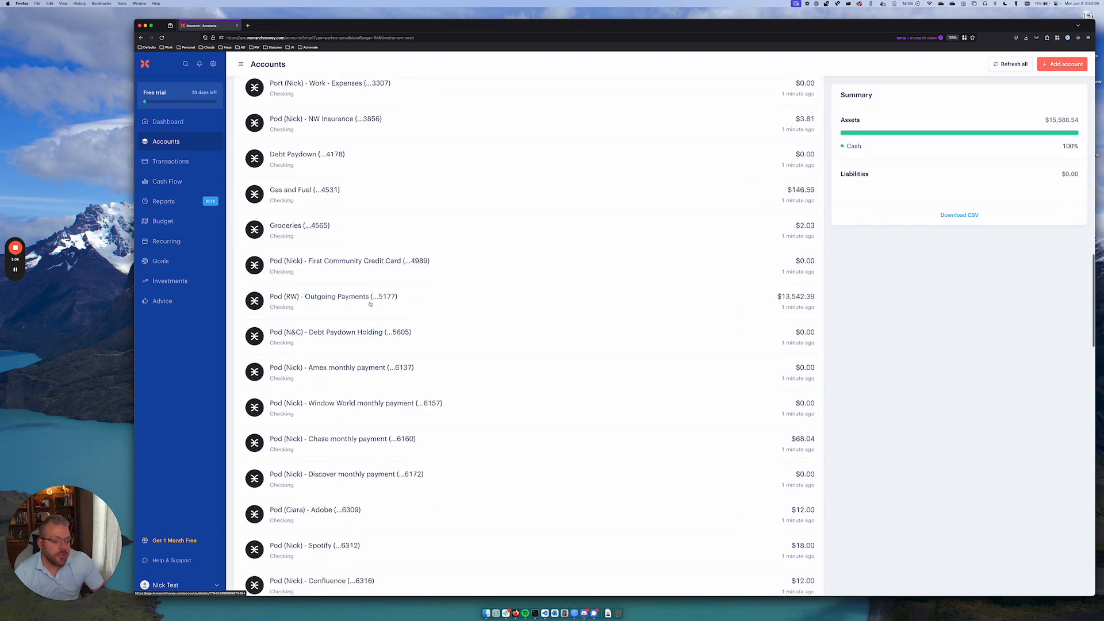
{"action": "scroll", "scroll_direction": "down", "scroll_amount": 3}
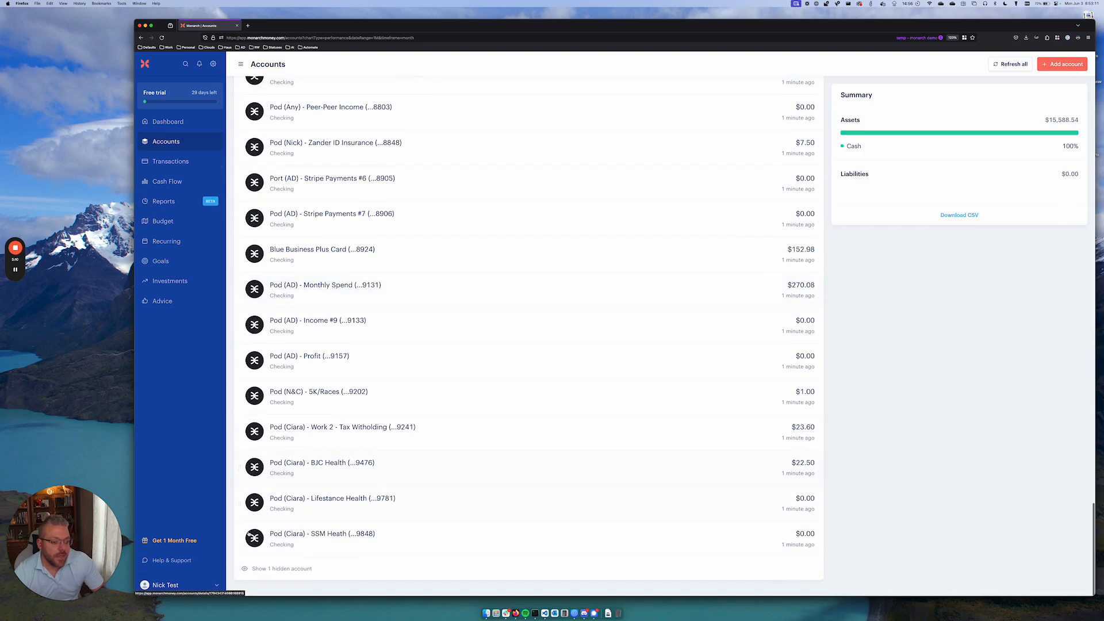
{"action": "left_click", "coordinate": [281, 568]}
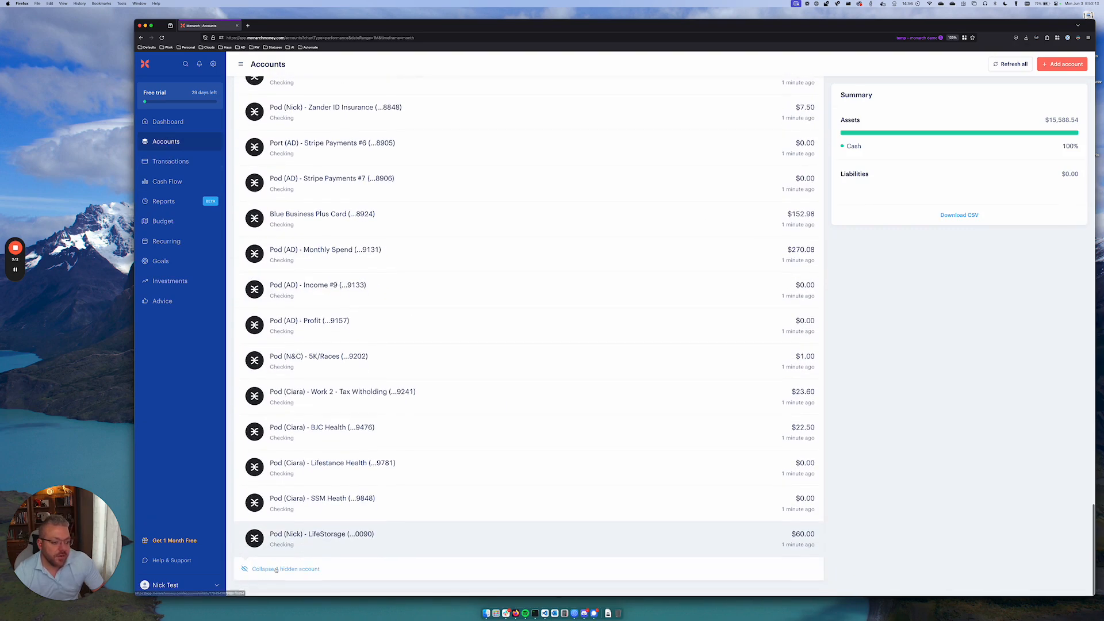
{"action": "scroll", "scroll_direction": "down", "scroll_amount": 3}
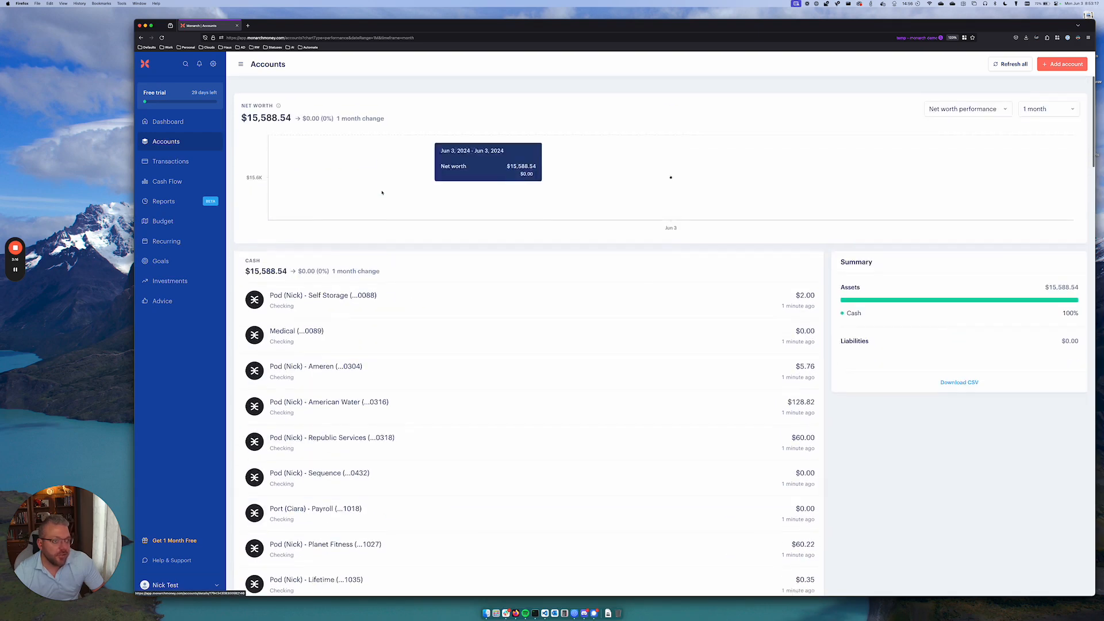
{"action": "scroll", "scroll_direction": "down", "scroll_amount": 3}
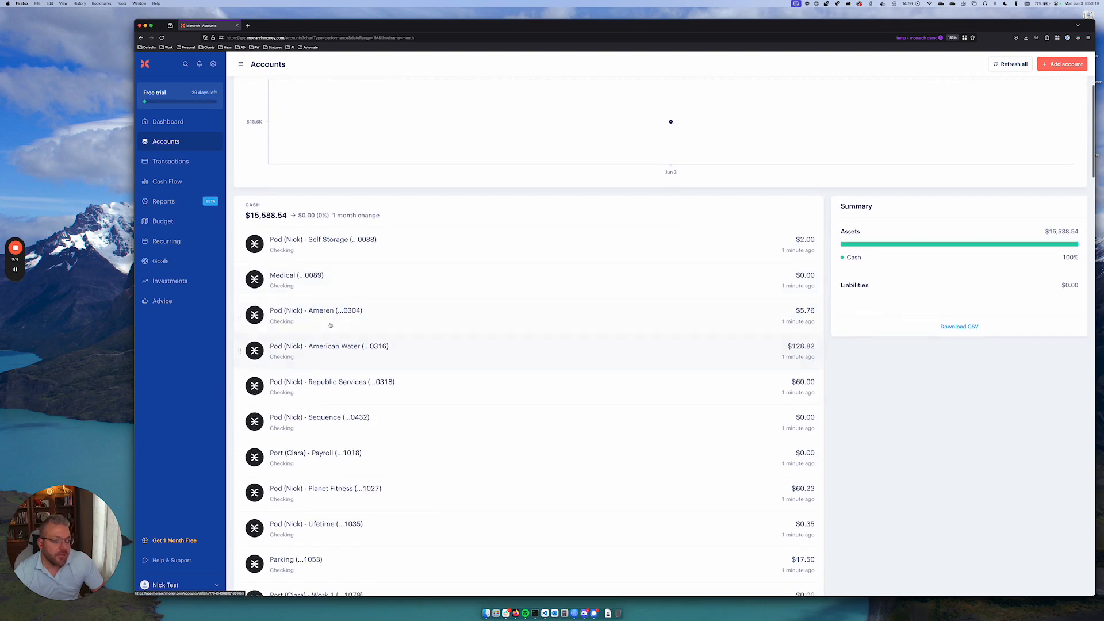
{"action": "scroll", "scroll_direction": "down", "scroll_amount": 3}
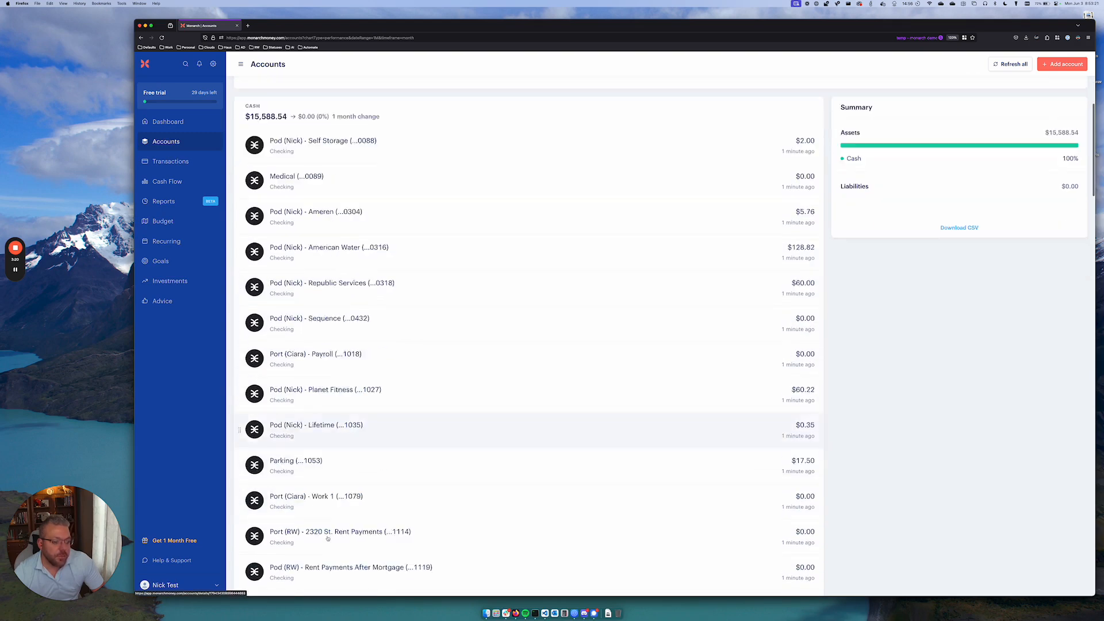
{"action": "scroll", "scroll_direction": "down", "scroll_amount": 3}
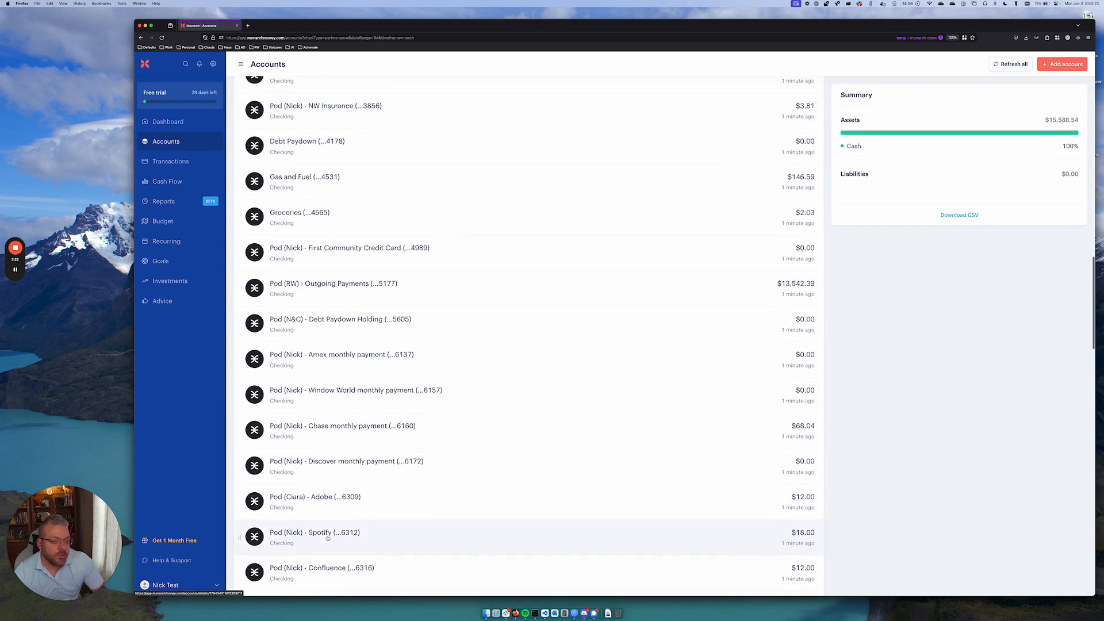
{"action": "scroll", "scroll_direction": "down", "scroll_amount": 3}
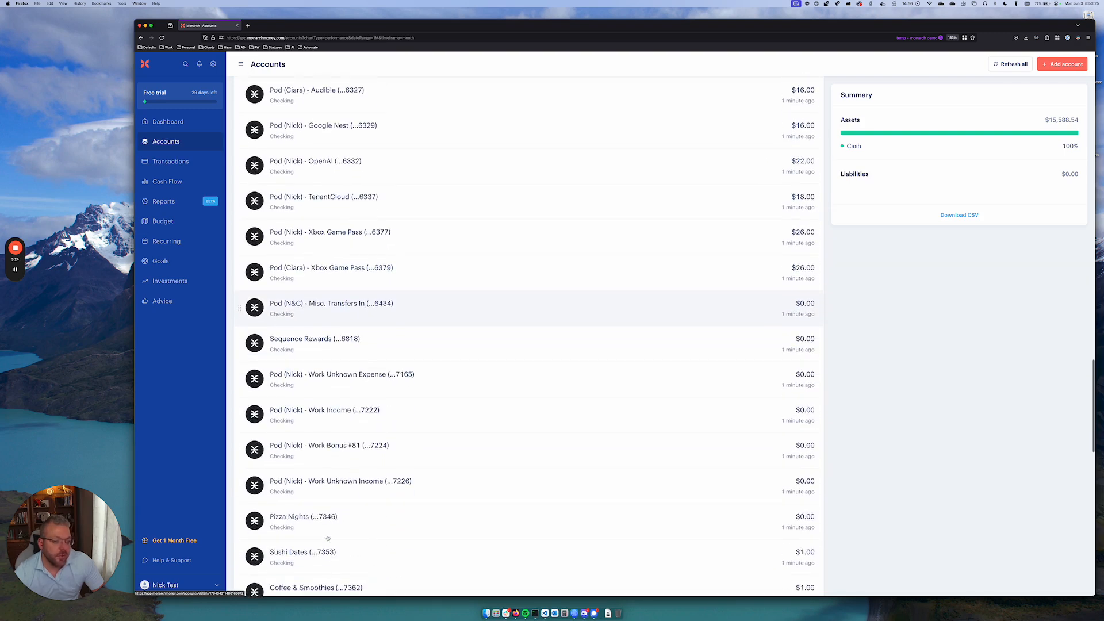
{"action": "scroll", "scroll_direction": "down", "scroll_amount": 3}
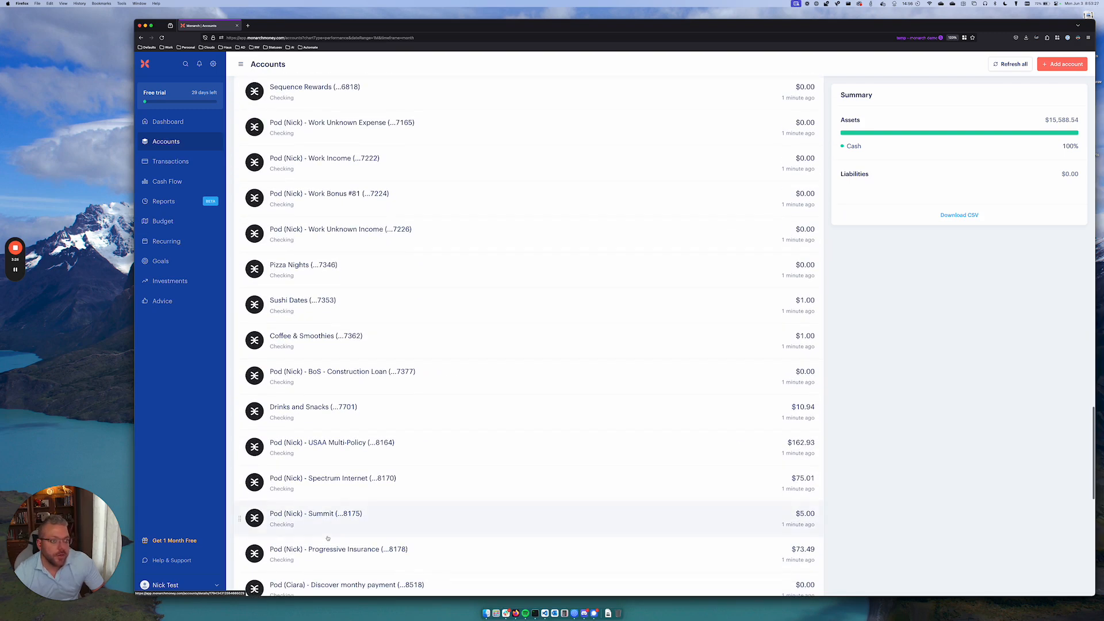
{"action": "scroll", "scroll_direction": "down", "scroll_amount": 3}
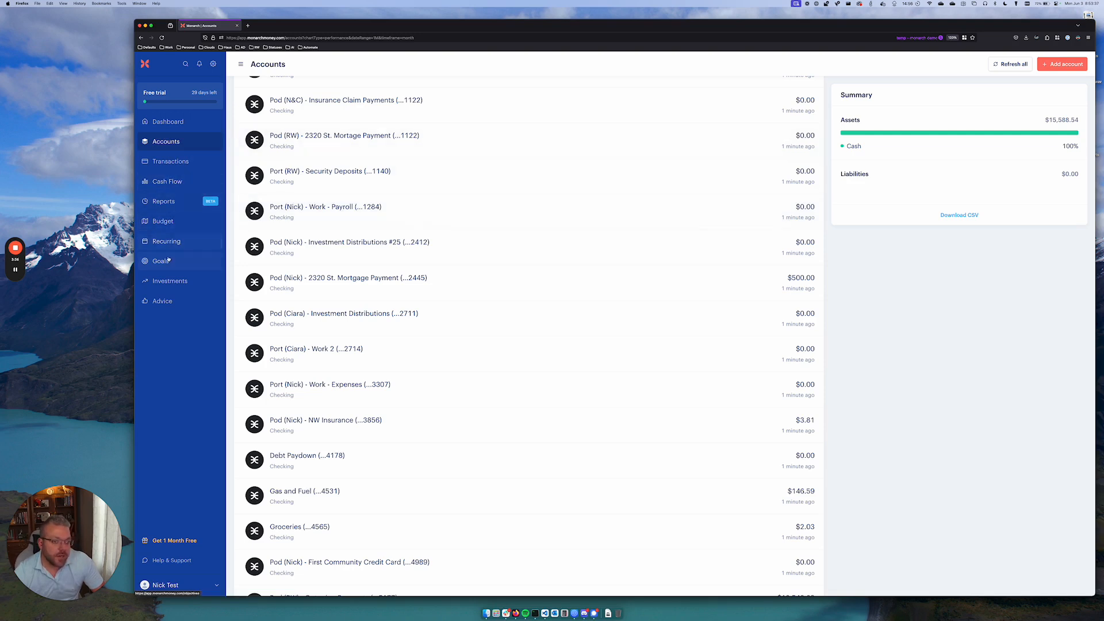
Step: Go to the Goals page from the sidebar
{"action": "left_click", "coordinate": [160, 261]}
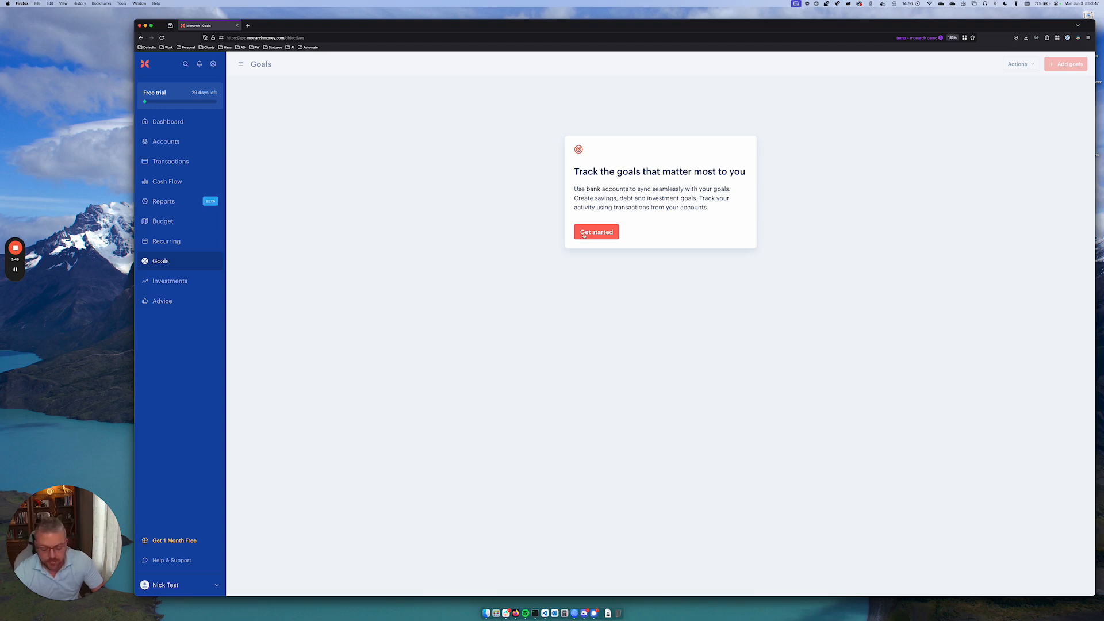
Step: Begin goal setup, choose the Down Payment savings goal and continue to prioritizing
{"action": "left_click", "coordinate": [596, 231]}
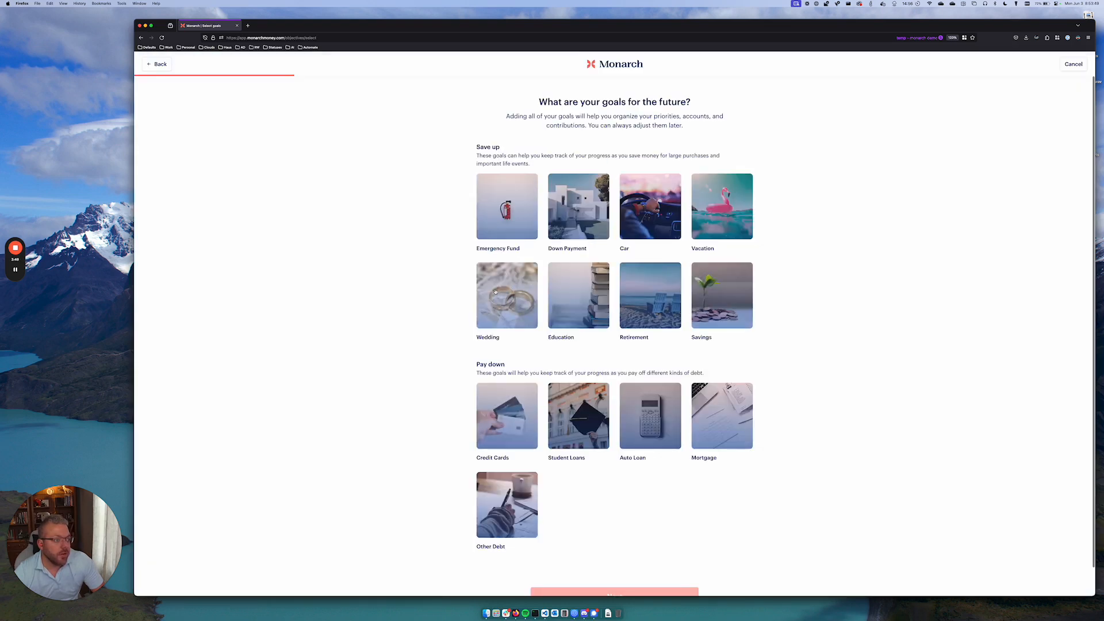
{"action": "mouse_move", "coordinate": [611, 257]}
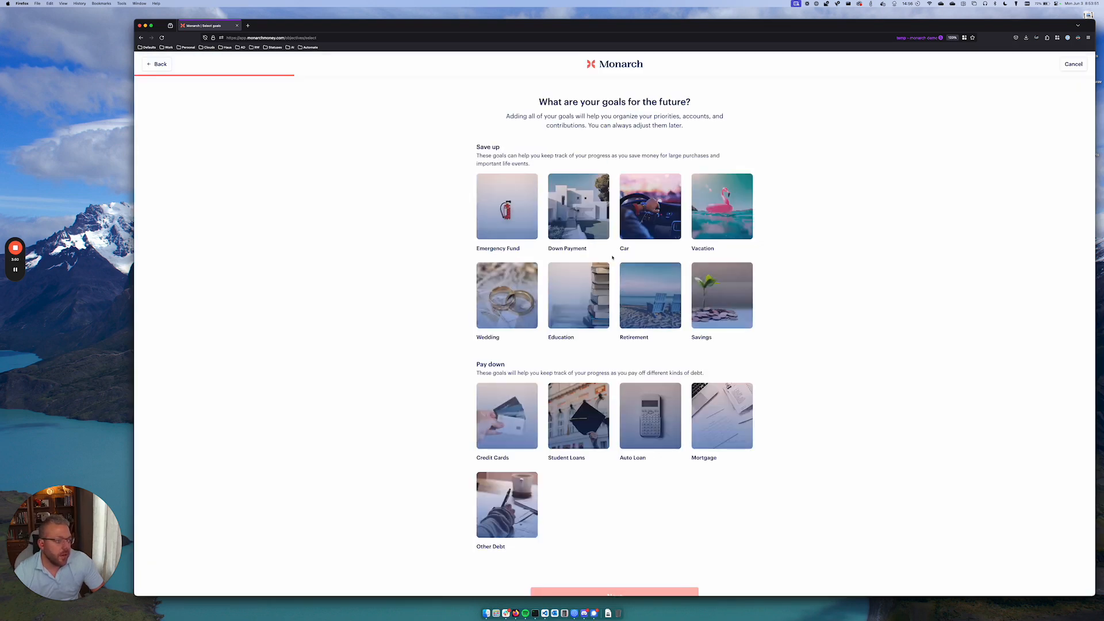
{"action": "left_click", "coordinate": [578, 206]}
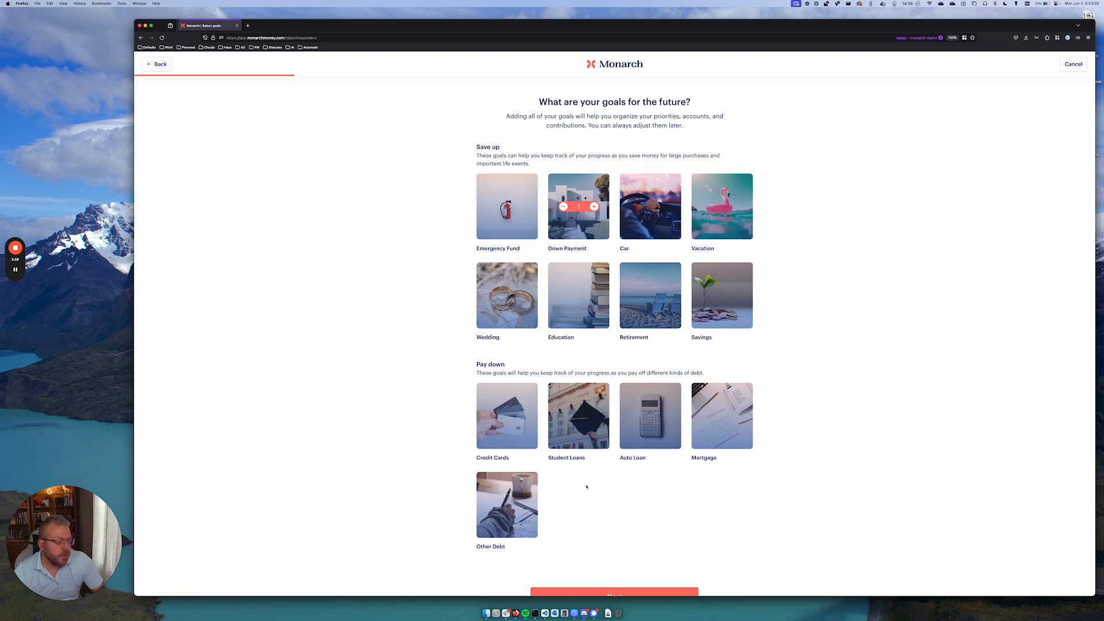
{"action": "left_click", "coordinate": [613, 595]}
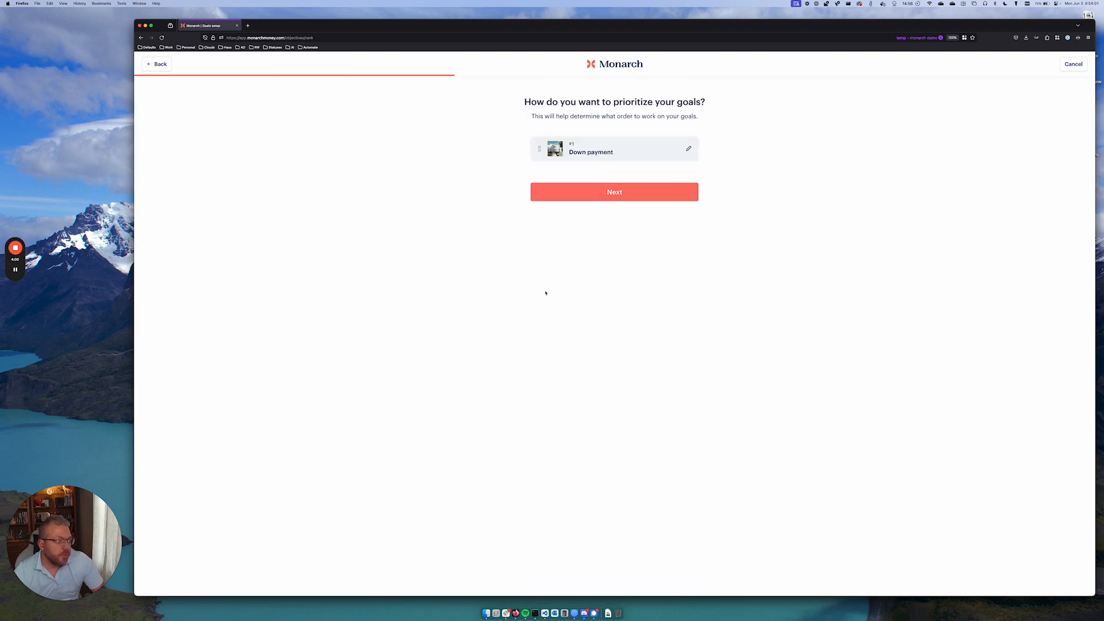
Step: Rename the Down Payment goal to House Projects
{"action": "left_click", "coordinate": [688, 148]}
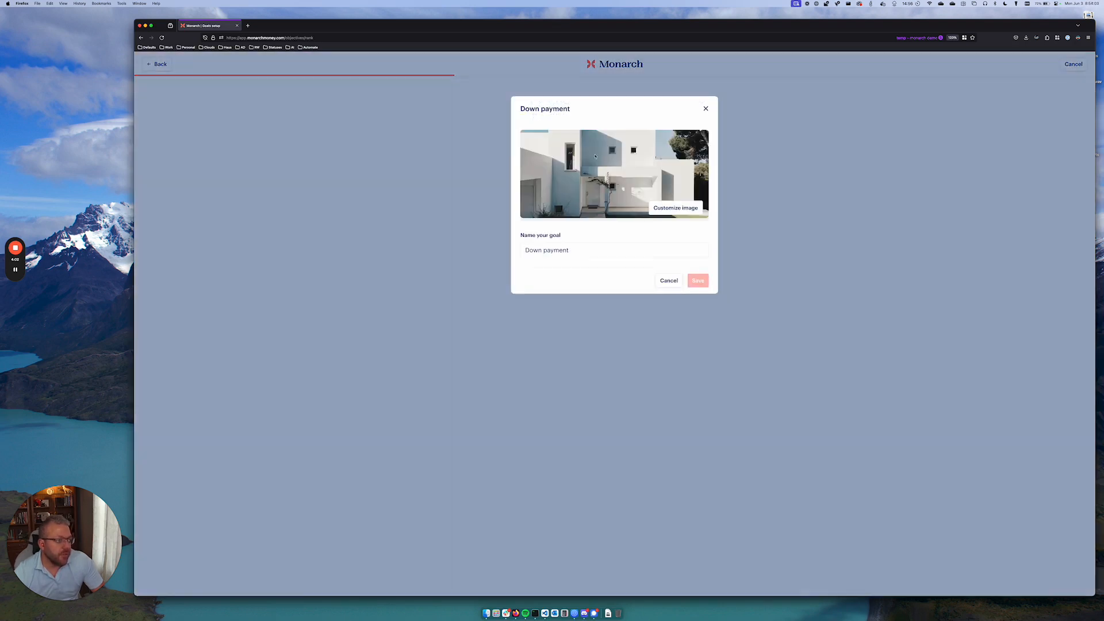
{"action": "type", "text": "House Proj"}
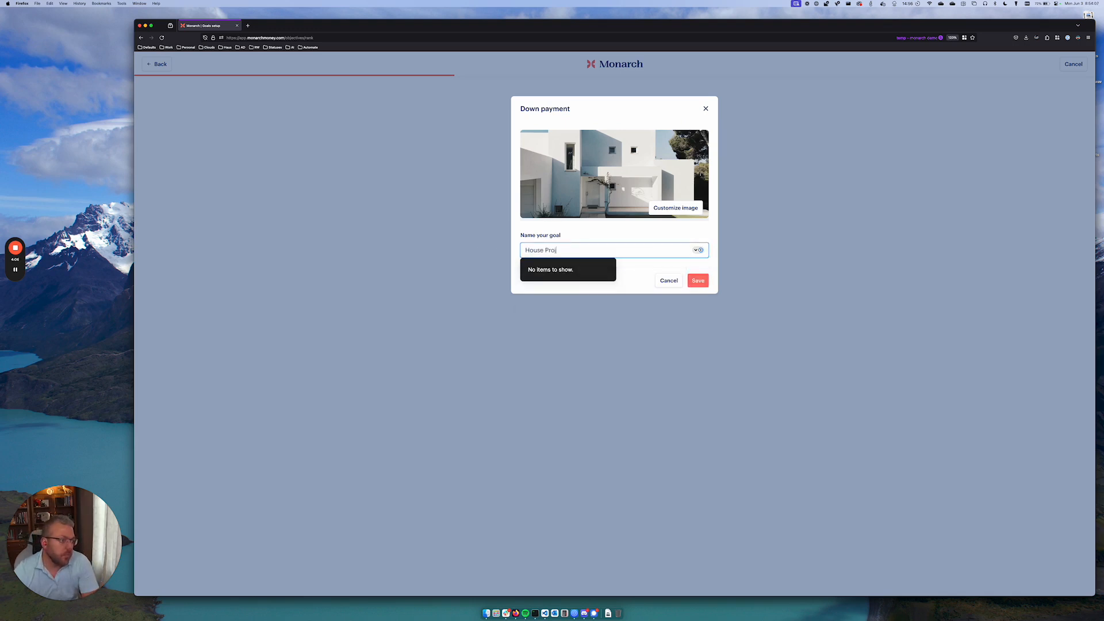
{"action": "type", "text": "ects"}
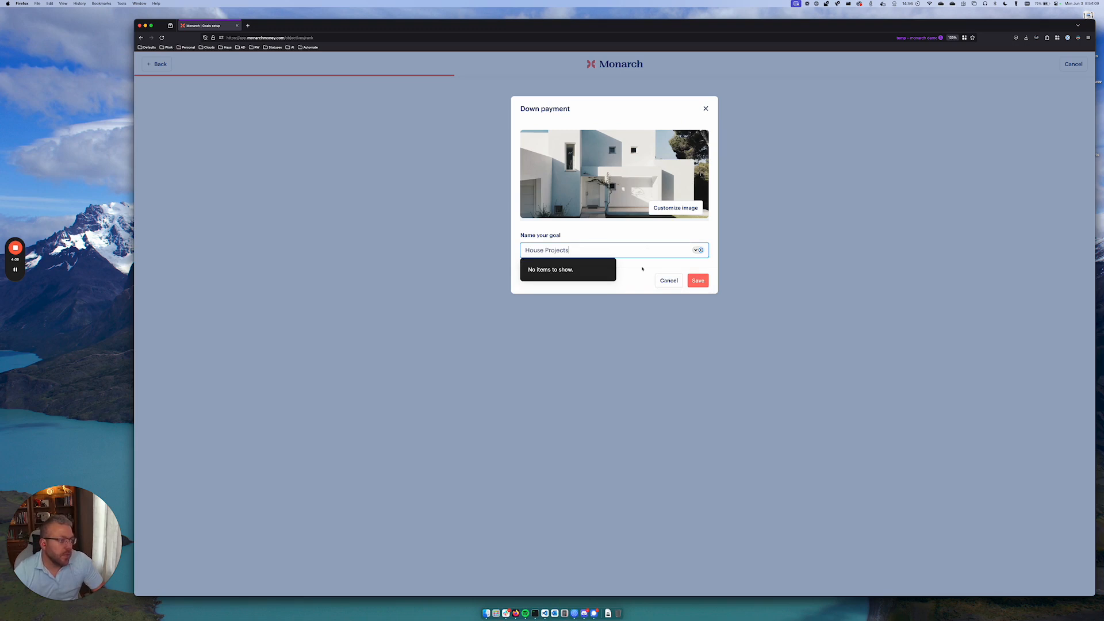
Step: Pick a 'home' remodel image for the goal and save it as House Projects
{"action": "left_click", "coordinate": [675, 208]}
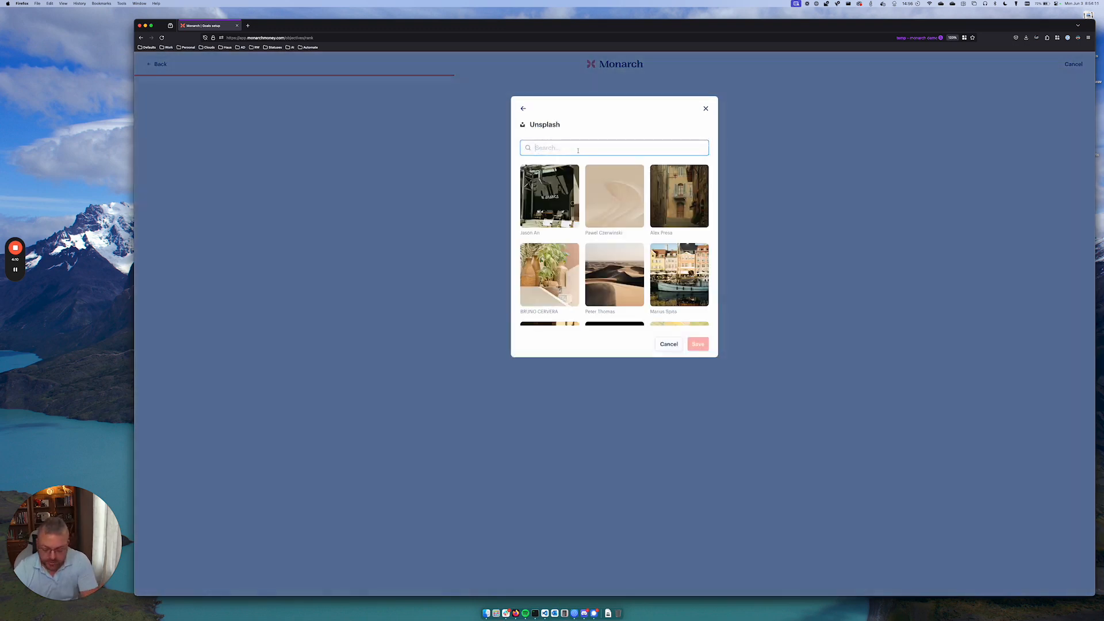
{"action": "type", "text": "home remode"}
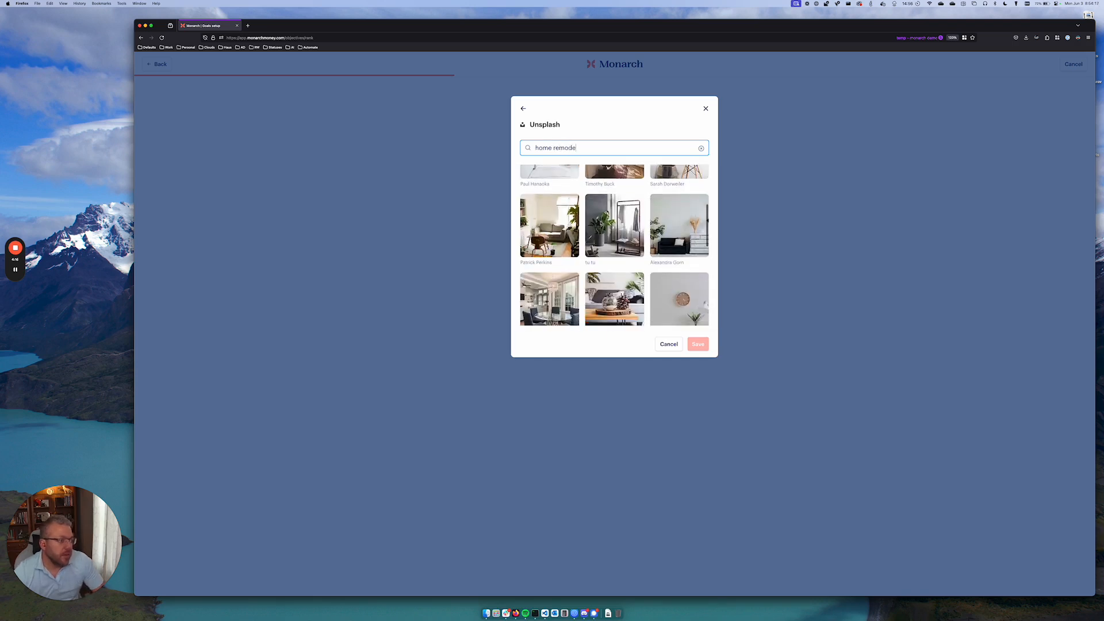
{"action": "scroll", "scroll_direction": "down", "scroll_amount": 3}
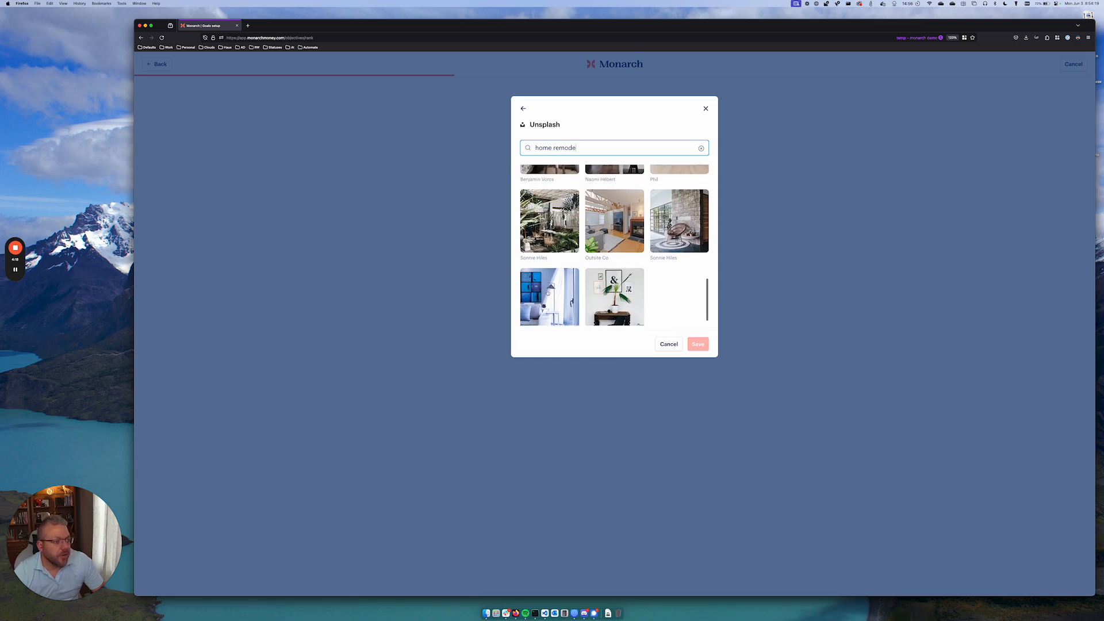
{"action": "left_click", "coordinate": [550, 296]}
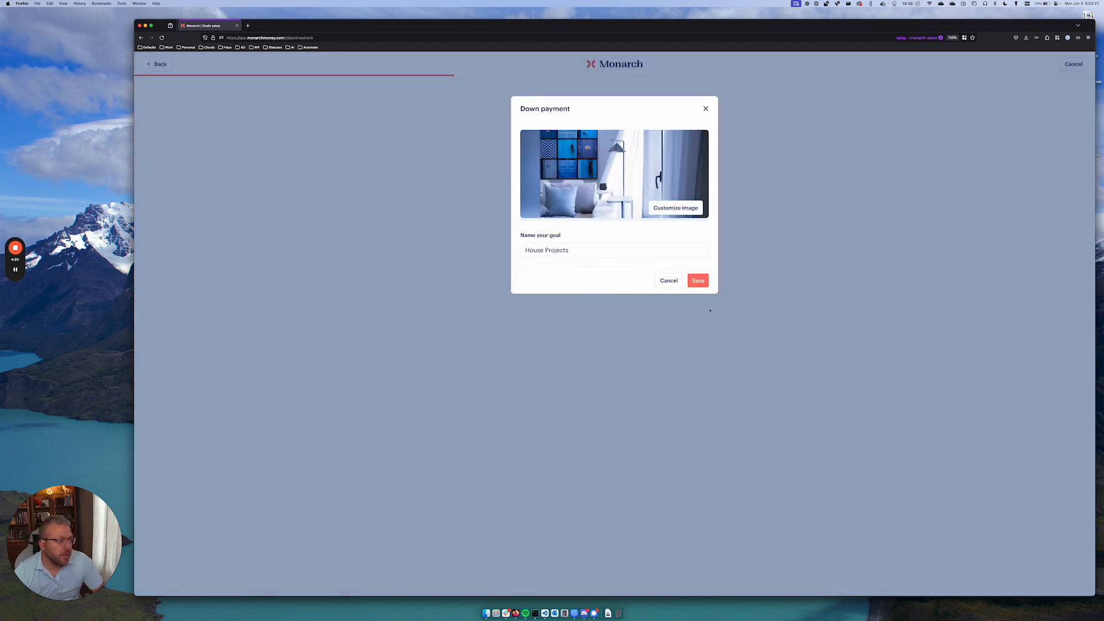
{"action": "left_click", "coordinate": [697, 281]}
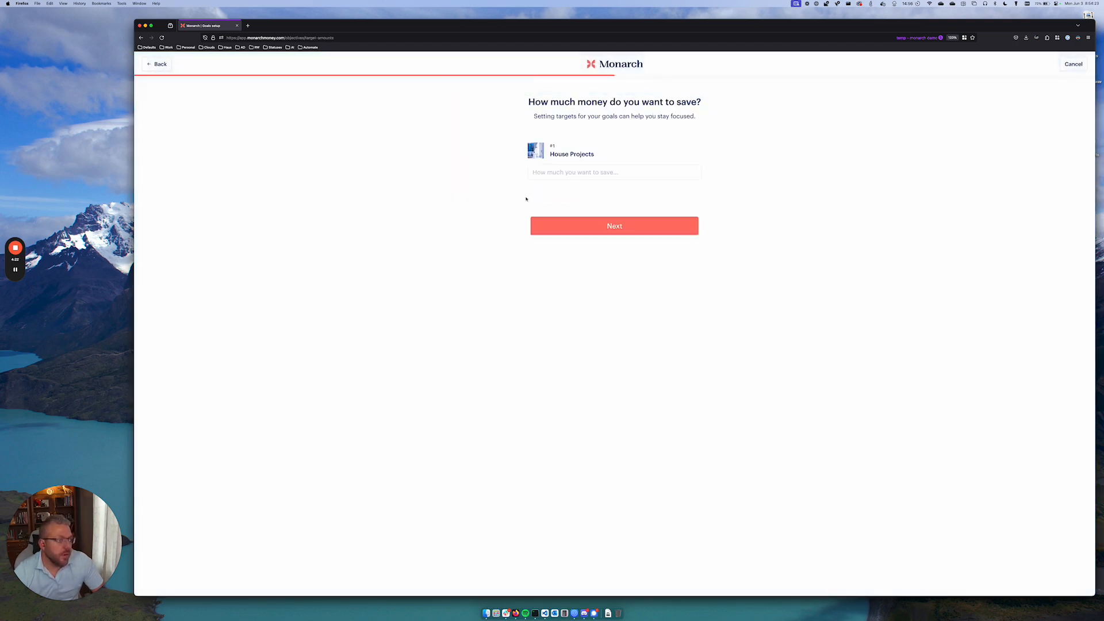
Step: Enter a $25,000 savings target for House Projects and continue
{"action": "left_click", "coordinate": [613, 172]}
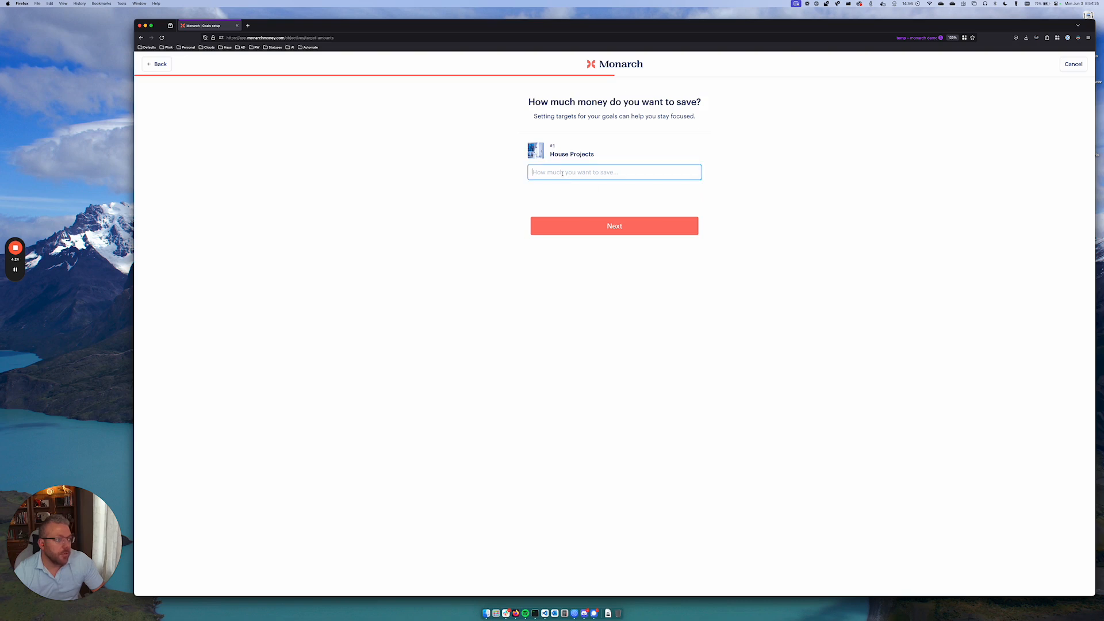
{"action": "type", "text": "$25"}
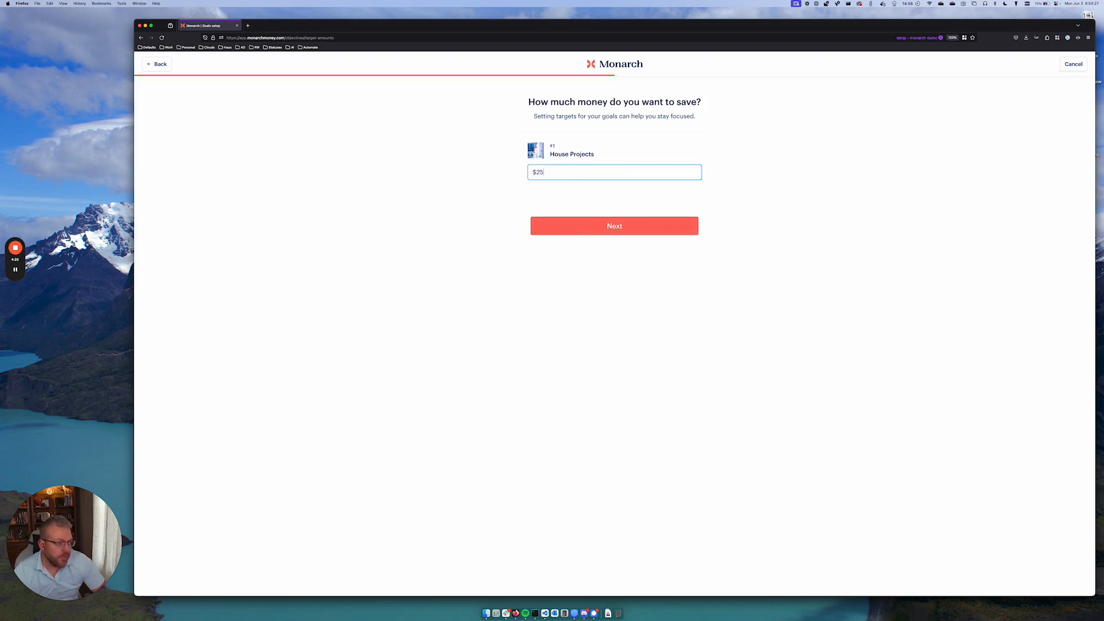
{"action": "left_click", "coordinate": [613, 226]}
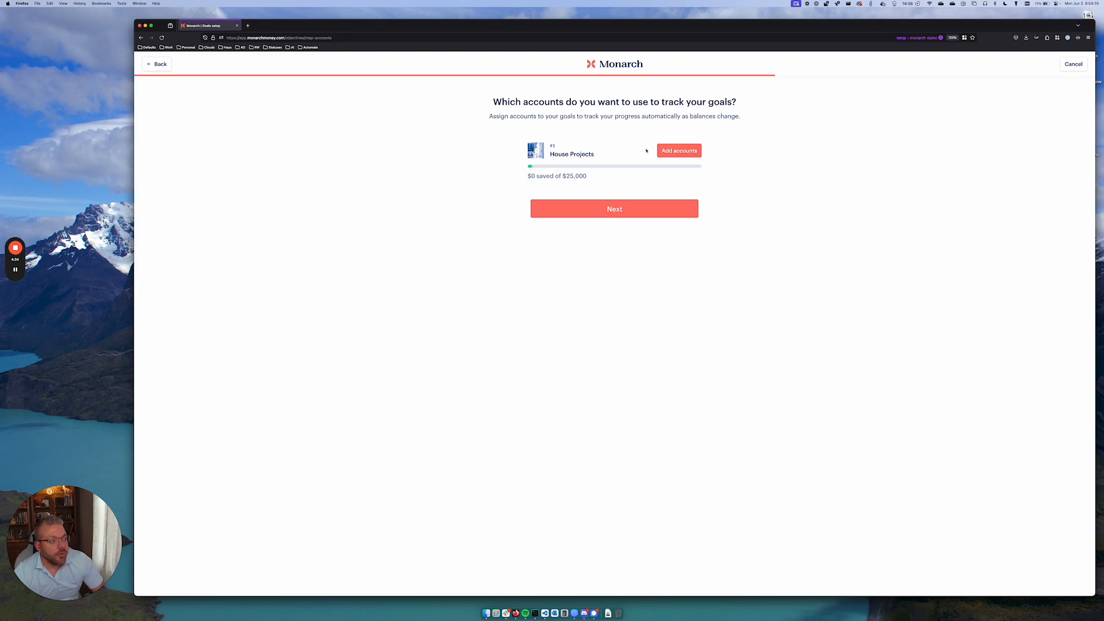
Step: Assign the Outgoing Payments account to House Projects, showing $13,542 saved of $25,000
{"action": "left_click", "coordinate": [679, 149]}
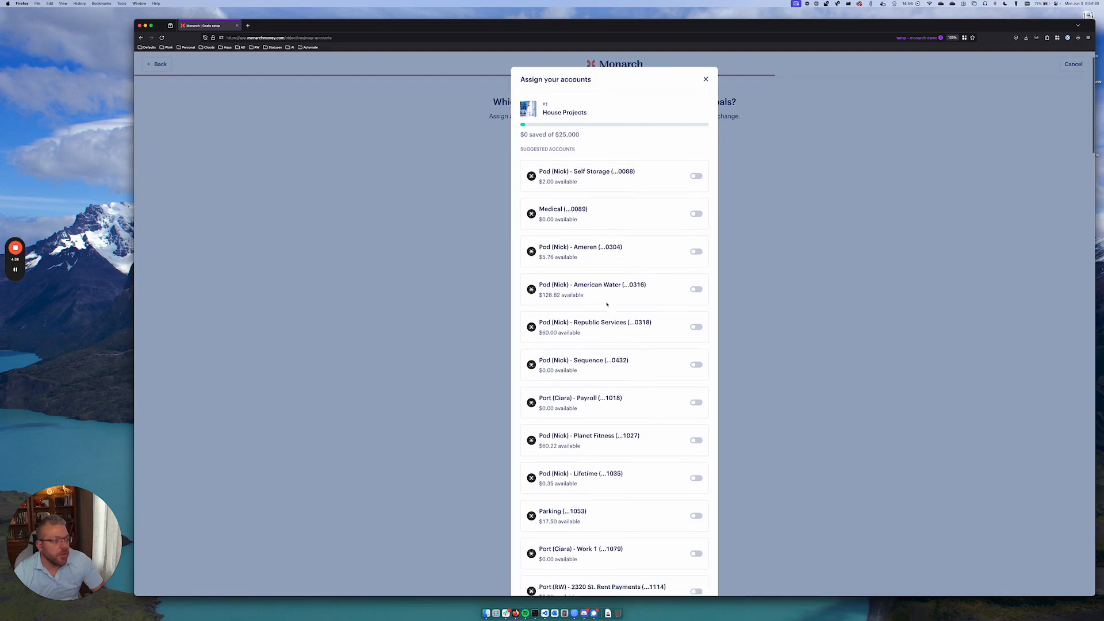
{"action": "scroll", "scroll_direction": "down", "scroll_amount": 3}
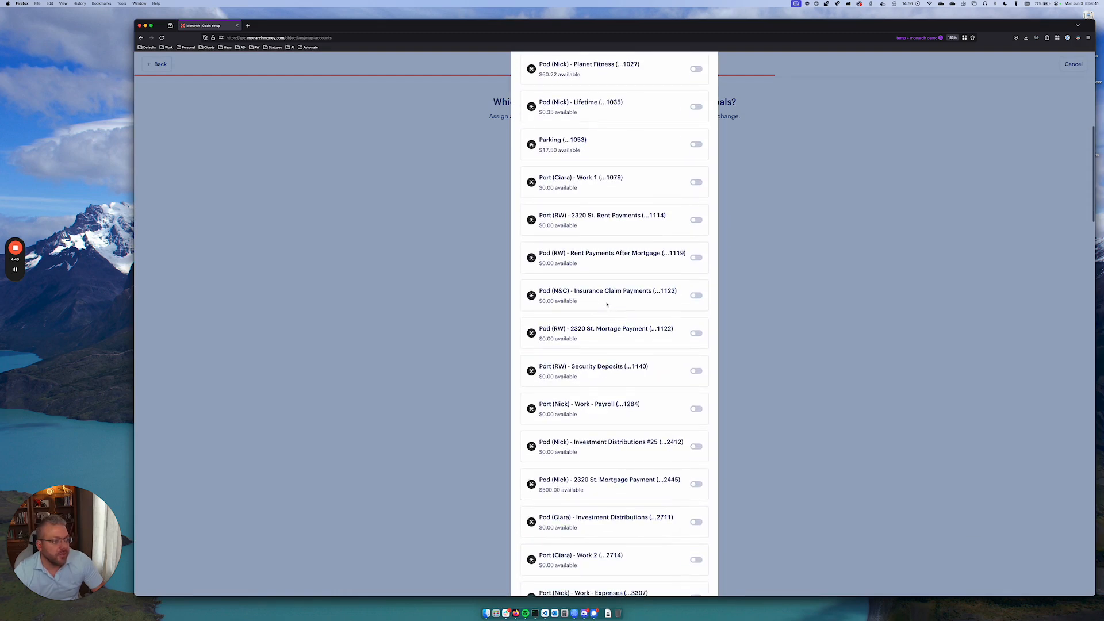
{"action": "scroll", "scroll_direction": "down", "scroll_amount": 3}
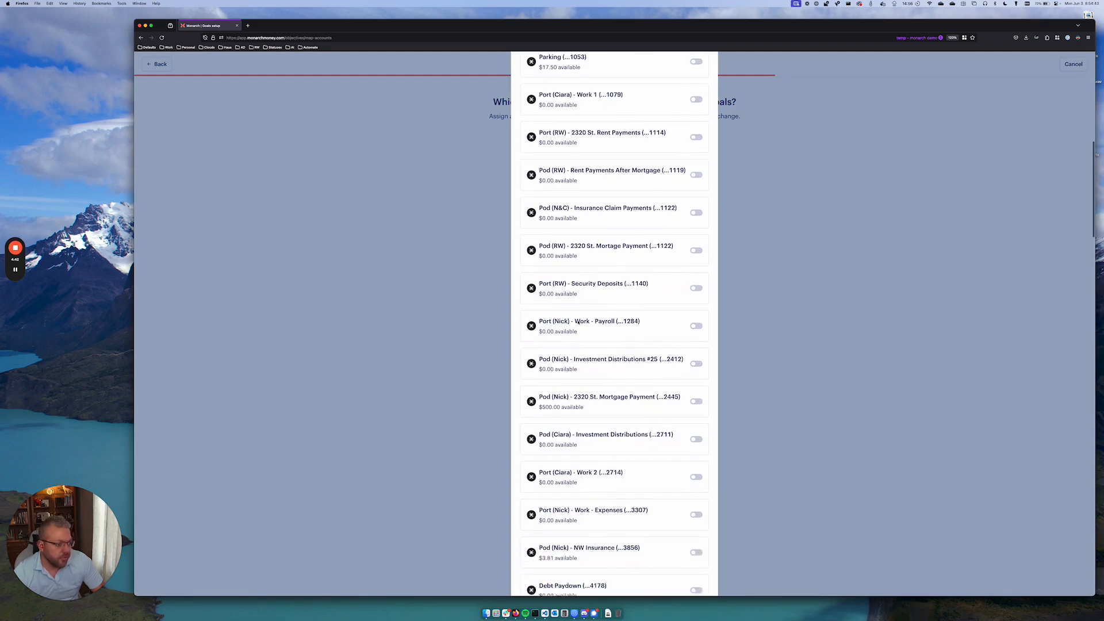
{"action": "scroll", "scroll_direction": "down", "scroll_amount": 3}
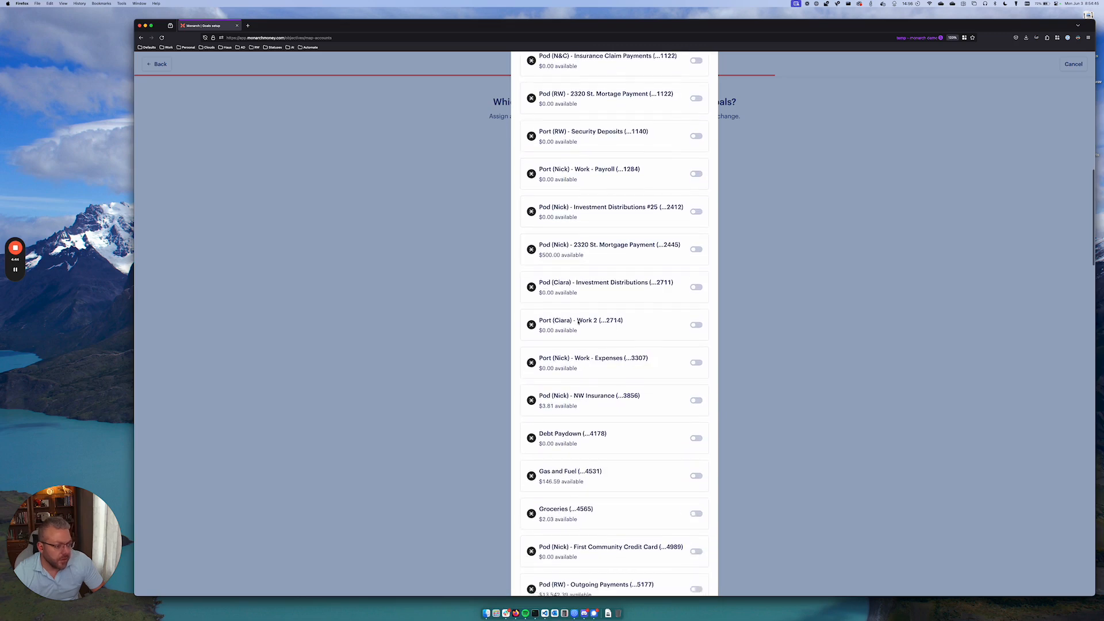
{"action": "scroll", "scroll_direction": "down", "scroll_amount": 3}
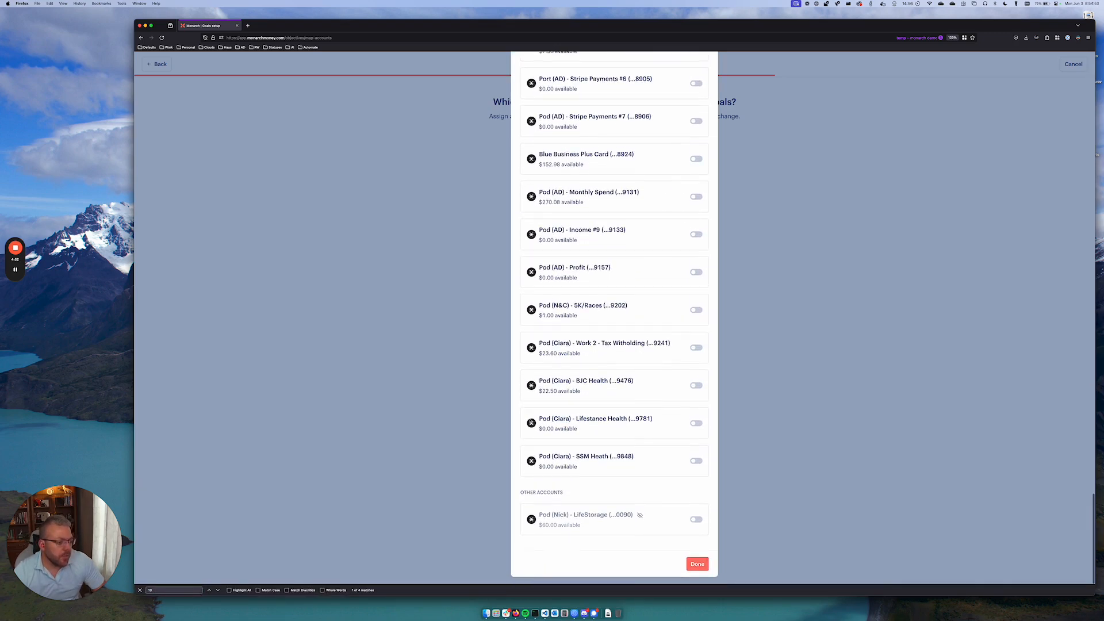
{"action": "left_click", "coordinate": [697, 563]}
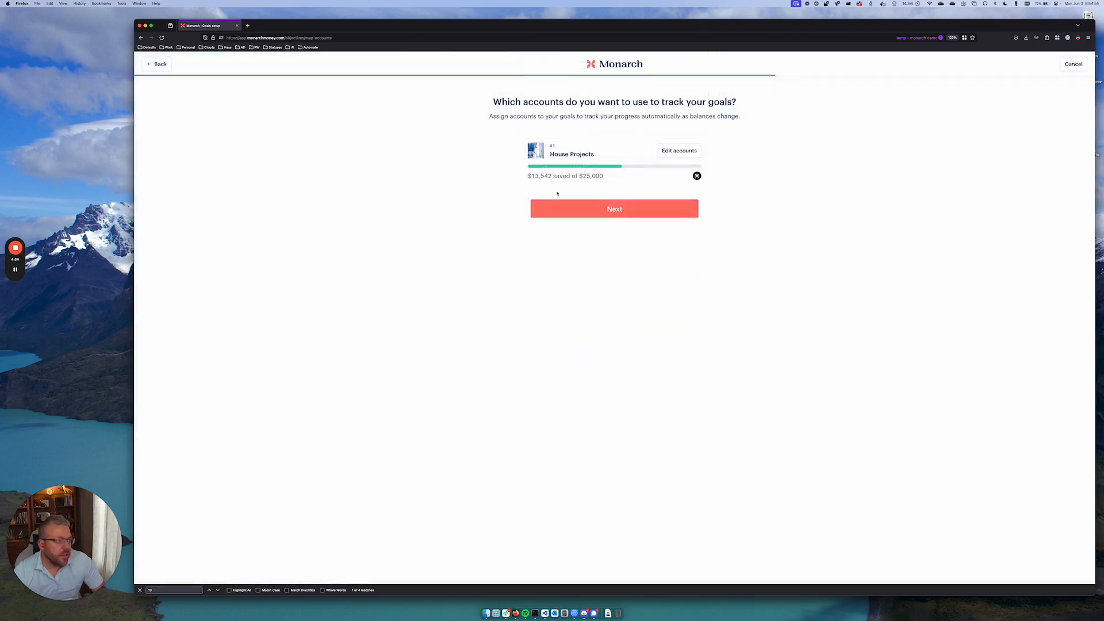
Step: Allocate $500 per month to House Projects and finish goal setup
{"action": "left_click", "coordinate": [614, 208]}
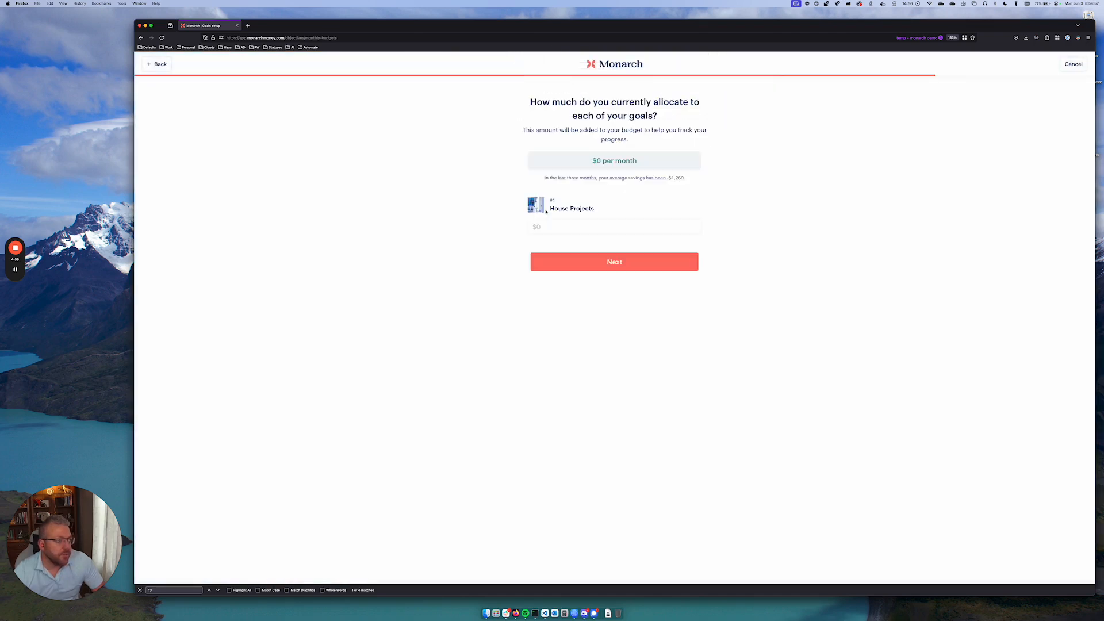
{"action": "left_click", "coordinate": [615, 226]}
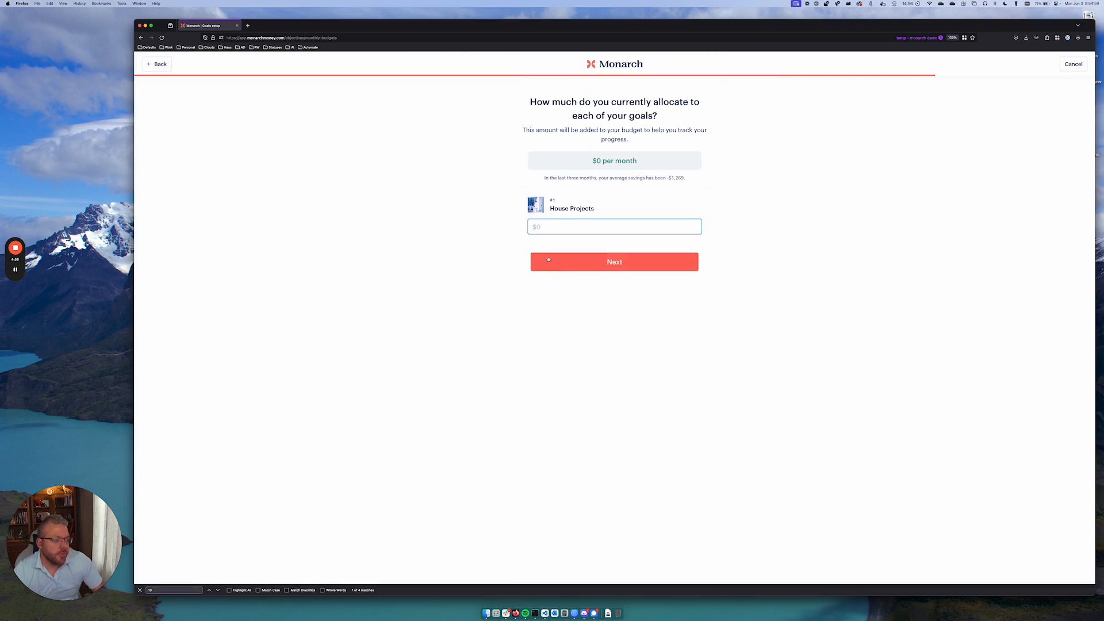
{"action": "left_click", "coordinate": [614, 226]}
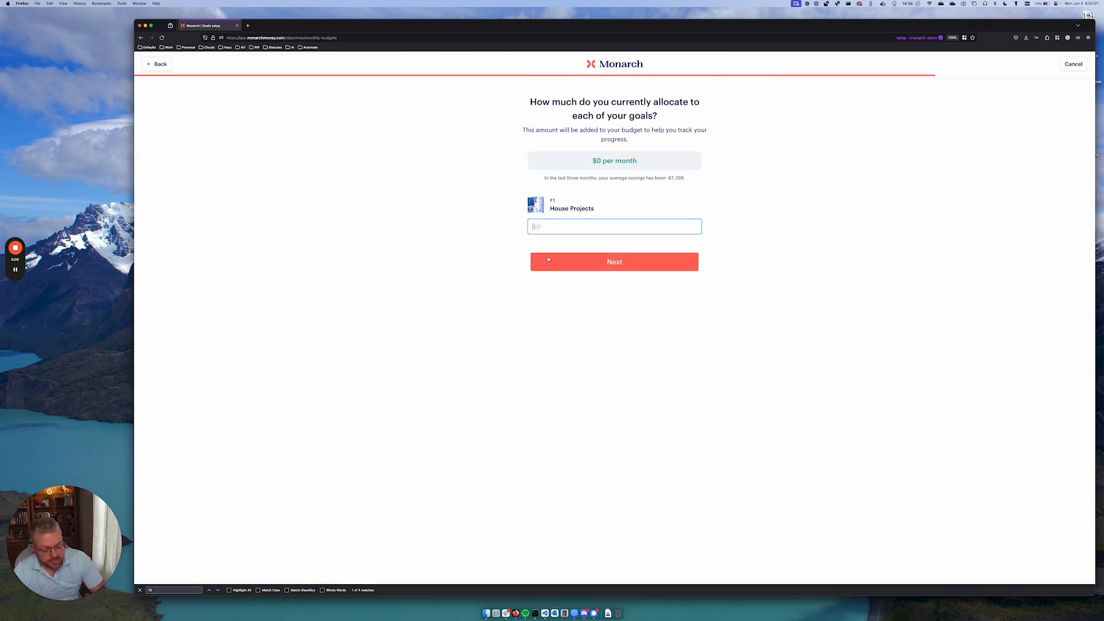
{"action": "type", "text": "5"}
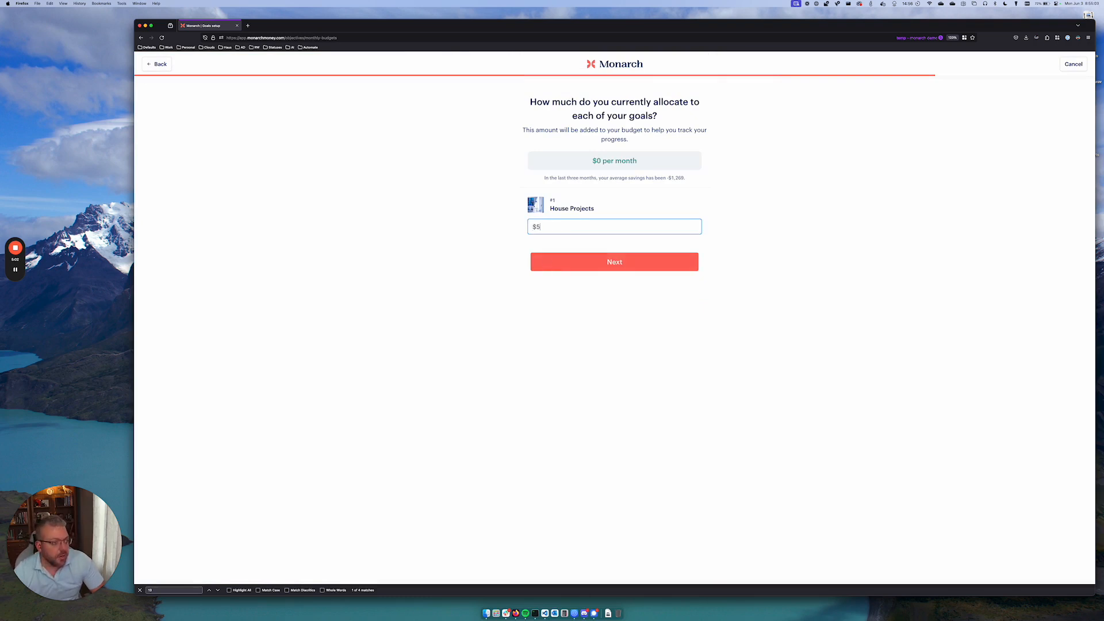
{"action": "type", "text": "00"}
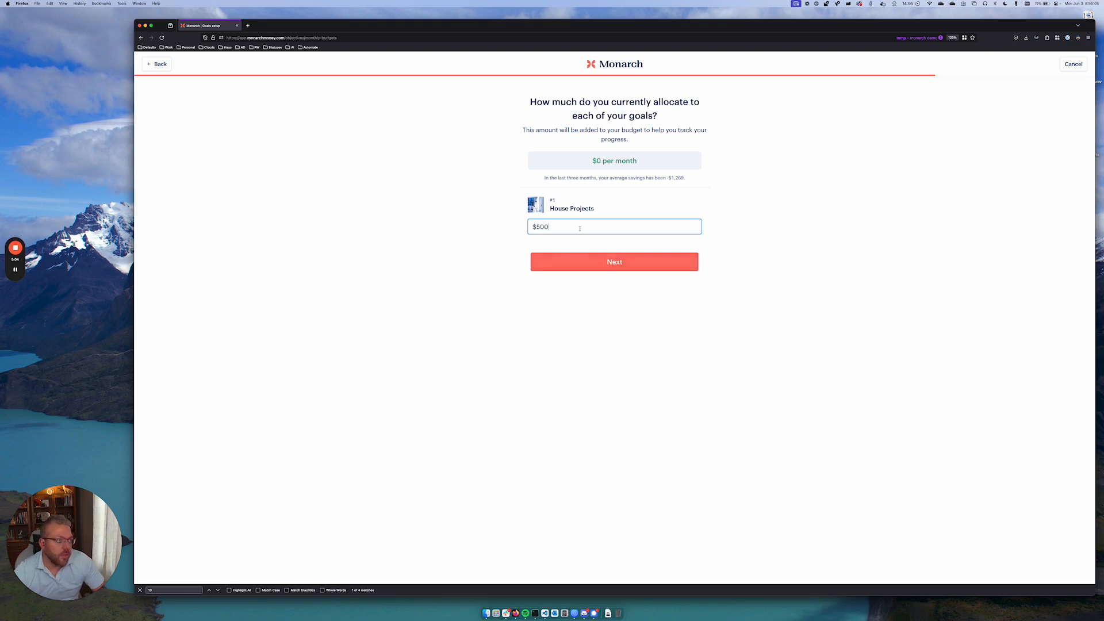
{"action": "left_click", "coordinate": [613, 262]}
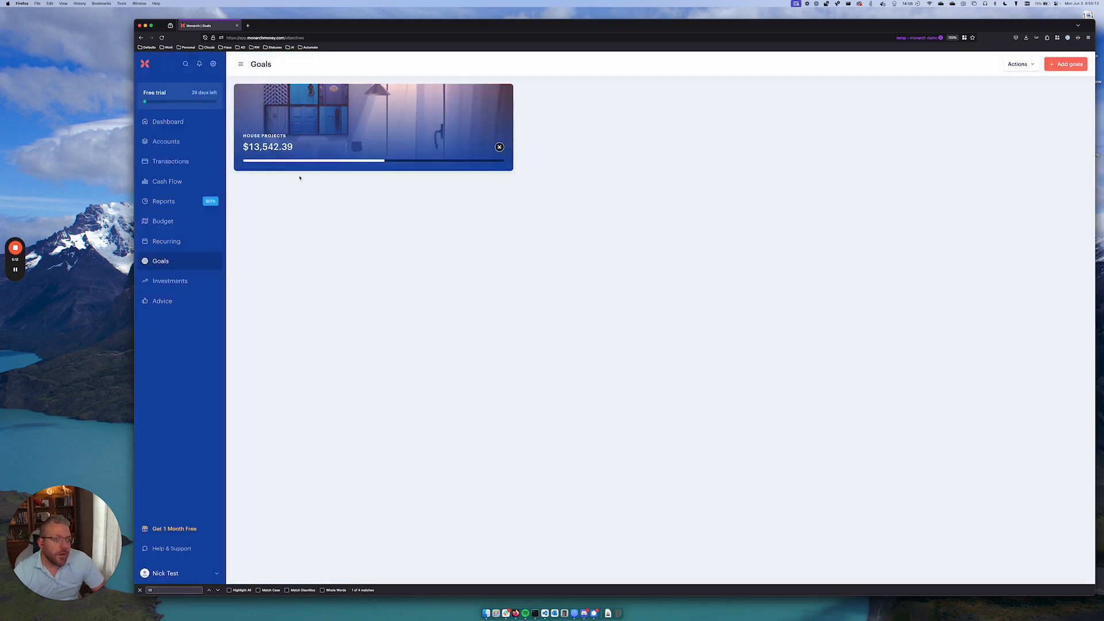
Step: Open the House Projects goal card to see its detail page
{"action": "left_click", "coordinate": [373, 127]}
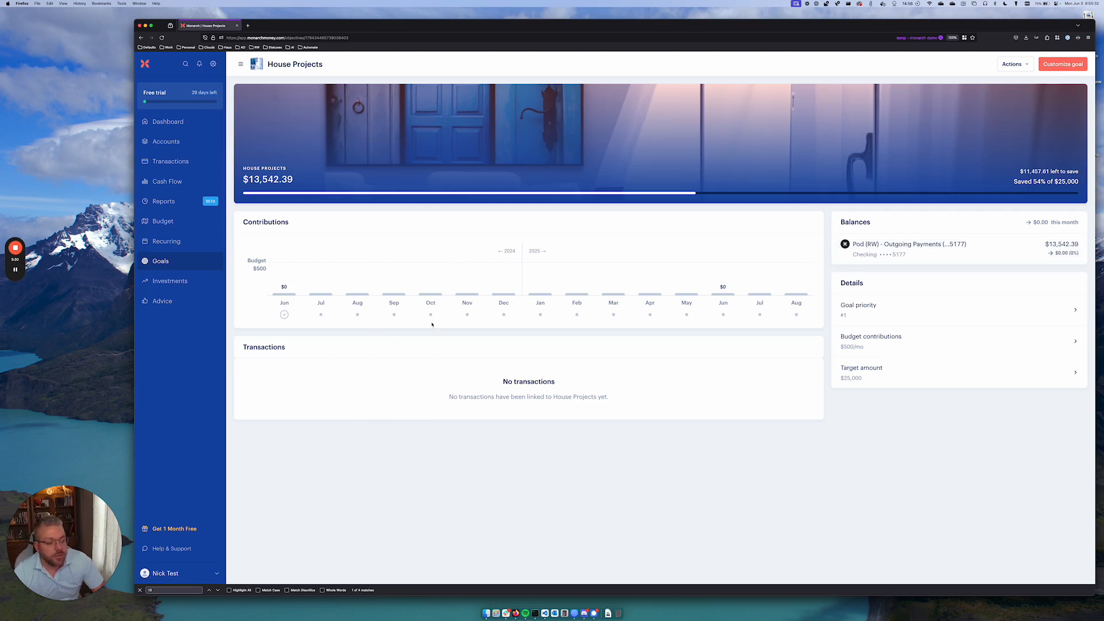
{"action": "mouse_move", "coordinate": [479, 351]}
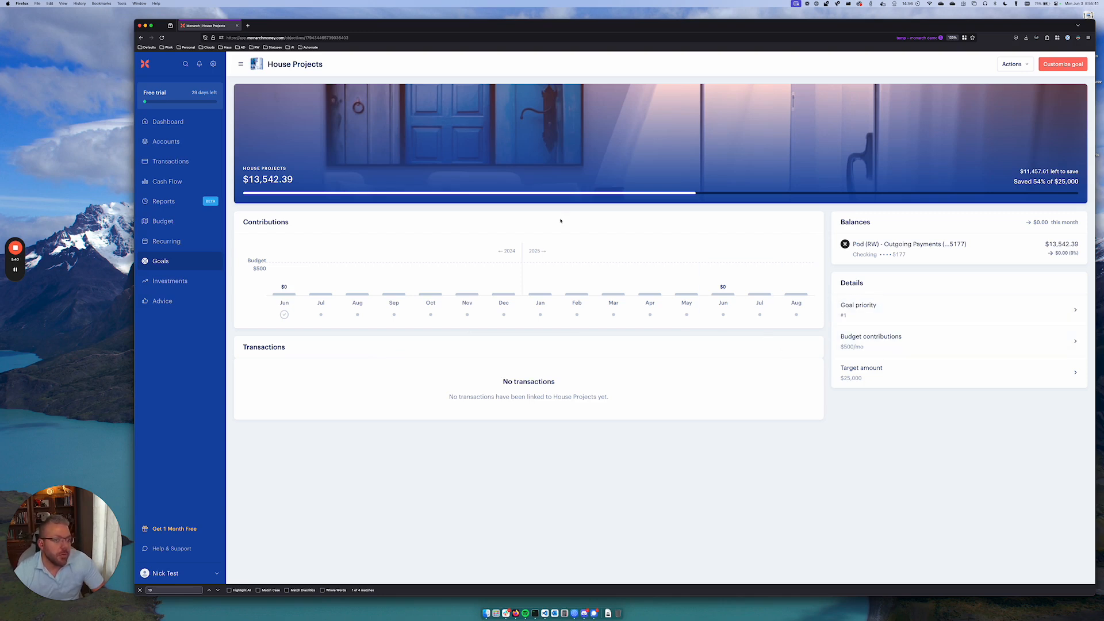
{"action": "mouse_move", "coordinate": [162, 221]}
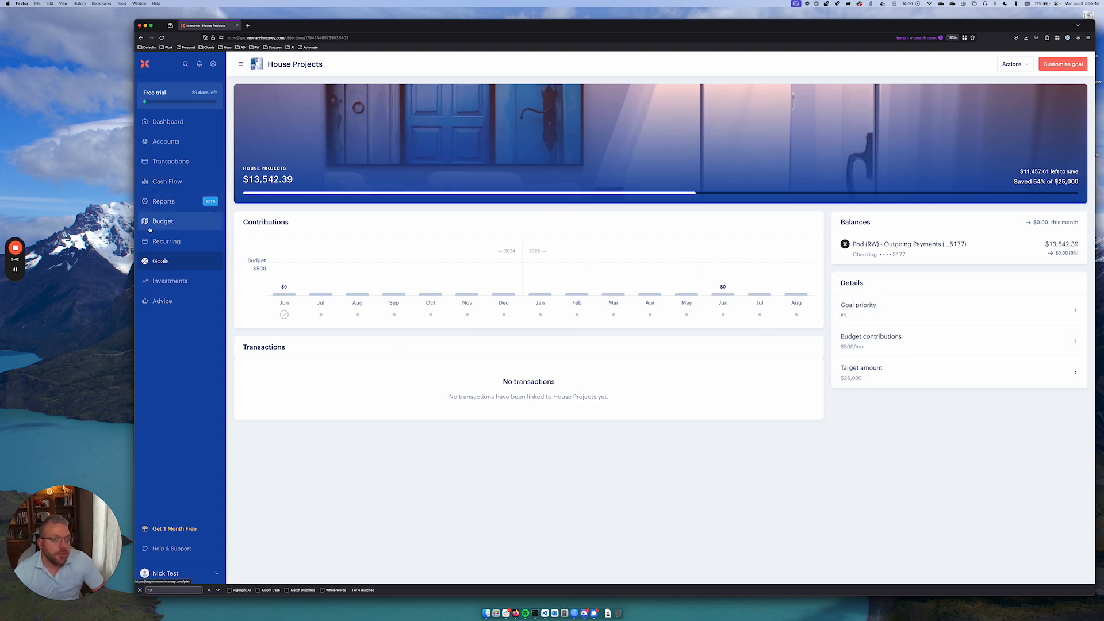
Step: Bring up the June 2024 budget and scroll to the unbudgeted Food & Dining categories
{"action": "left_click", "coordinate": [162, 221]}
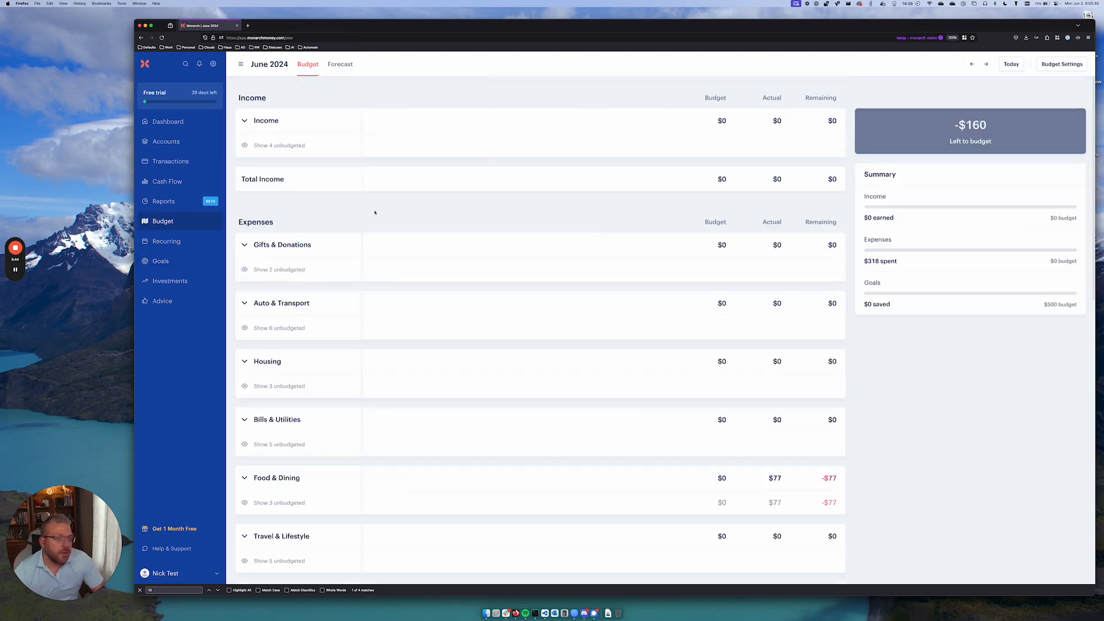
{"action": "scroll", "scroll_direction": "down", "scroll_amount": 3}
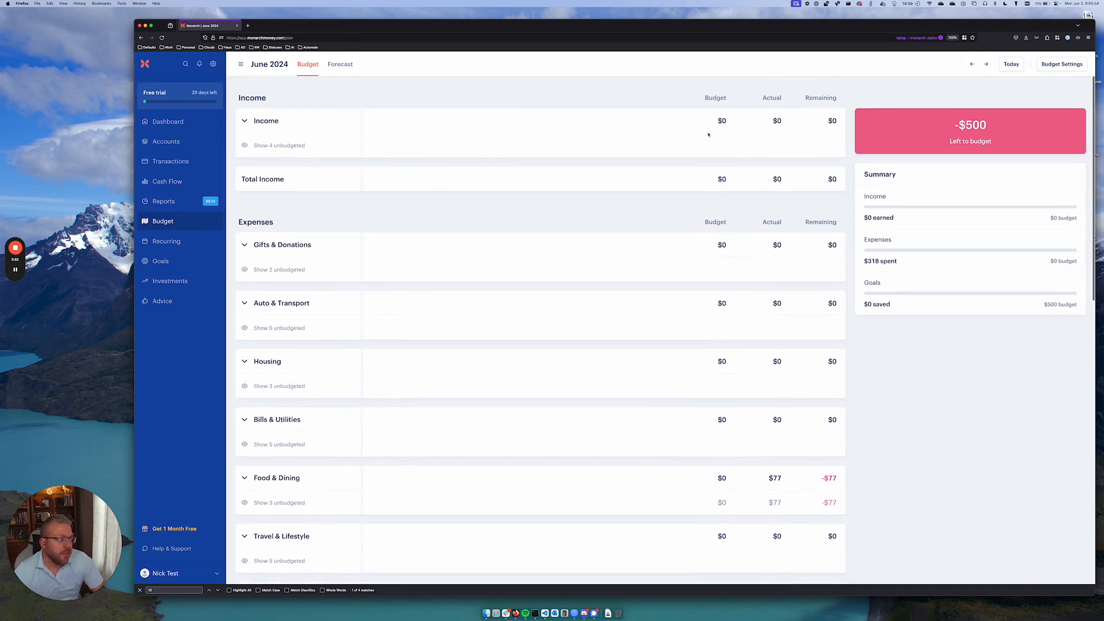
{"action": "scroll", "scroll_direction": "down", "scroll_amount": 3}
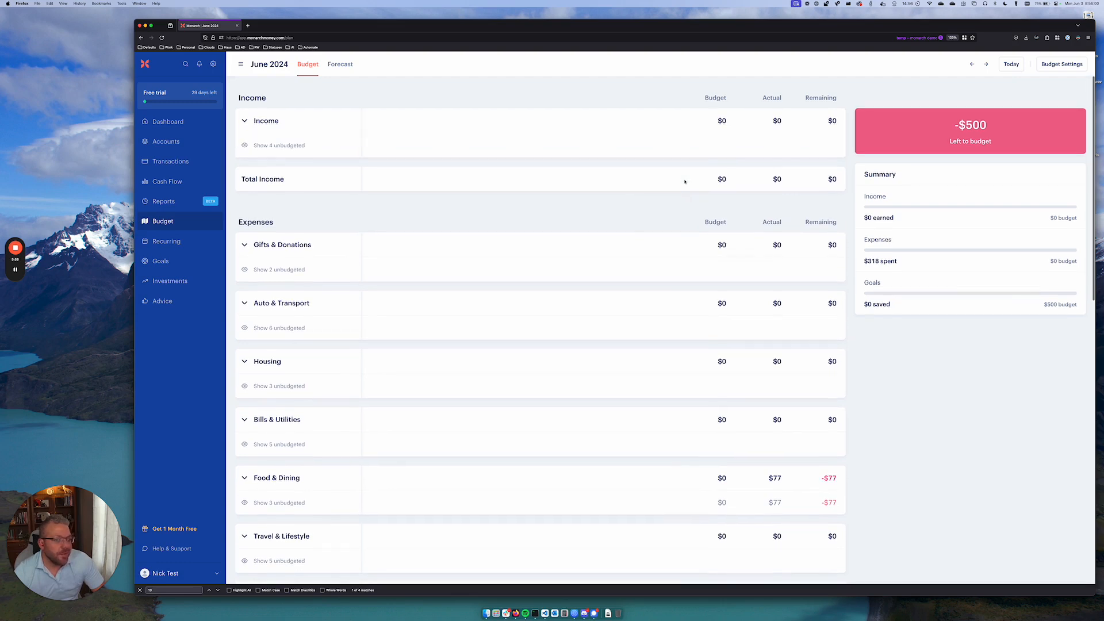
{"action": "scroll", "scroll_direction": "down", "scroll_amount": 3}
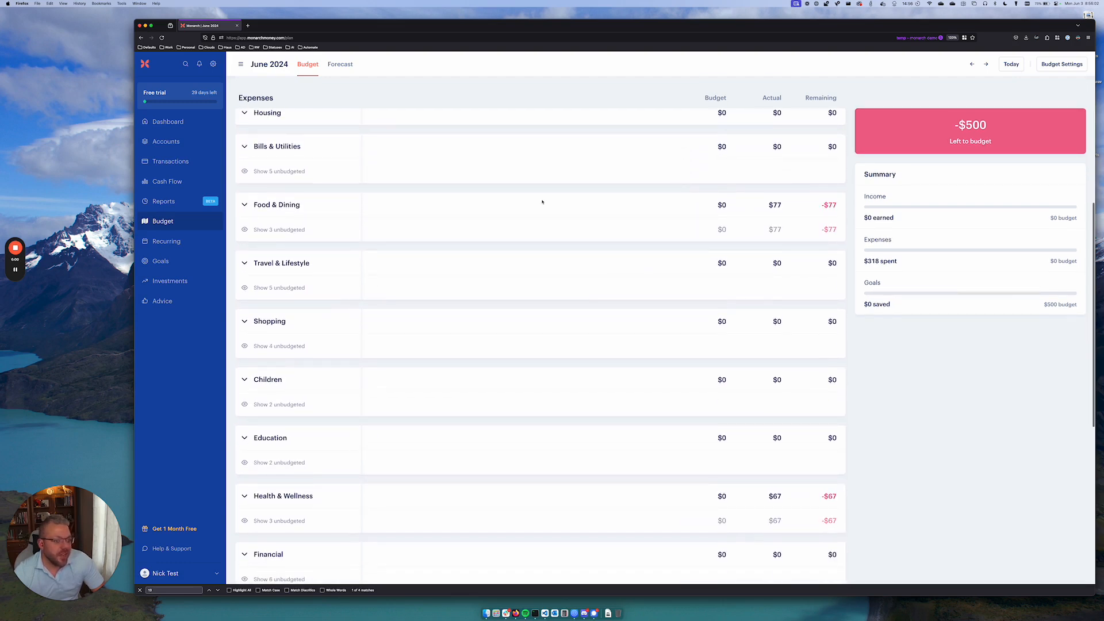
{"action": "scroll", "scroll_direction": "down", "scroll_amount": 3}
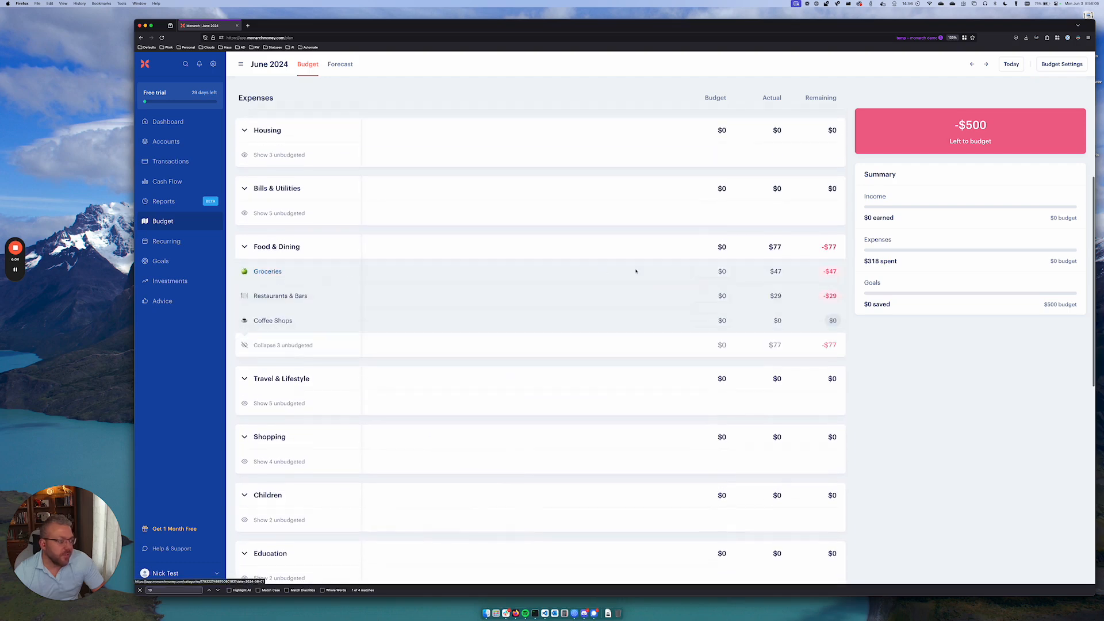
Step: Budget $750 for Groceries in June 2024
{"action": "left_click", "coordinate": [711, 272]}
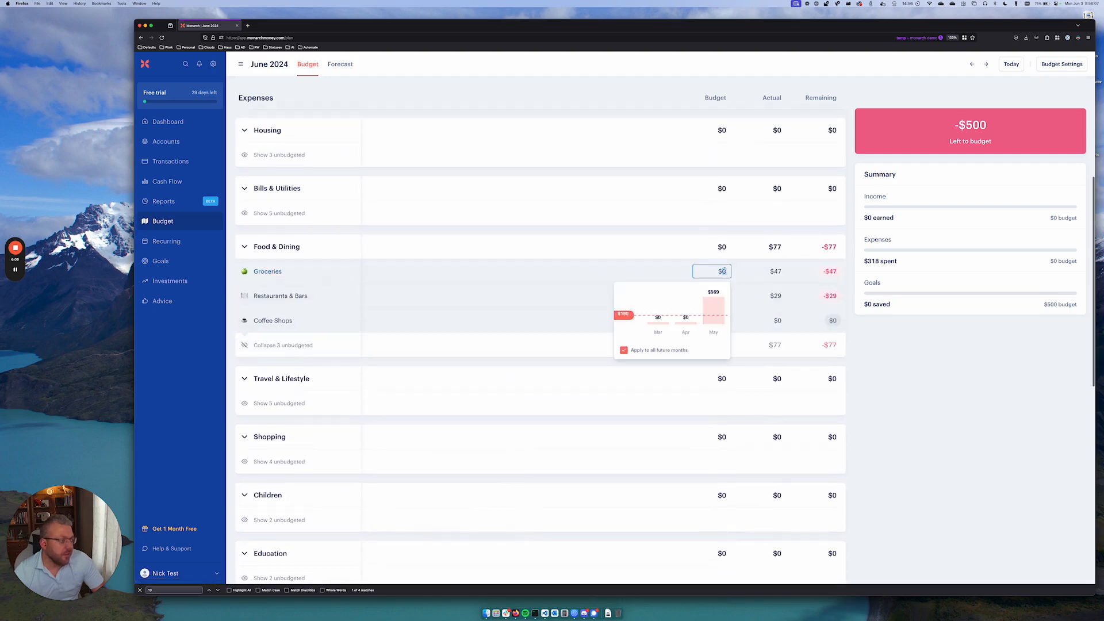
{"action": "type", "text": "1"}
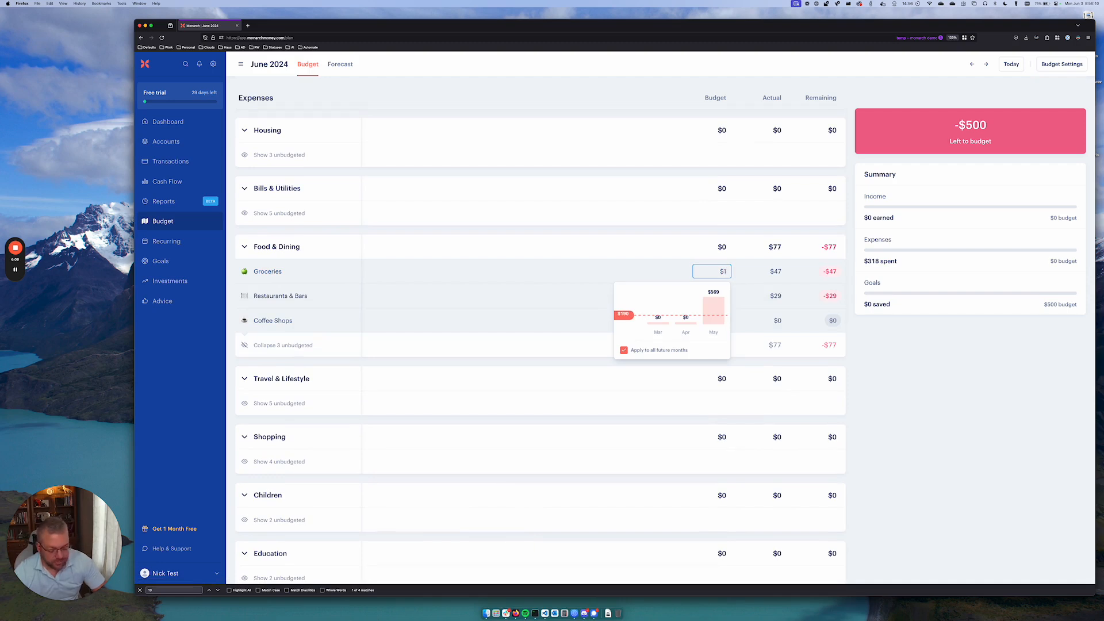
{"action": "type", "text": "750"}
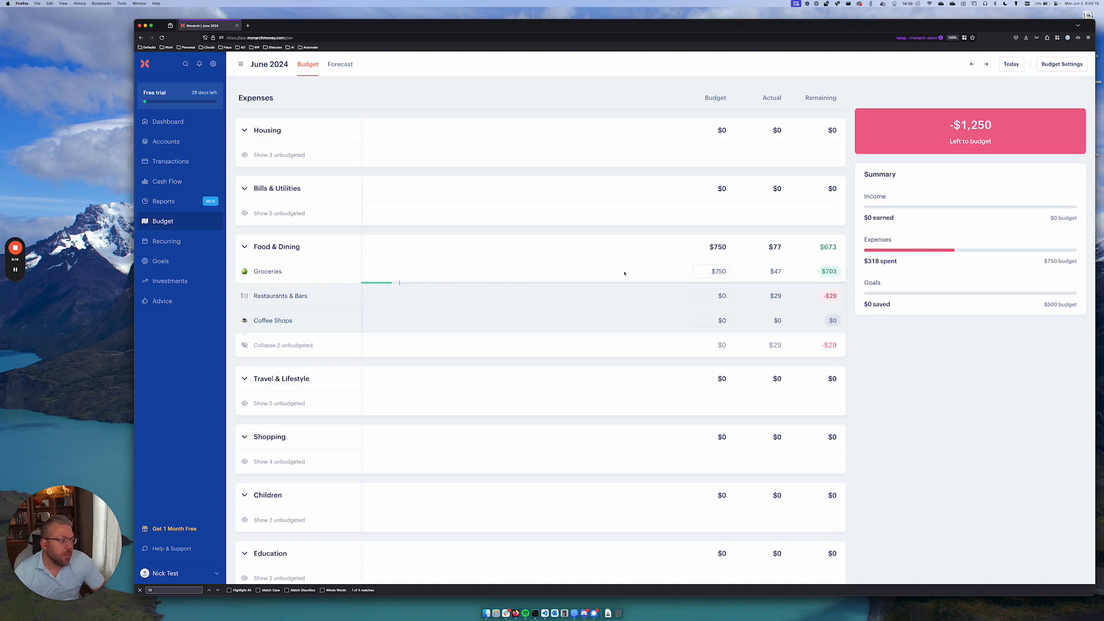
Step: Budget $2,000 of Paychecks income so $750 is left to budget
{"action": "scroll", "scroll_direction": "down", "scroll_amount": 3}
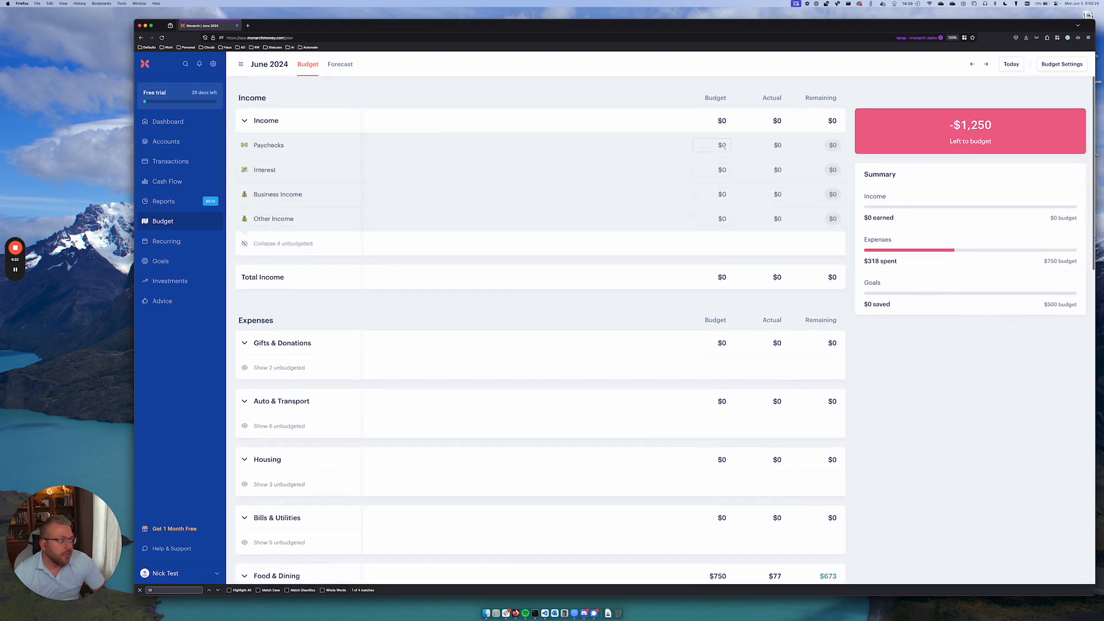
{"action": "type", "text": "2,000"}
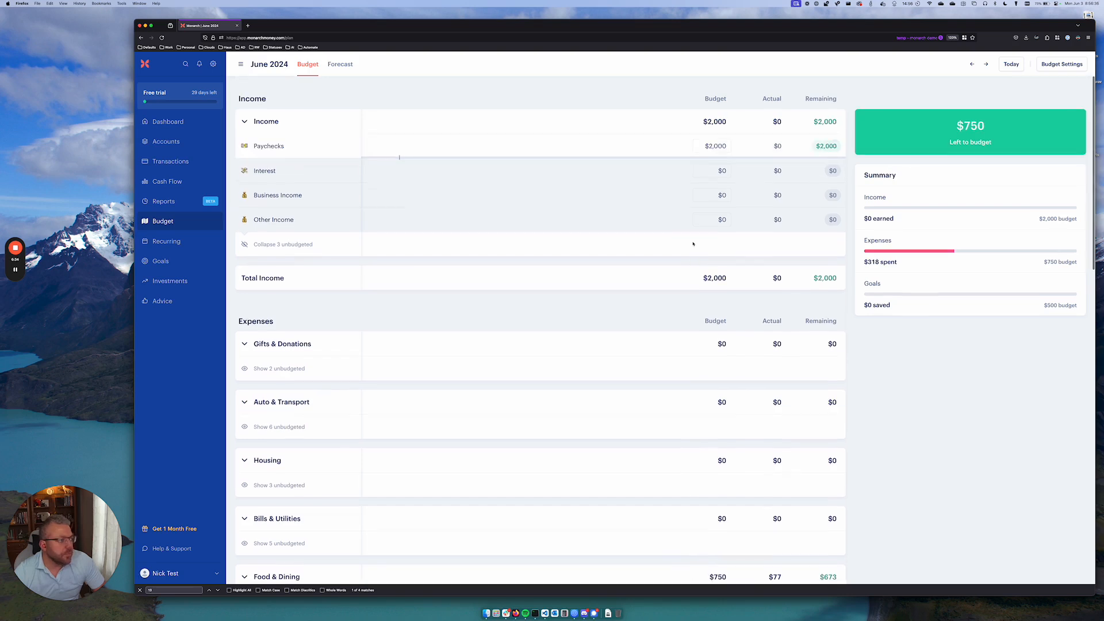
{"action": "scroll", "scroll_direction": "down", "scroll_amount": 3}
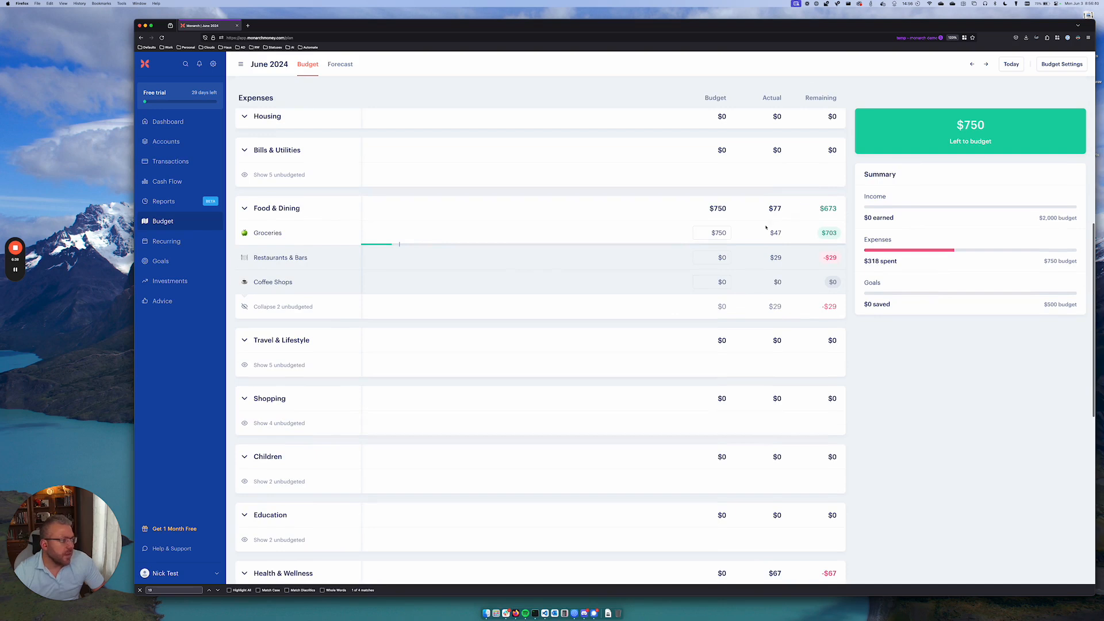
{"action": "scroll", "scroll_direction": "down", "scroll_amount": 3}
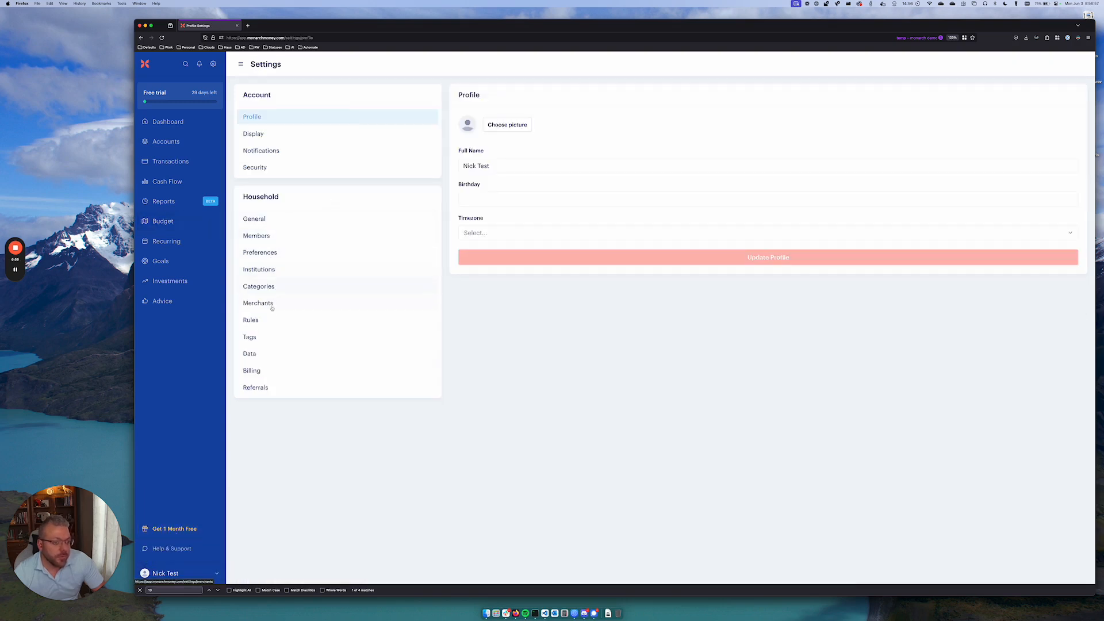
Step: Delete the Amount over $0.00 → Medical rule, leaving two transaction rules
{"action": "left_click", "coordinate": [251, 320]}
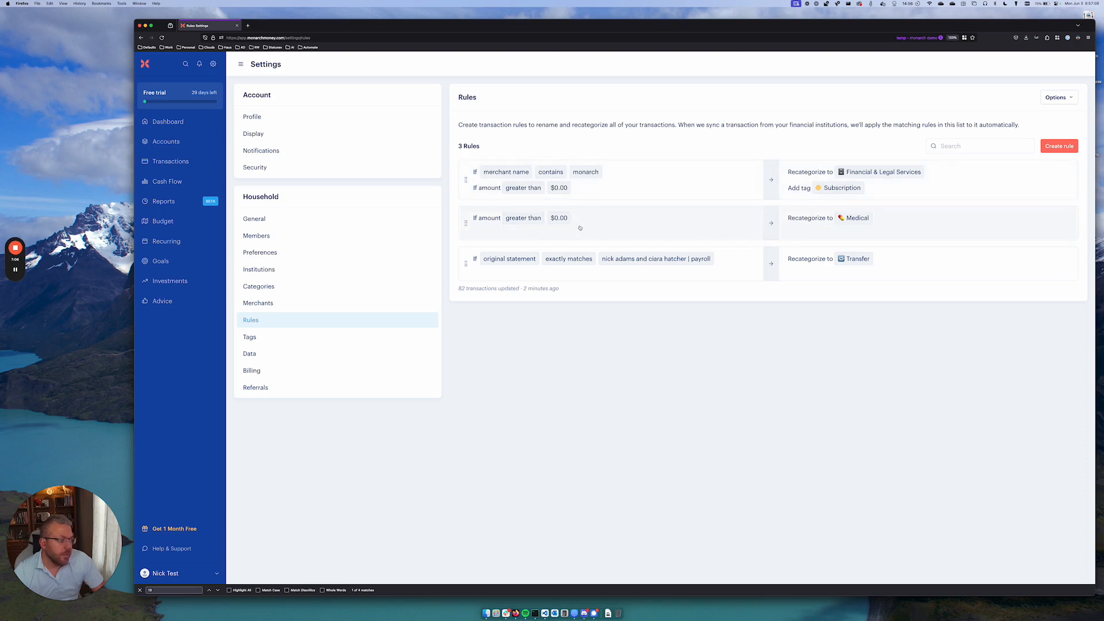
{"action": "left_click", "coordinate": [577, 222]}
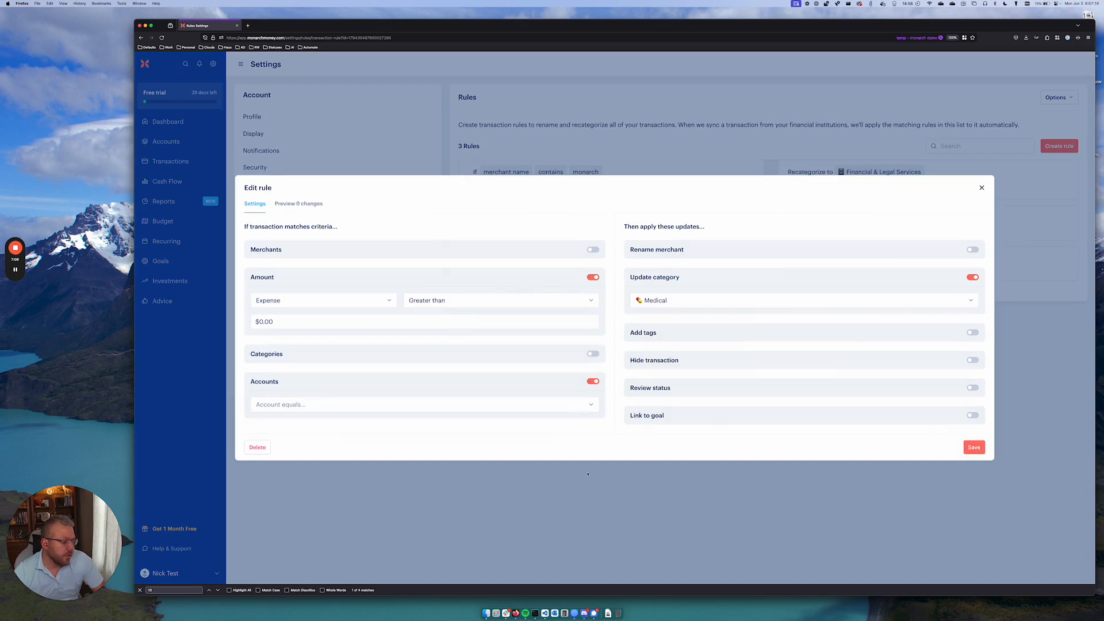
{"action": "left_click", "coordinate": [257, 447]}
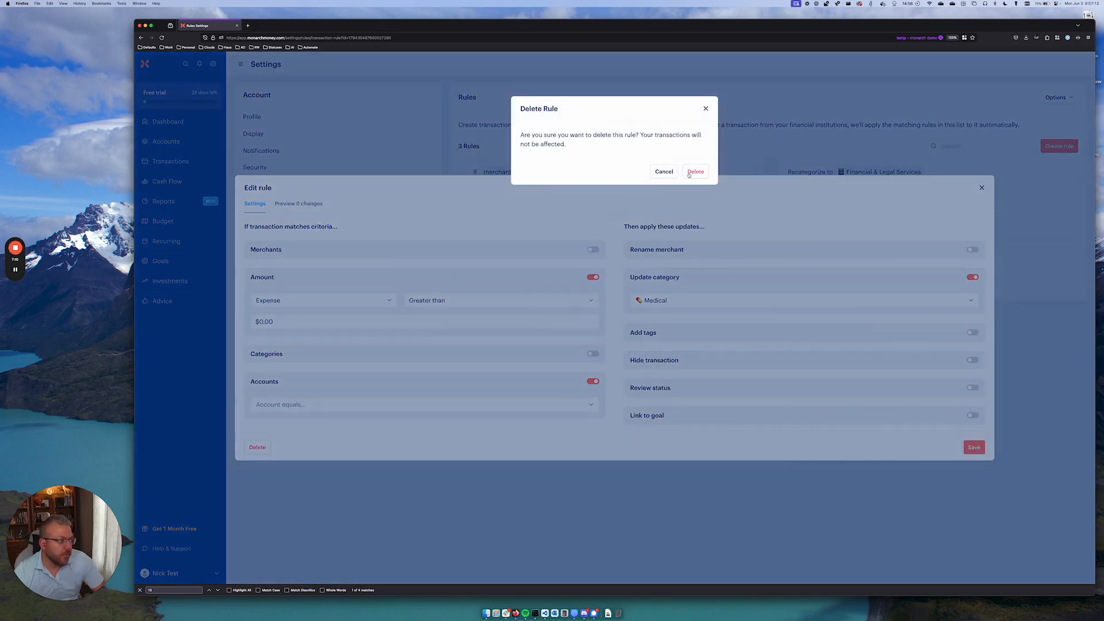
{"action": "left_click", "coordinate": [695, 171]}
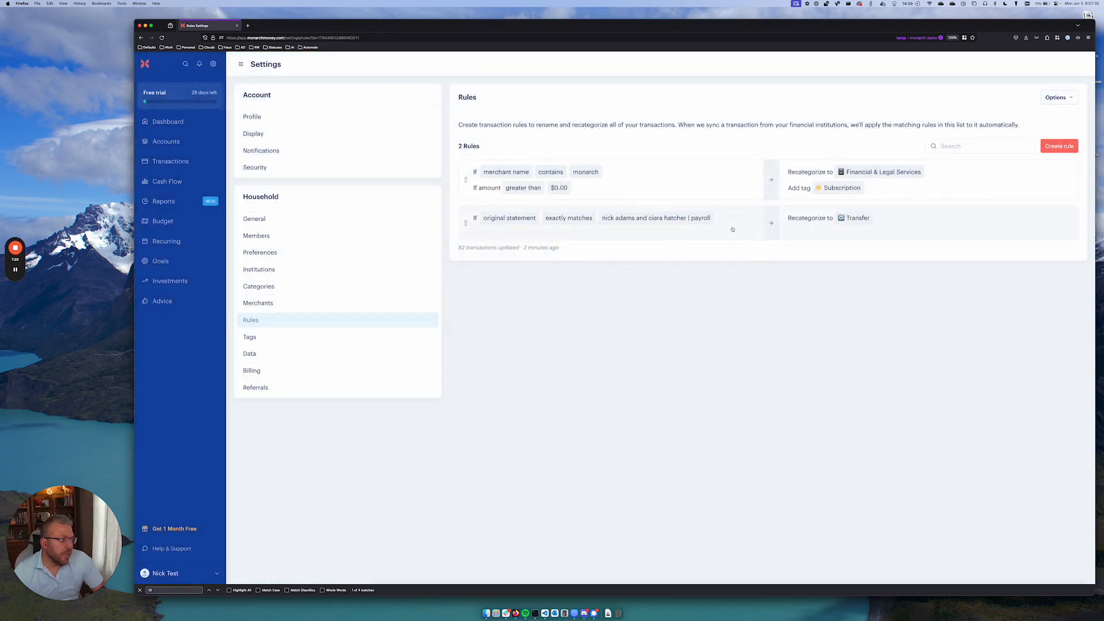
{"action": "mouse_move", "coordinate": [624, 240]}
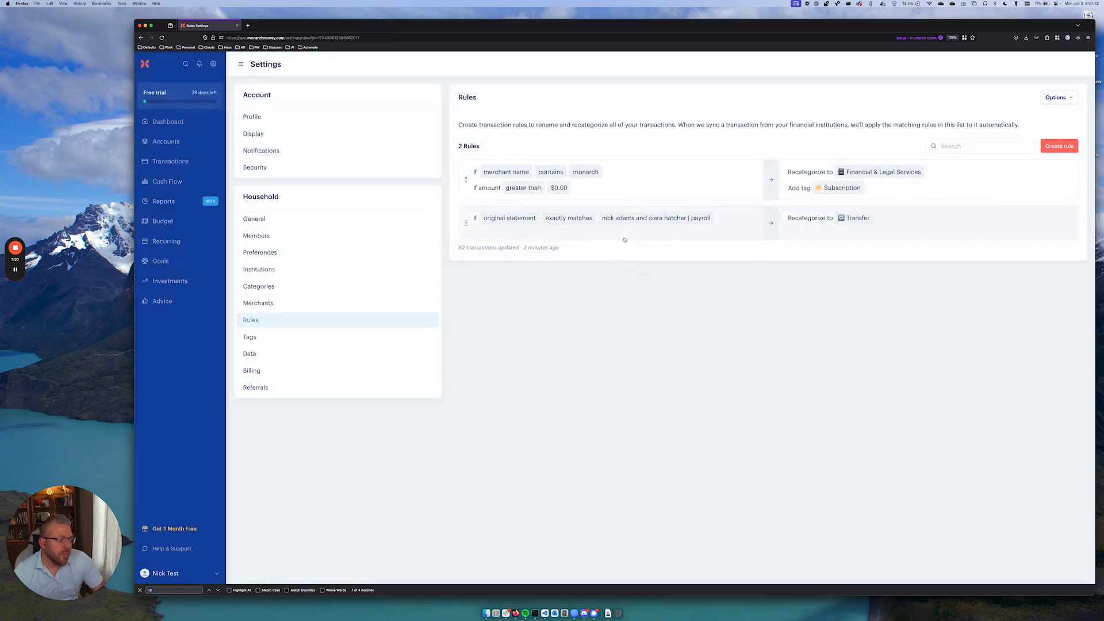
{"action": "mouse_move", "coordinate": [166, 140]}
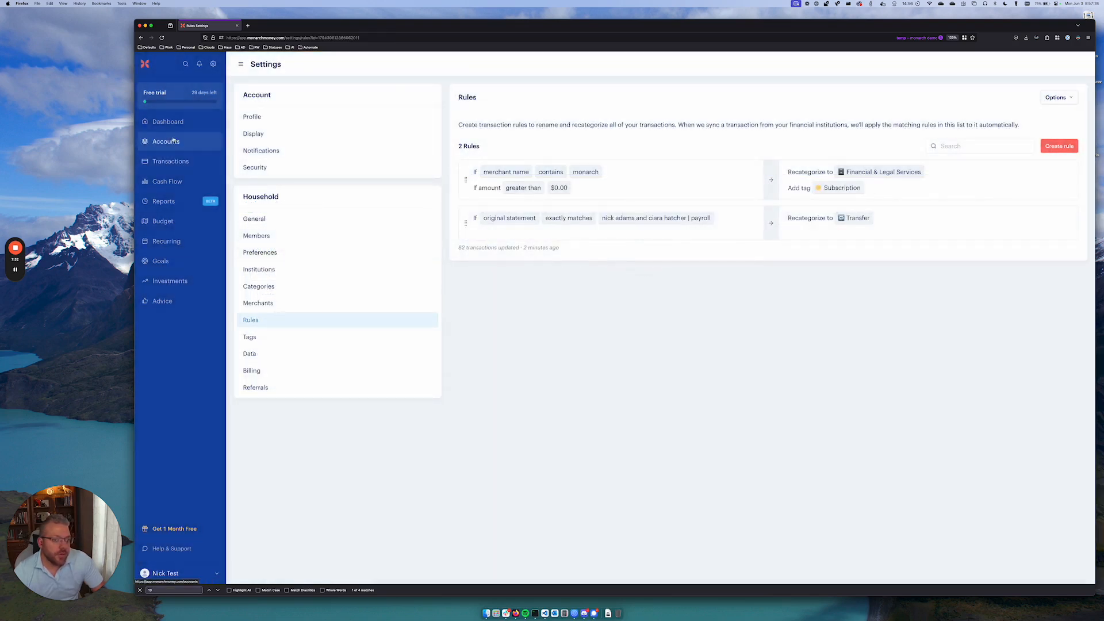
Step: Look through the recent transactions, then return to the dashboard overview
{"action": "left_click", "coordinate": [170, 161]}
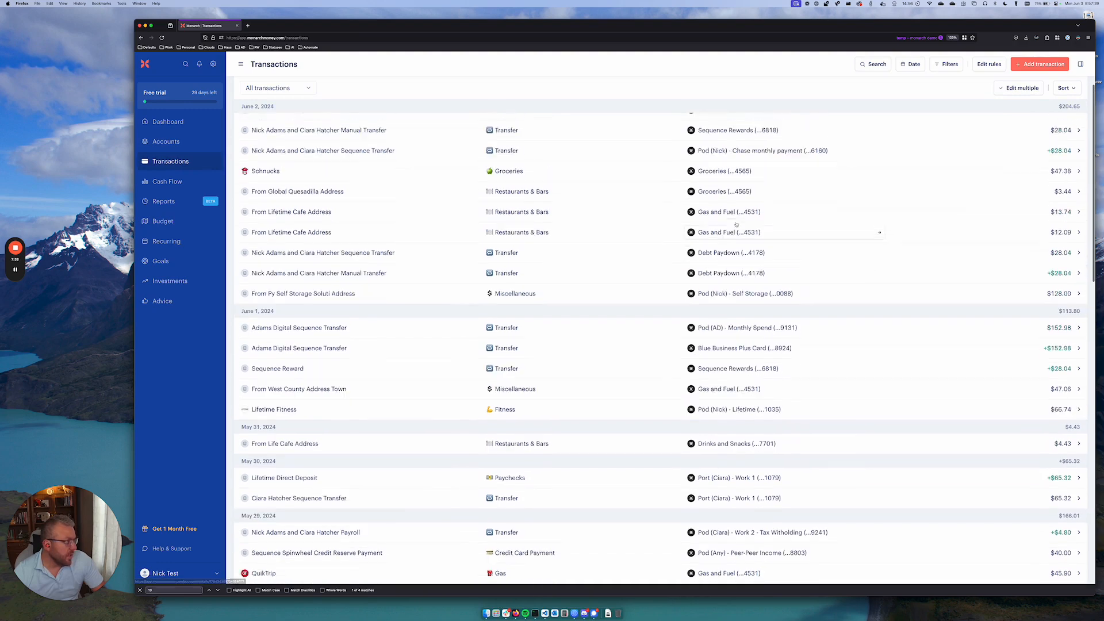
{"action": "scroll", "scroll_direction": "down", "scroll_amount": 3}
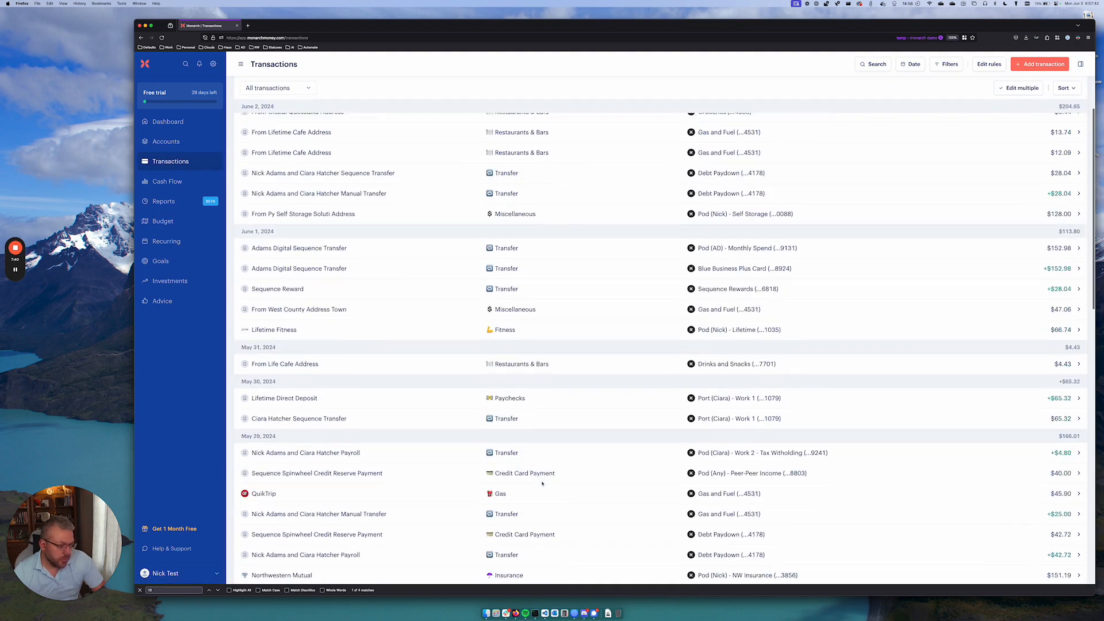
{"action": "left_click", "coordinate": [516, 306]}
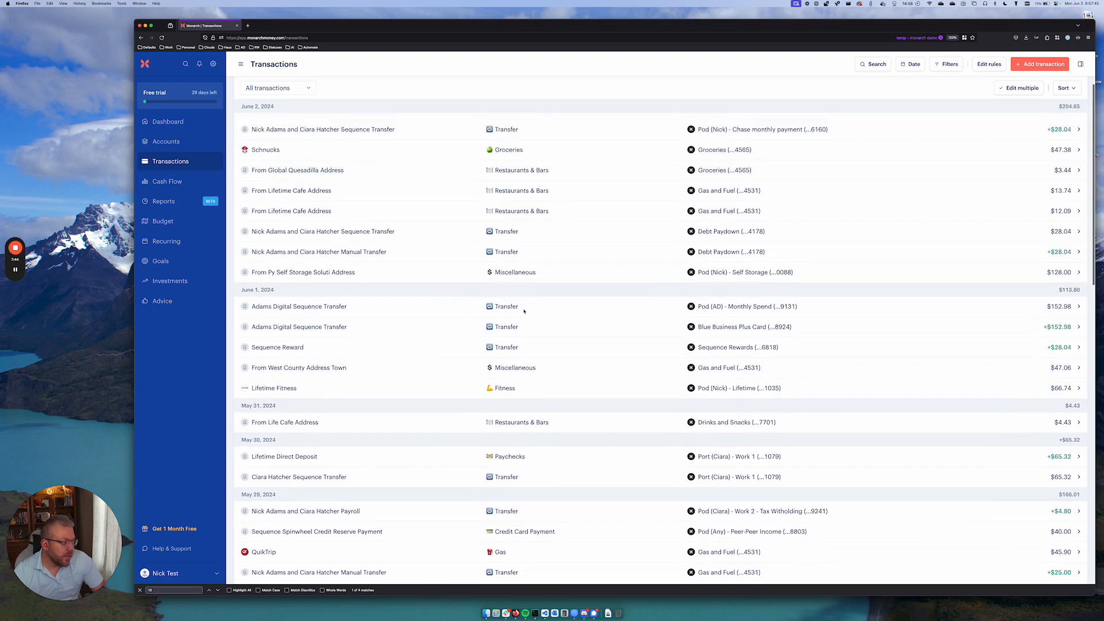
{"action": "left_click", "coordinate": [168, 121]}
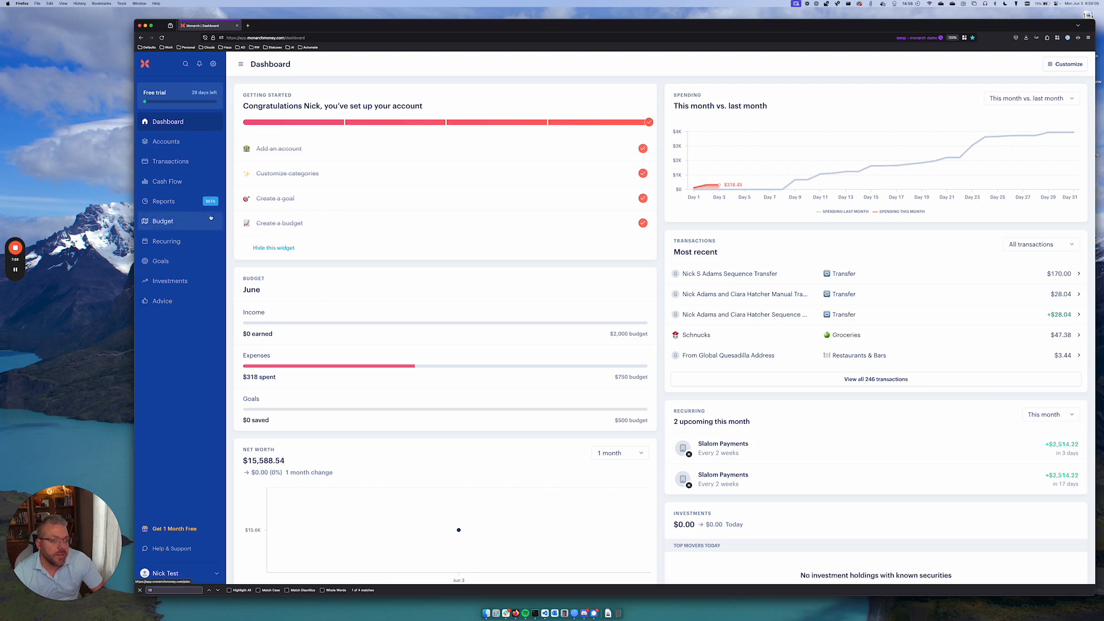
Step: Reach the transaction rules via Settings and open the payroll rule's merchant match
{"action": "left_click", "coordinate": [164, 573]}
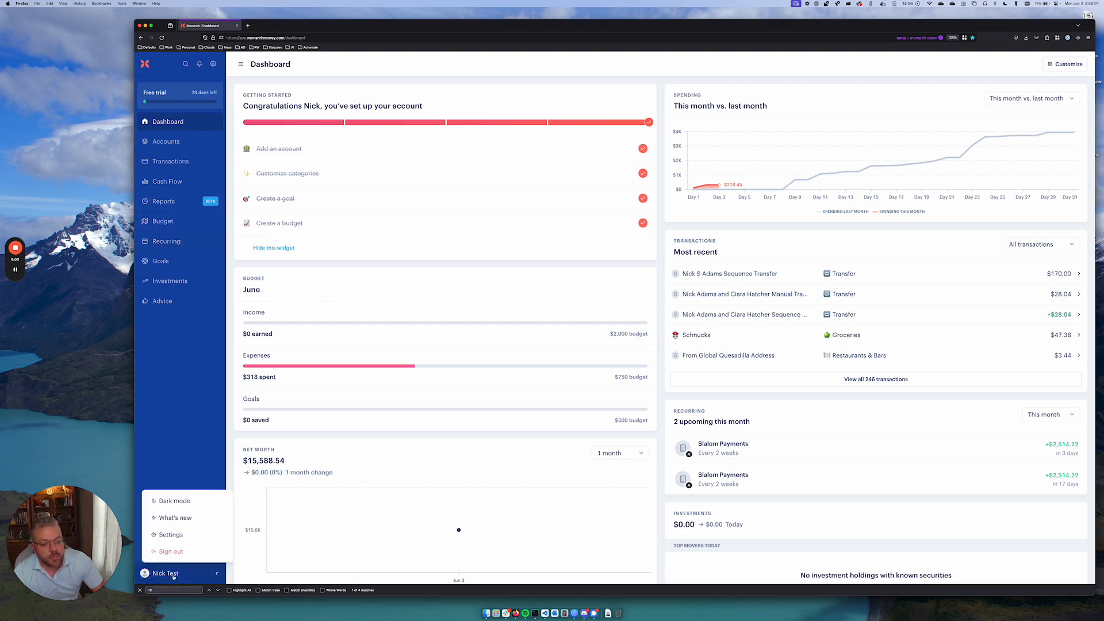
{"action": "left_click", "coordinate": [169, 535]}
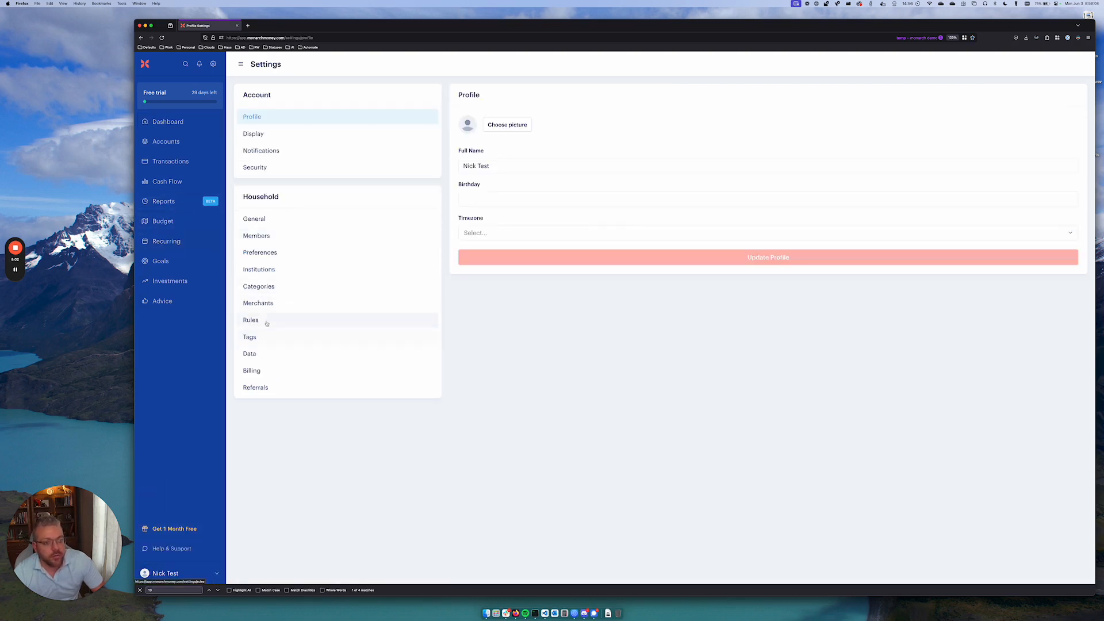
{"action": "left_click", "coordinate": [251, 320]}
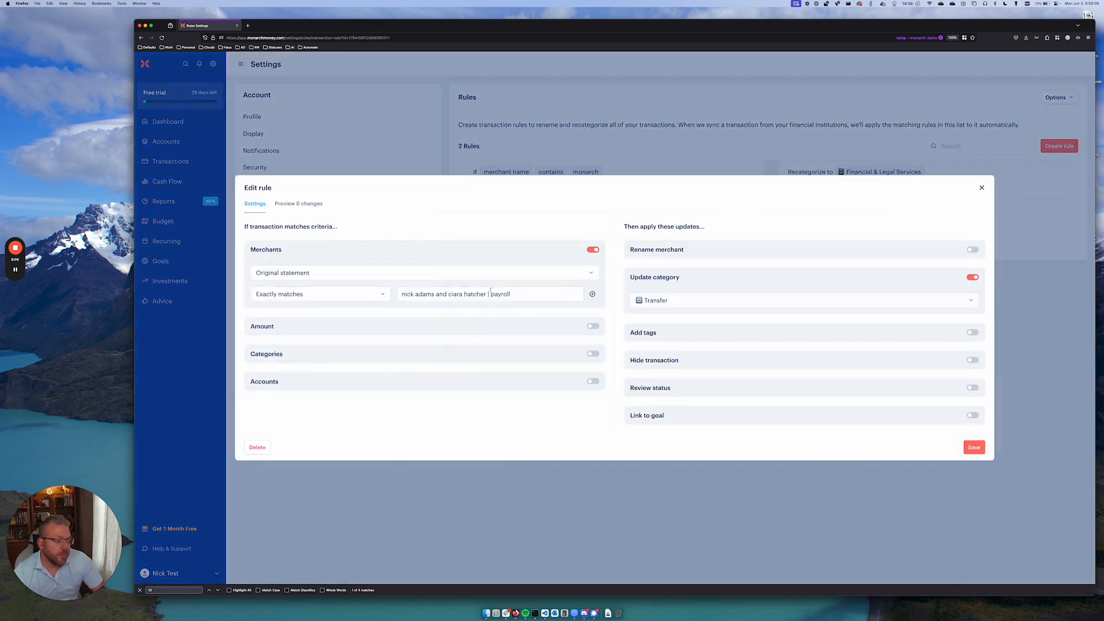
{"action": "left_click", "coordinate": [486, 293]}
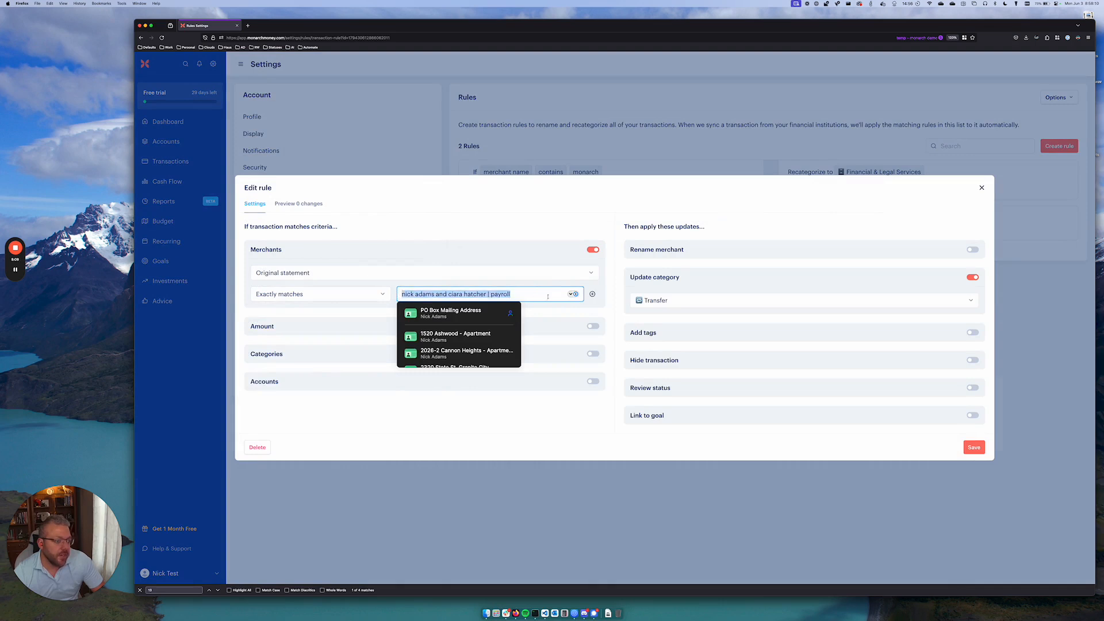
Step: Add extra merchant conditions, make the second an exact match, and switch tagging on
{"action": "left_click", "coordinate": [591, 298]}
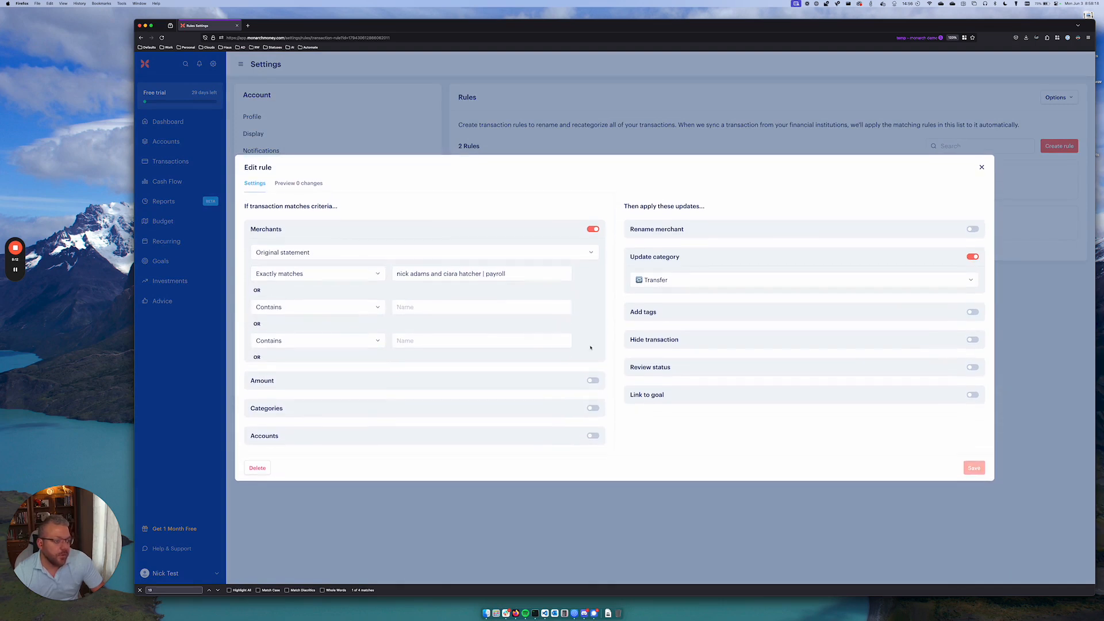
{"action": "left_click", "coordinate": [594, 346]}
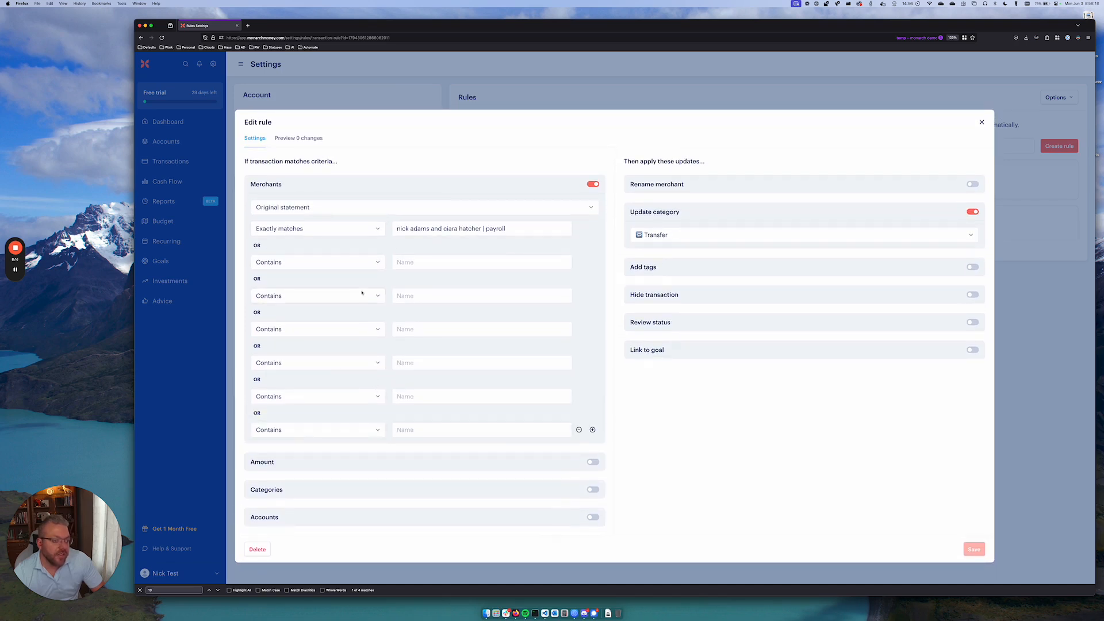
{"action": "left_click", "coordinate": [317, 261]}
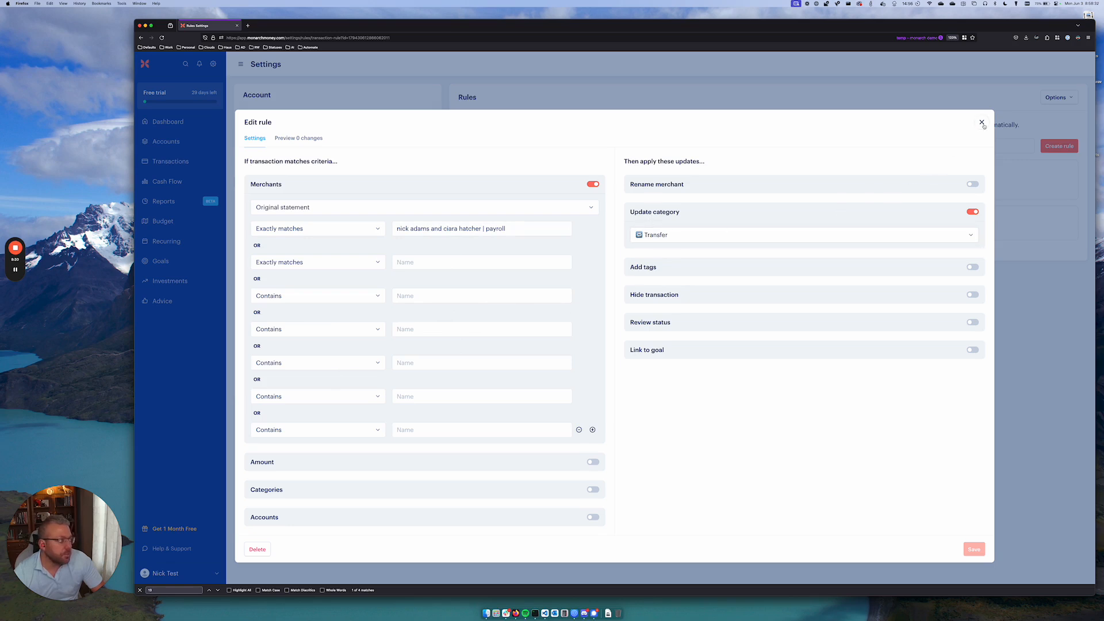
{"action": "left_click", "coordinate": [973, 267]}
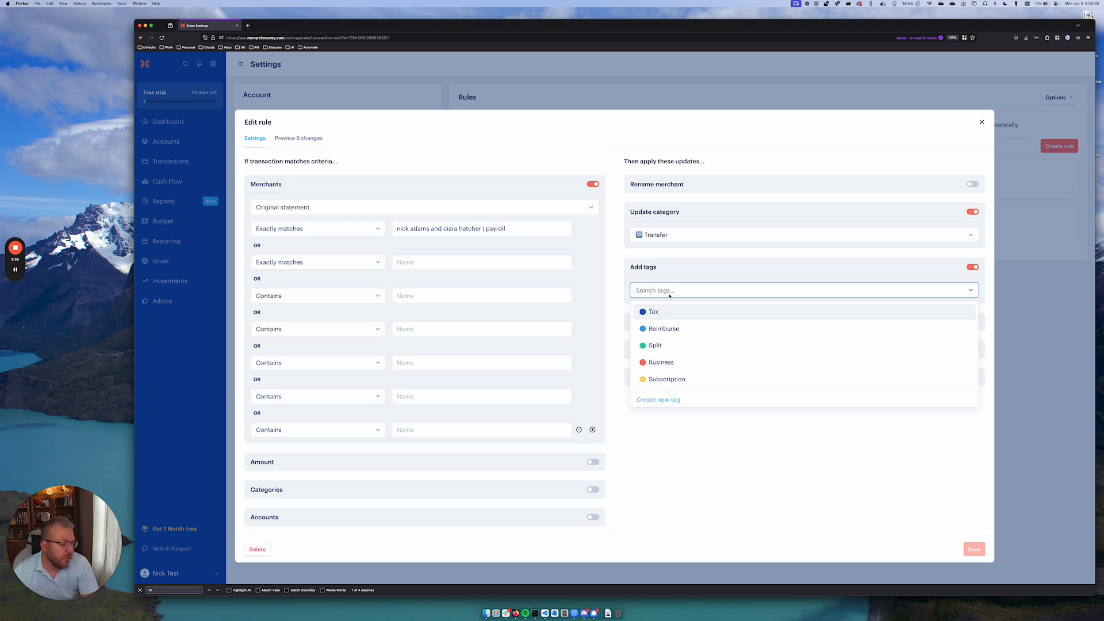
Step: Create a new Automated tag with a chosen colour and attach it to the payroll rule
{"action": "type", "text": "Automation"}
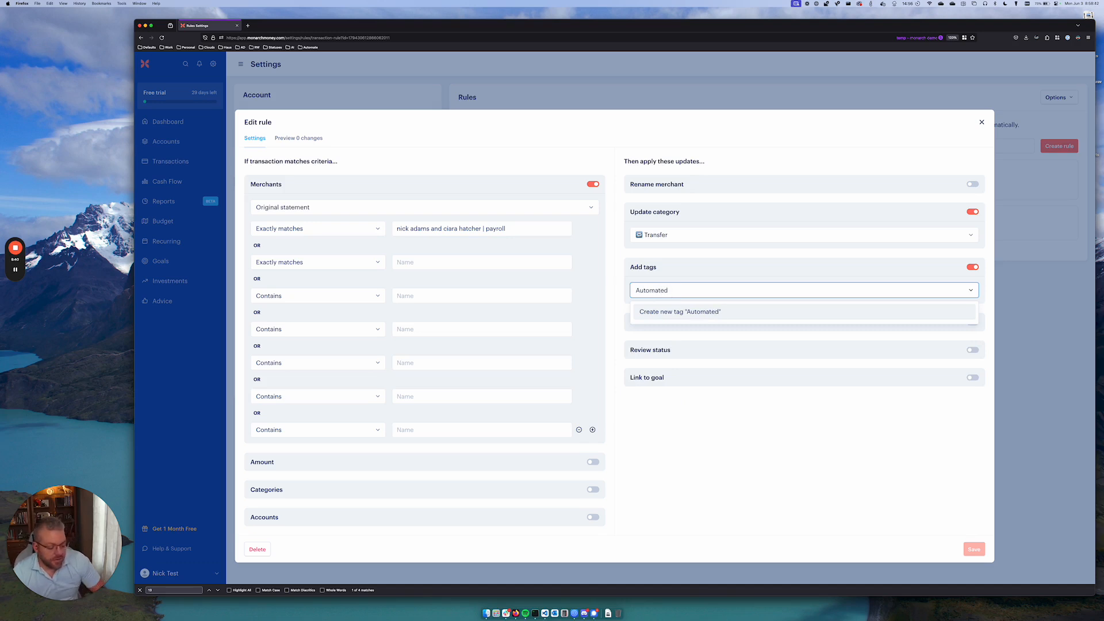
{"action": "left_click", "coordinate": [680, 312]}
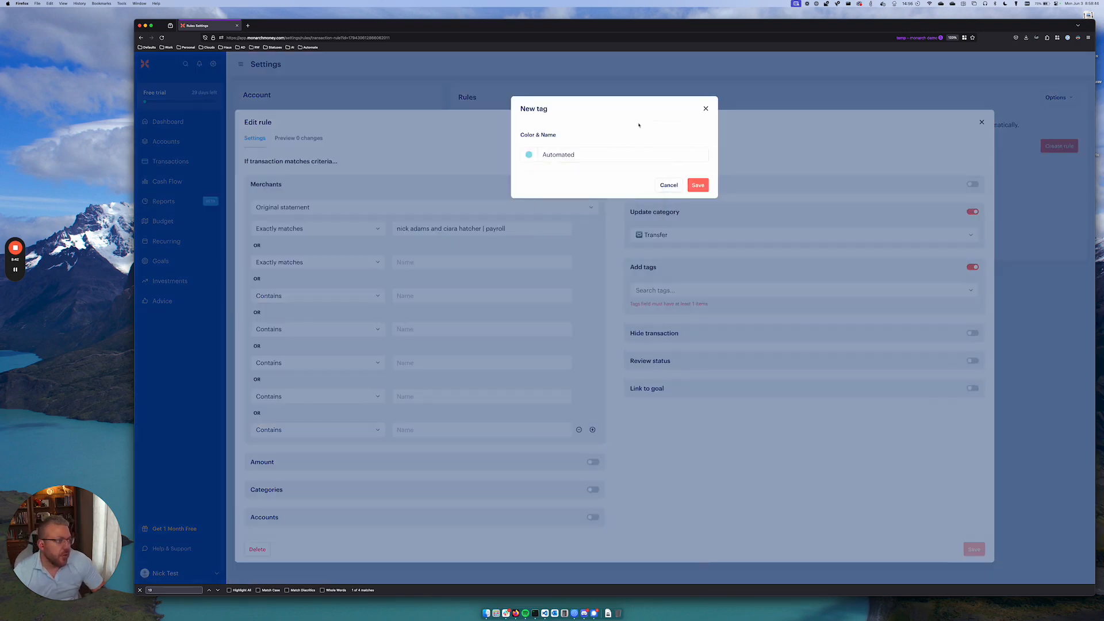
{"action": "left_click", "coordinate": [528, 154]}
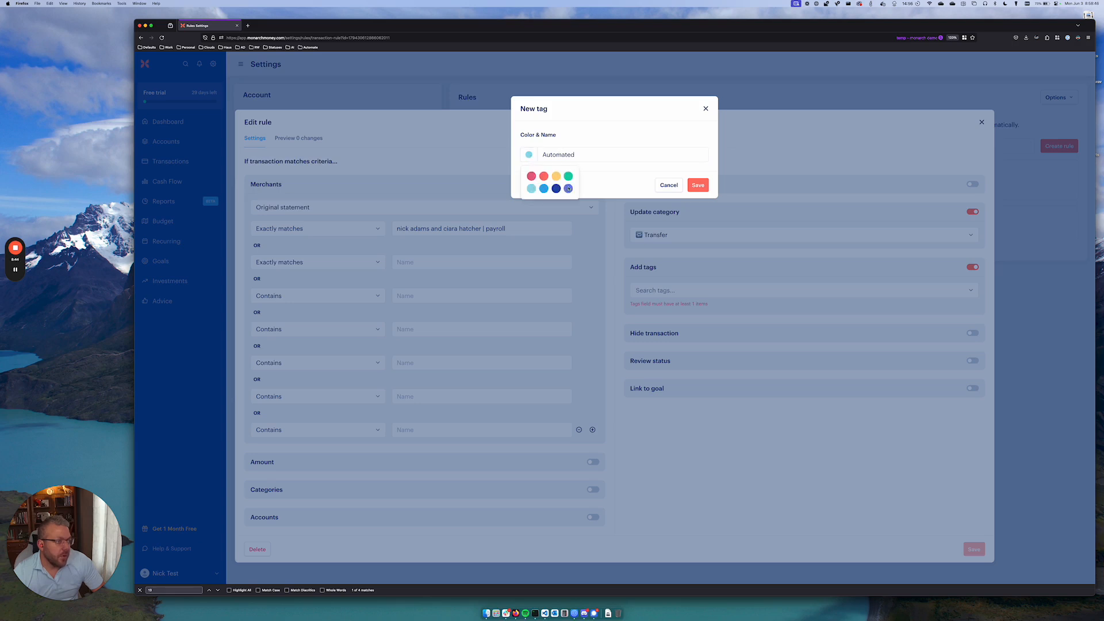
{"action": "left_click", "coordinate": [697, 184]}
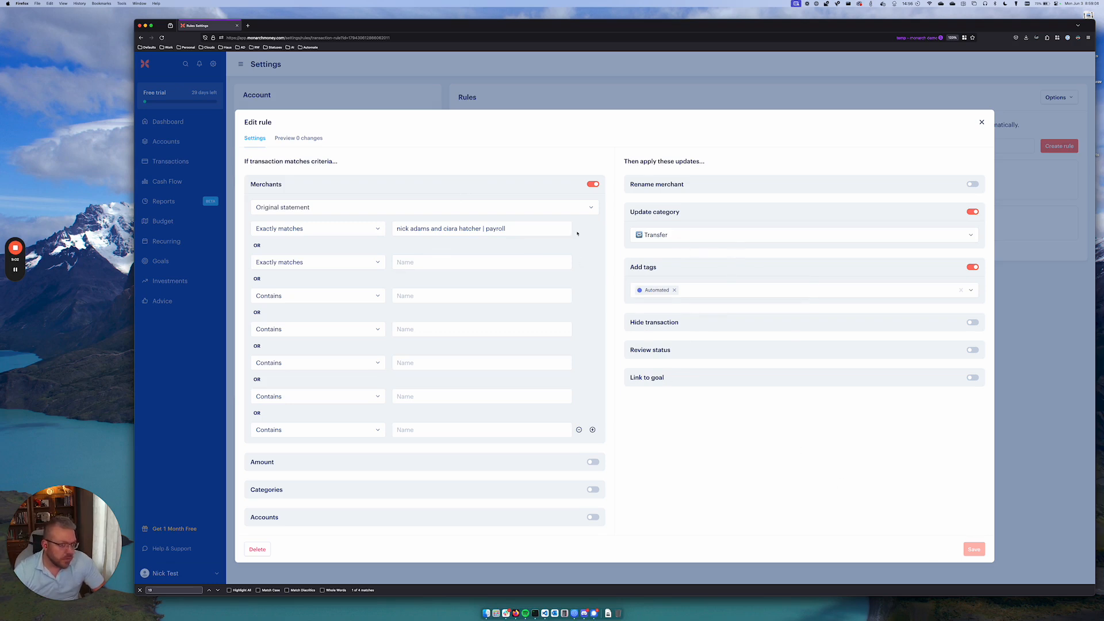
Step: Check the rule preview, then try a test 'asdf' statement in the exact-match field
{"action": "left_click", "coordinate": [298, 137]}
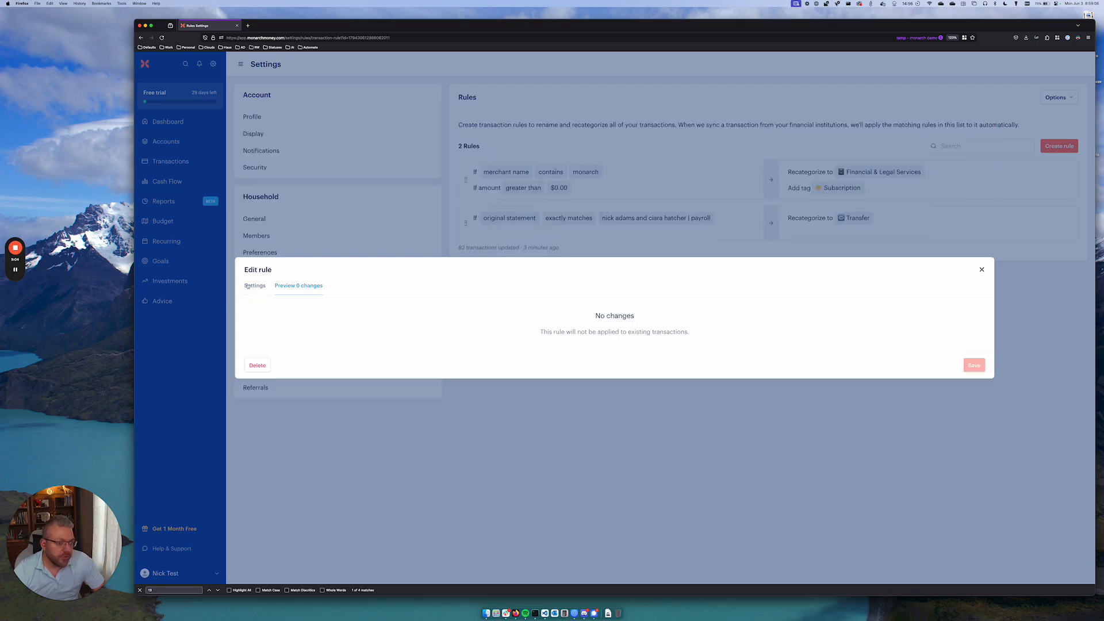
{"action": "left_click", "coordinate": [254, 286]}
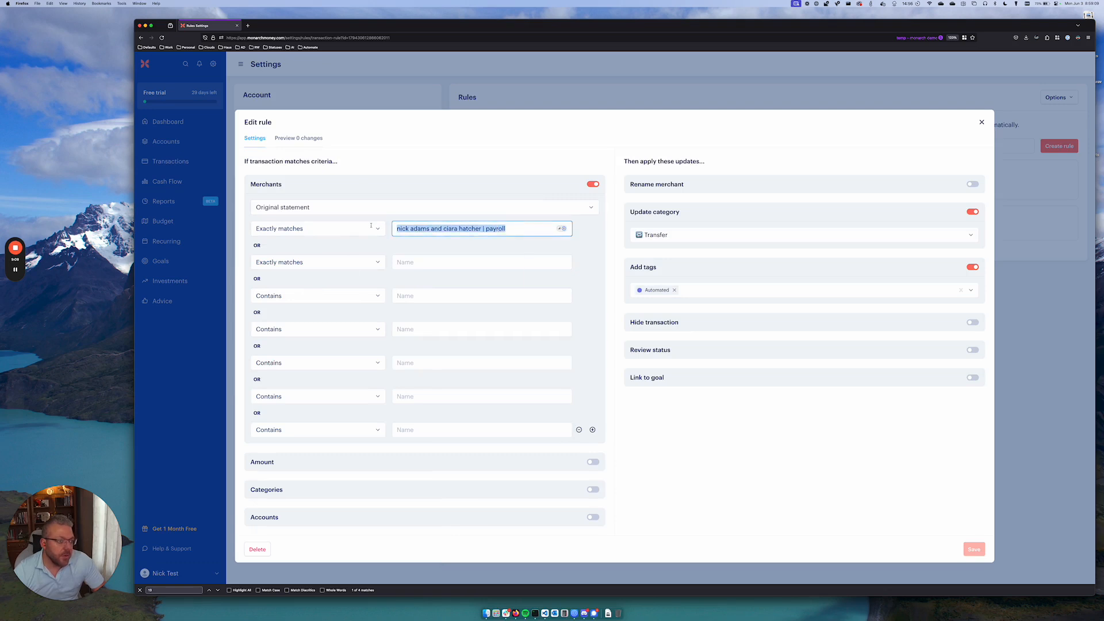
{"action": "left_click", "coordinate": [481, 228]}
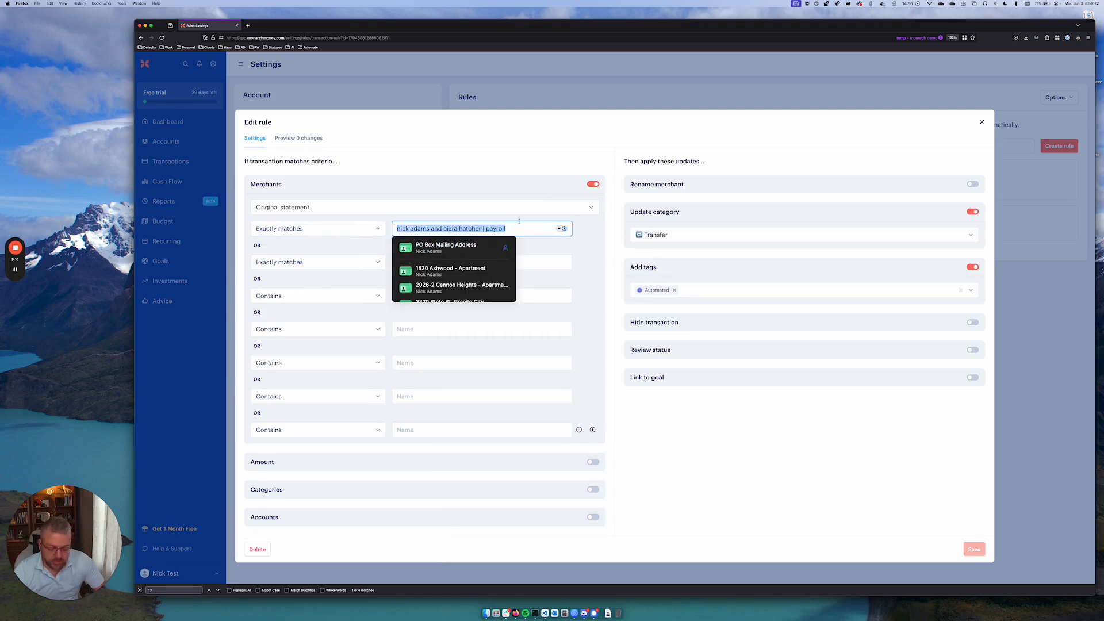
{"action": "type", "text": "asdf"}
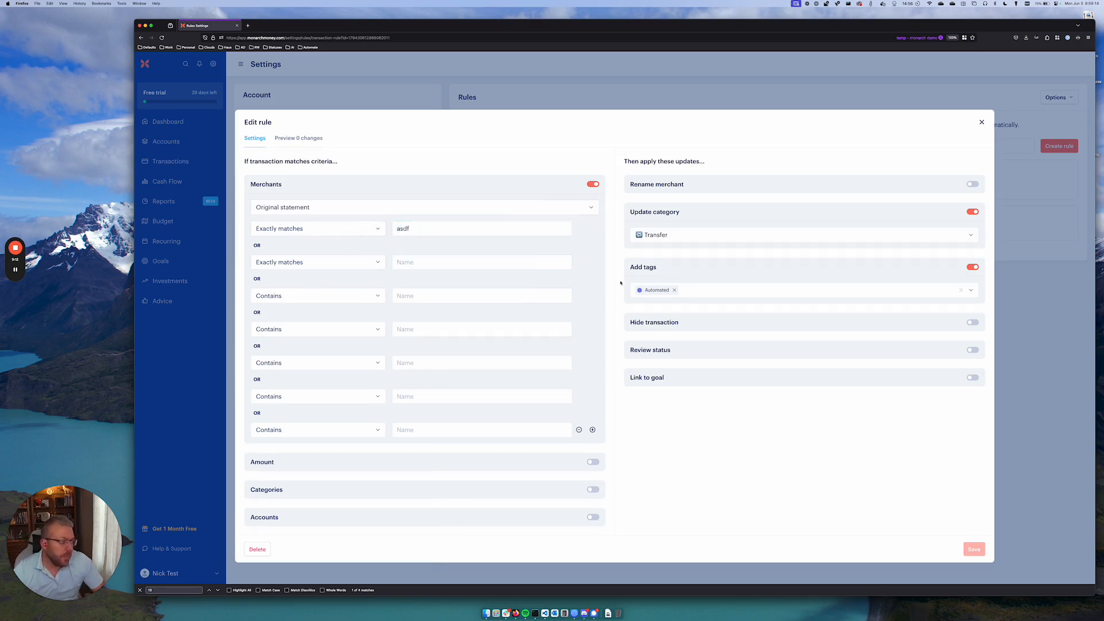
{"action": "mouse_move", "coordinate": [455, 322]}
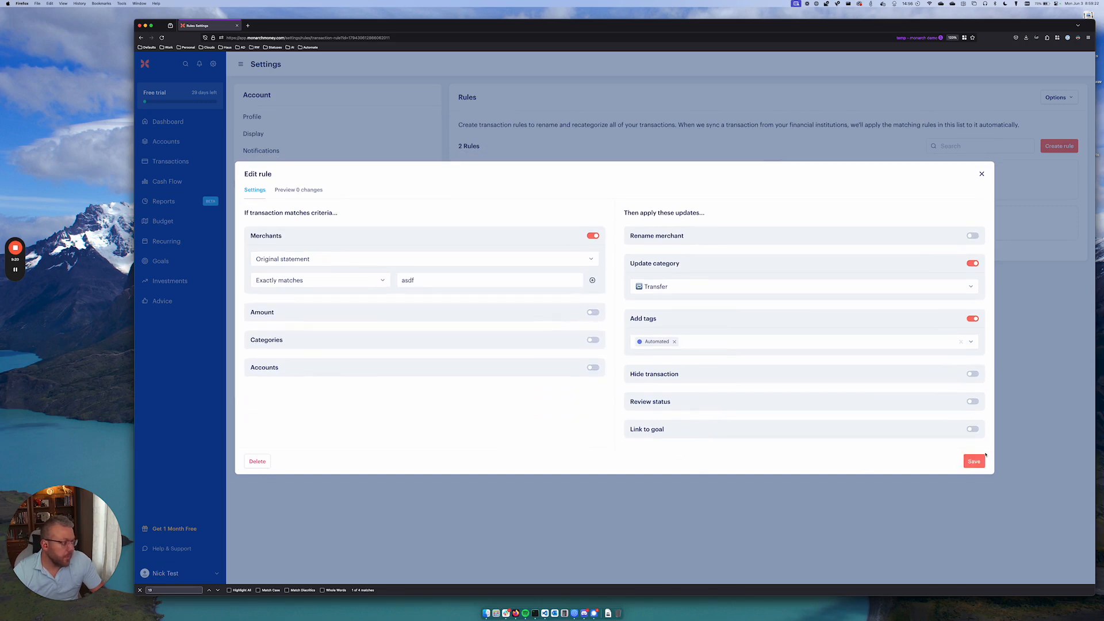
{"action": "left_click", "coordinate": [974, 461]}
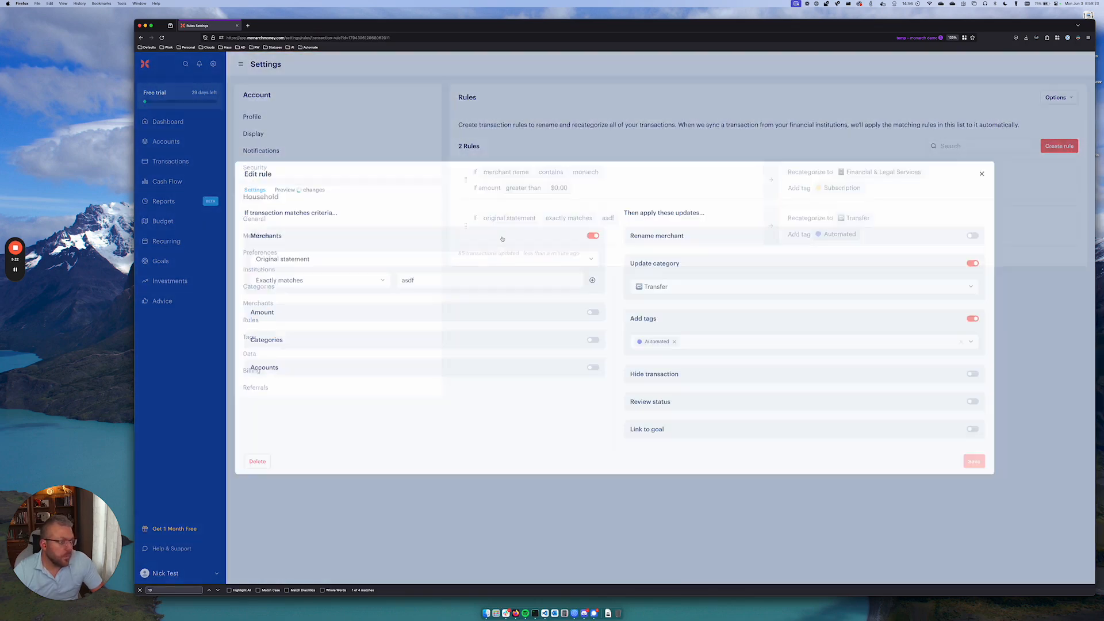
{"action": "left_click", "coordinate": [490, 279]}
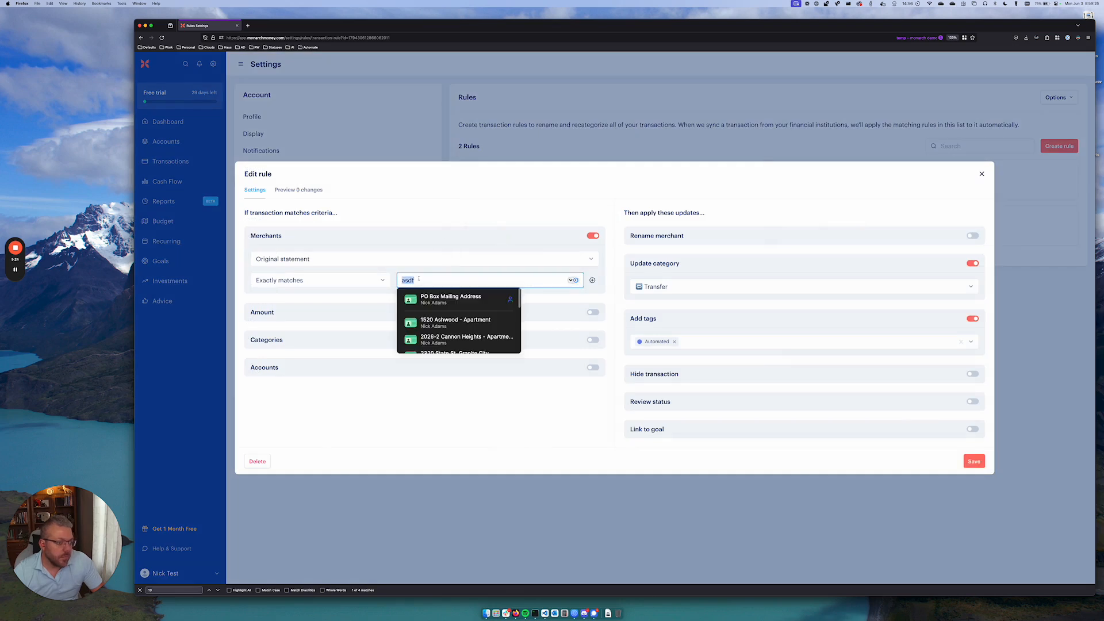
{"action": "type", "text": "nick adams and ciara hatcher | payroll"}
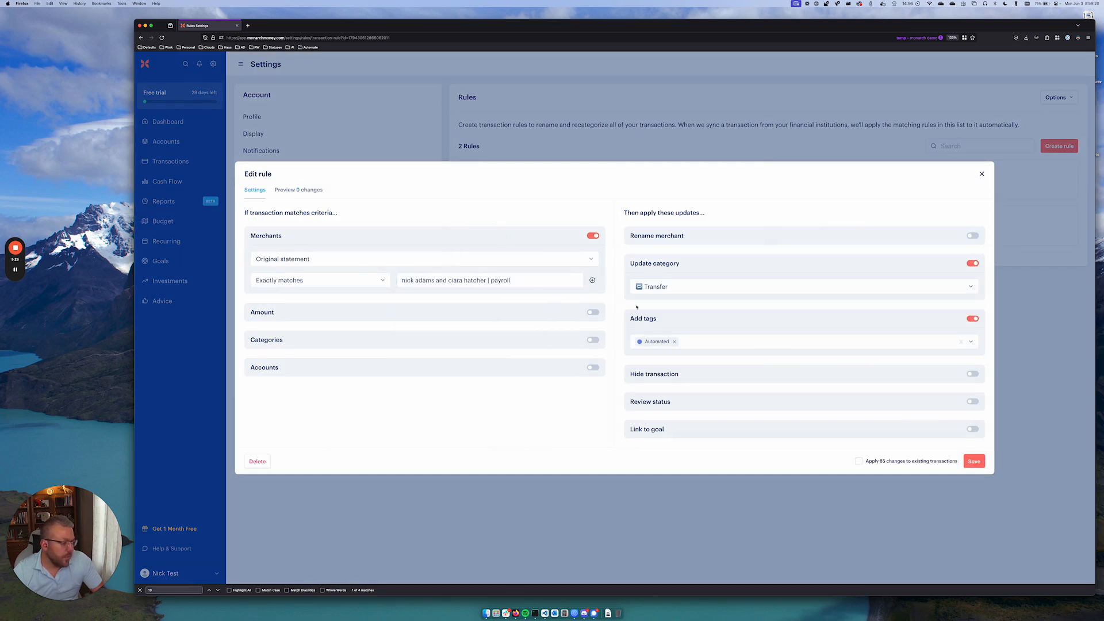
{"action": "left_click", "coordinate": [859, 461]}
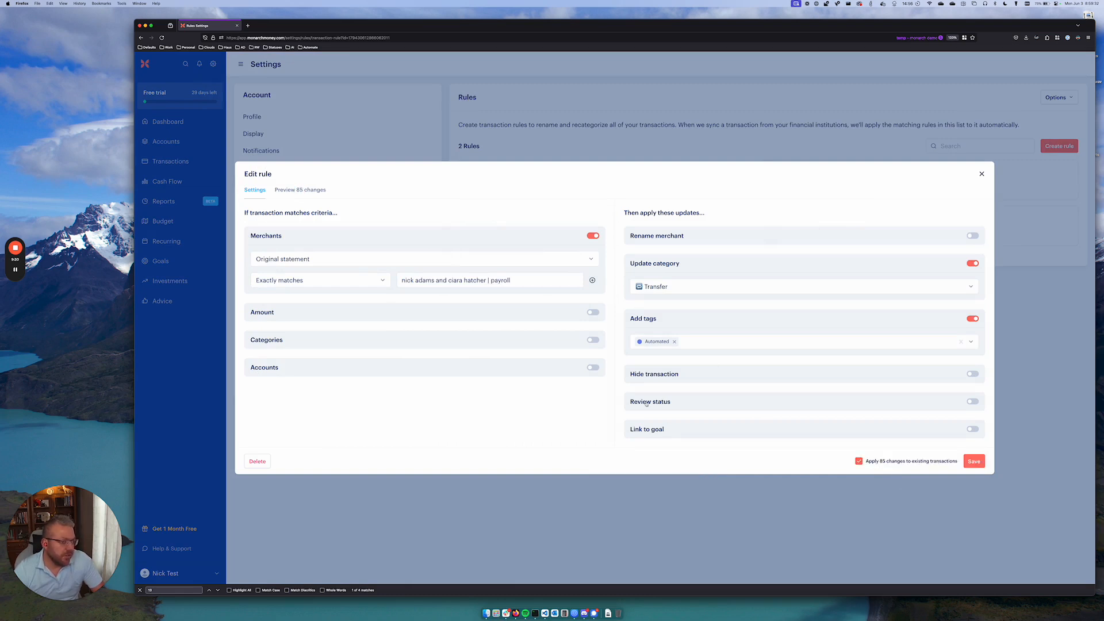
Step: Preview the 85 changes, save the payroll rule and apply it to all 85 transactions
{"action": "left_click", "coordinate": [300, 190]}
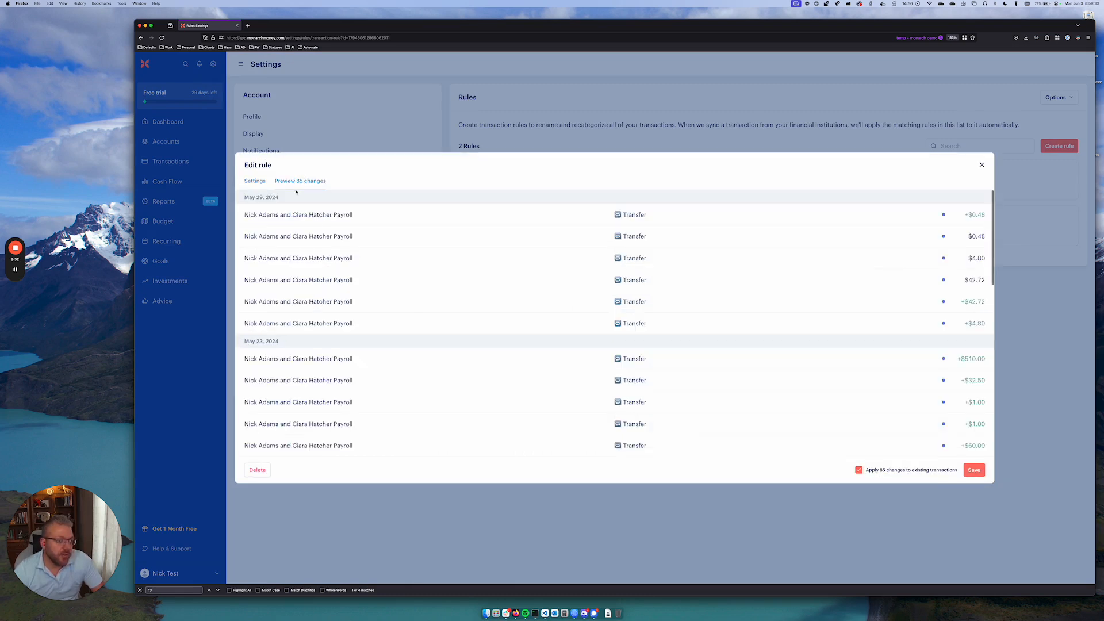
{"action": "scroll", "scroll_direction": "down", "scroll_amount": 3}
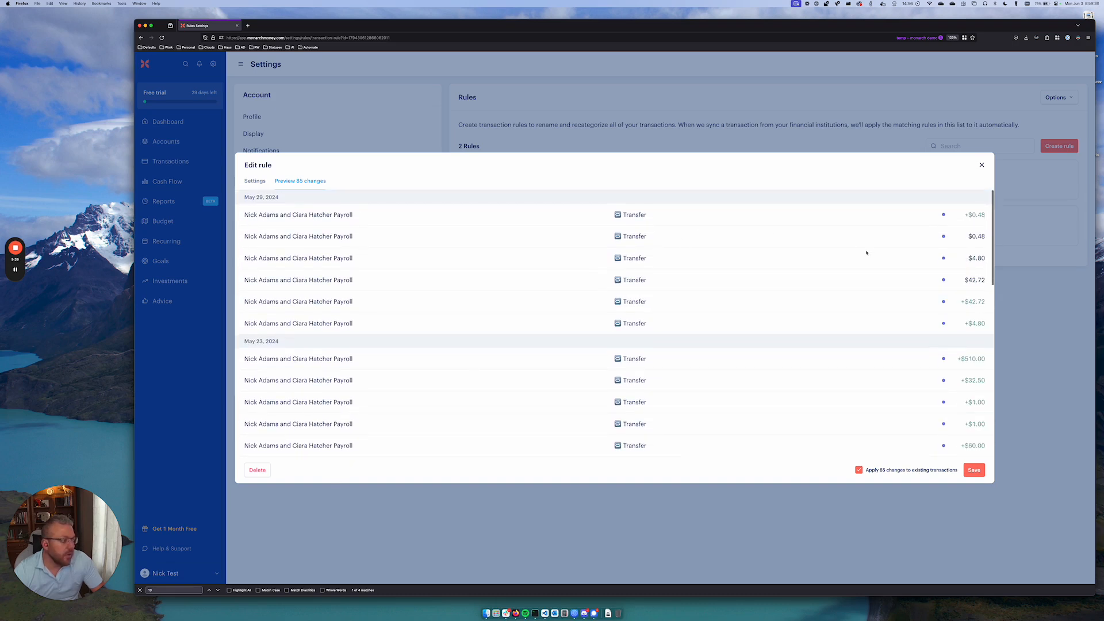
{"action": "left_click", "coordinate": [974, 469]}
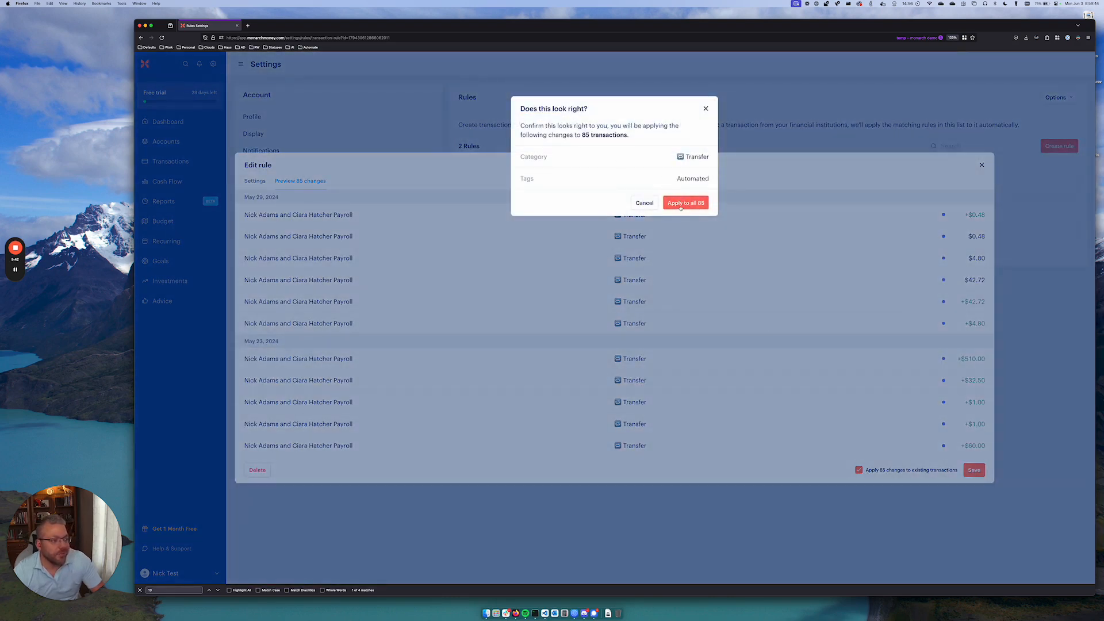
{"action": "left_click", "coordinate": [684, 202]}
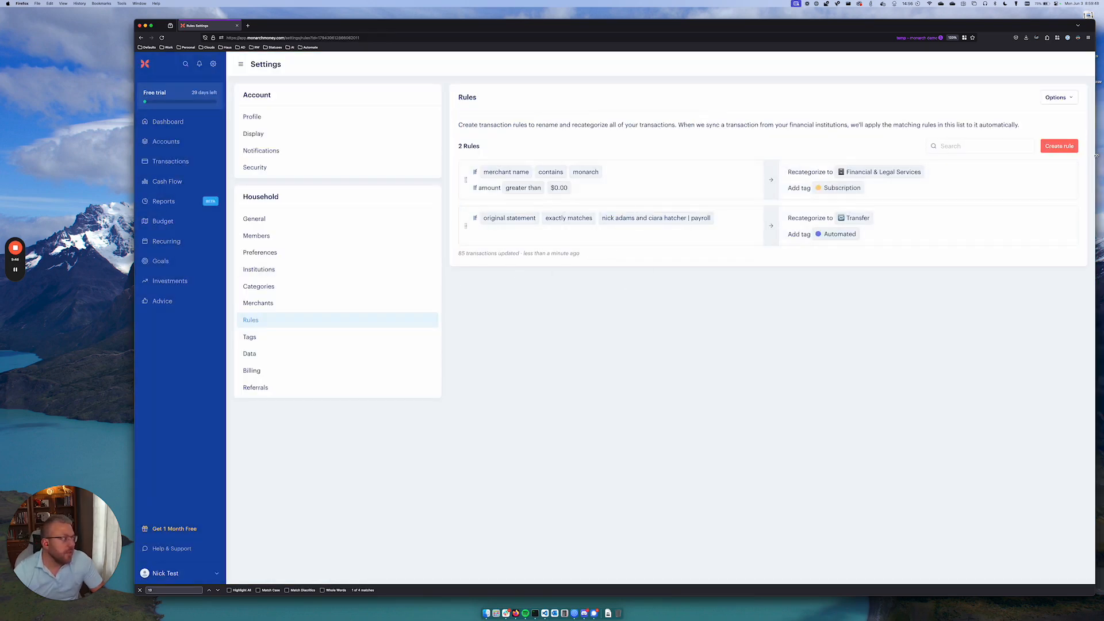
Step: Start a new rule matching transactions from the Gas and Fuel account
{"action": "left_click", "coordinate": [1060, 146]}
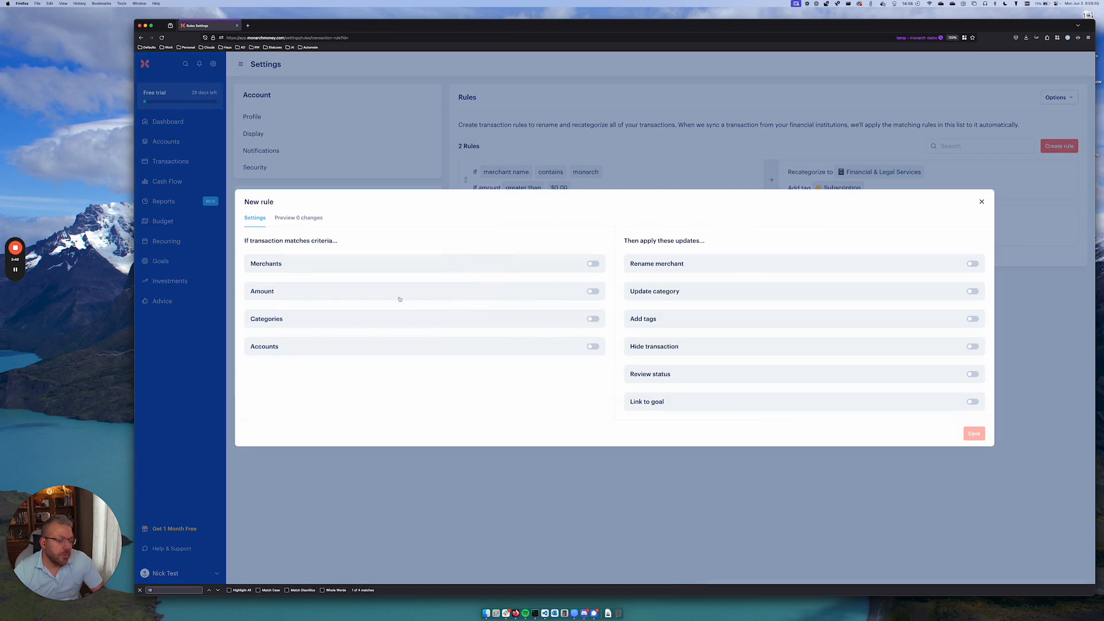
{"action": "mouse_move", "coordinate": [391, 297]}
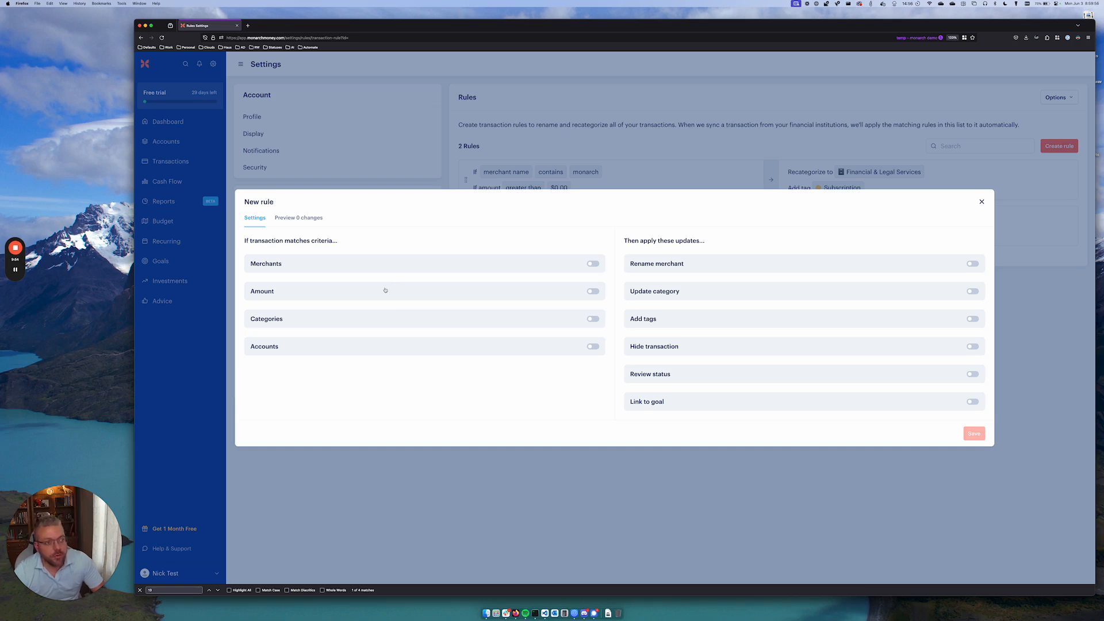
{"action": "left_click", "coordinate": [591, 346]}
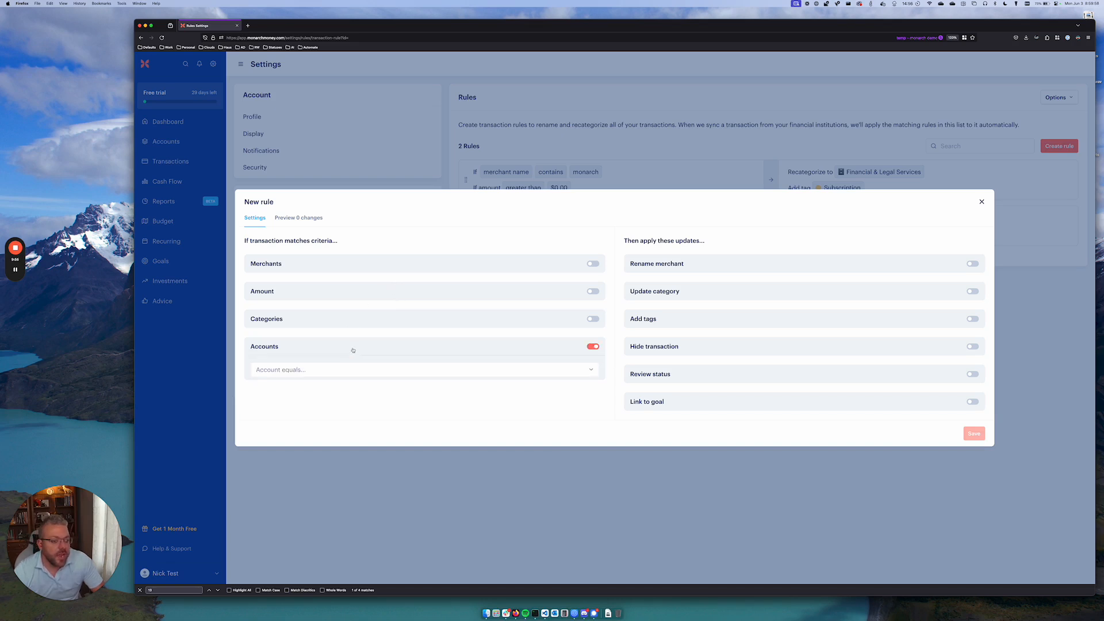
{"action": "type", "text": "gas"}
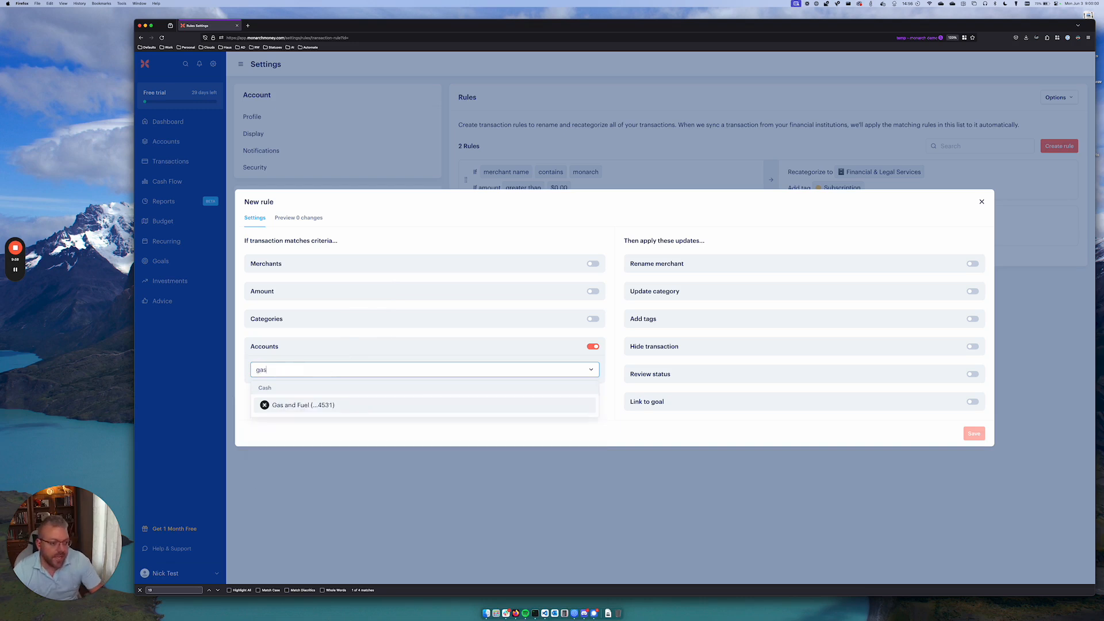
{"action": "left_click", "coordinate": [303, 405]}
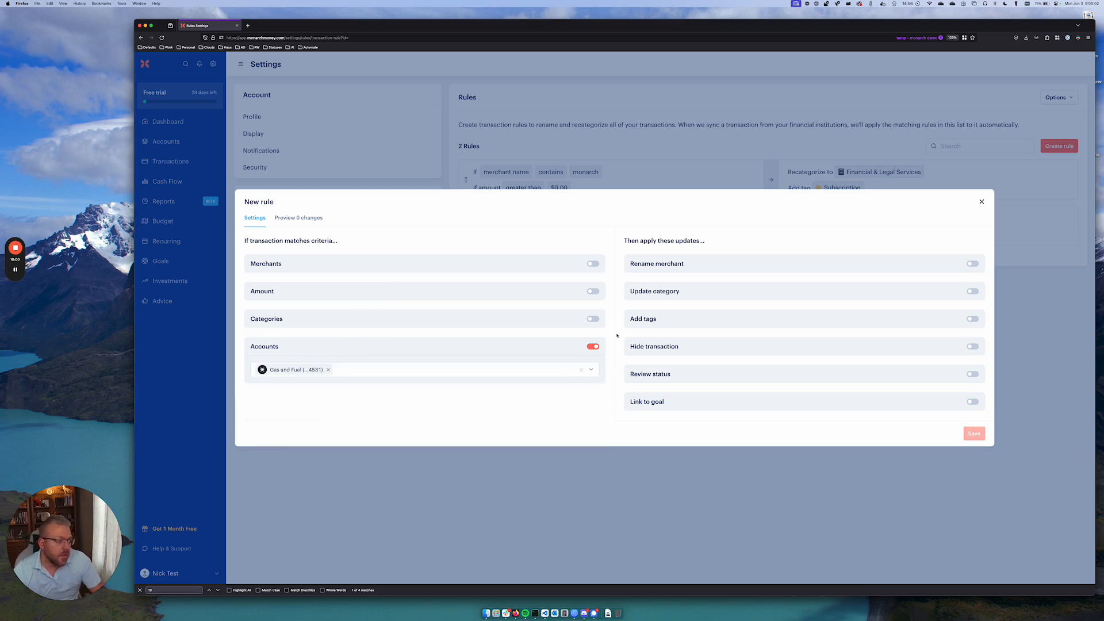
Step: Recategorize matches as Gas, apply to 10 existing transactions, preview and save
{"action": "type", "text": "g"}
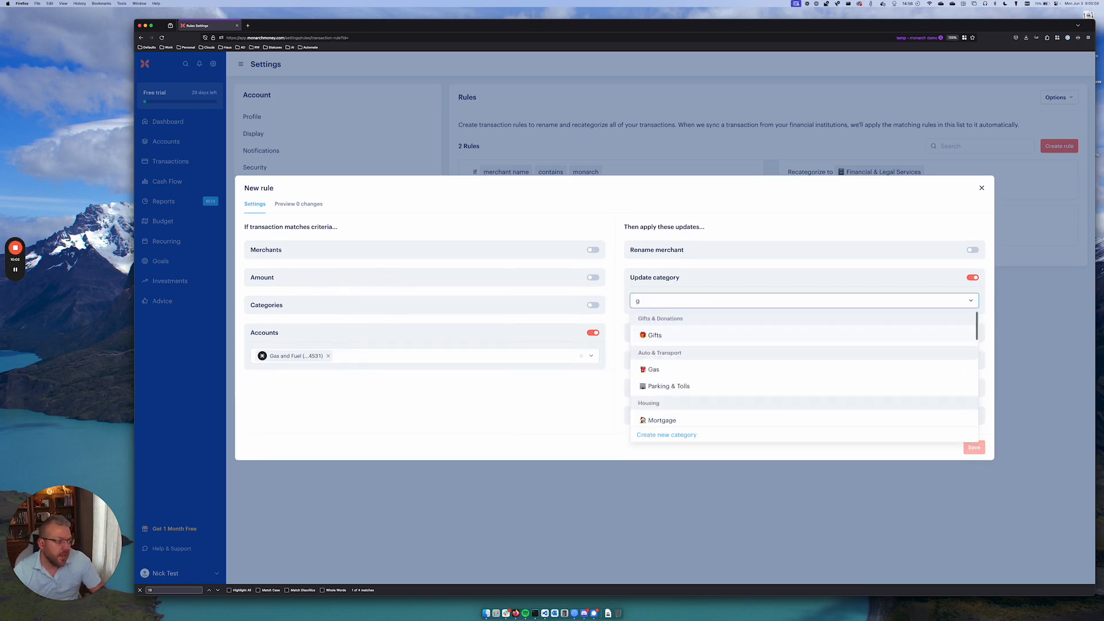
{"action": "left_click", "coordinate": [653, 369]}
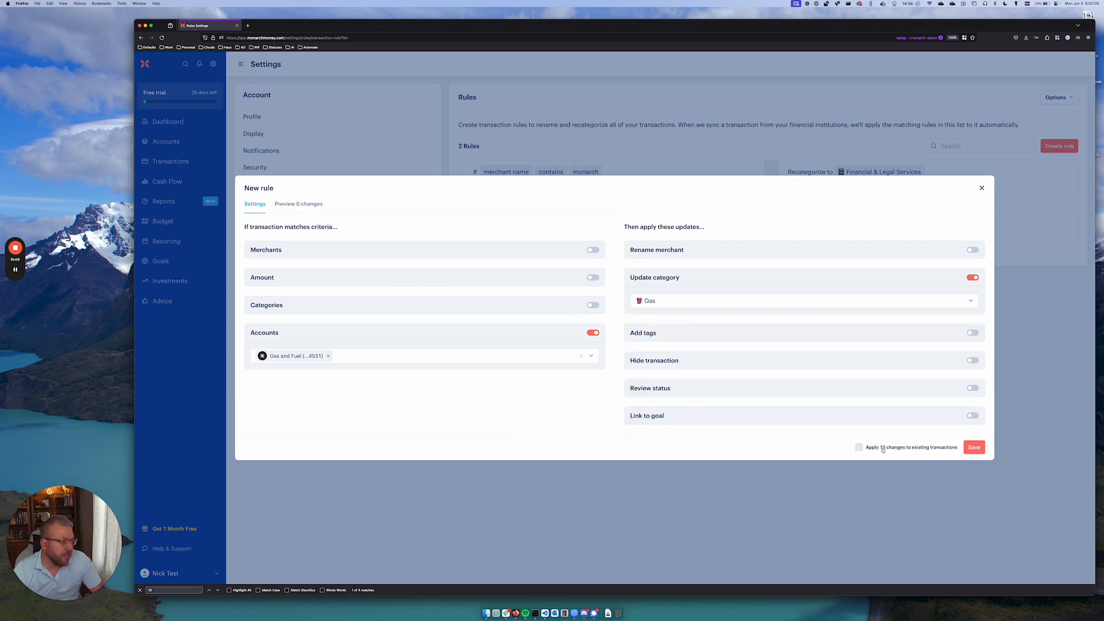
{"action": "left_click", "coordinate": [858, 447]}
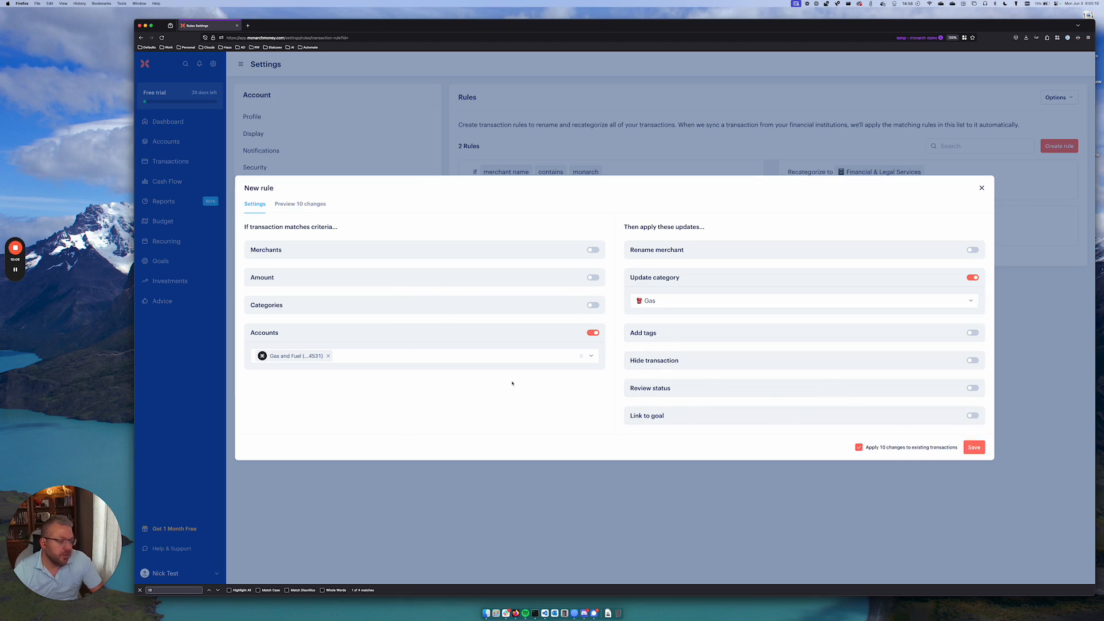
{"action": "left_click", "coordinate": [300, 203]}
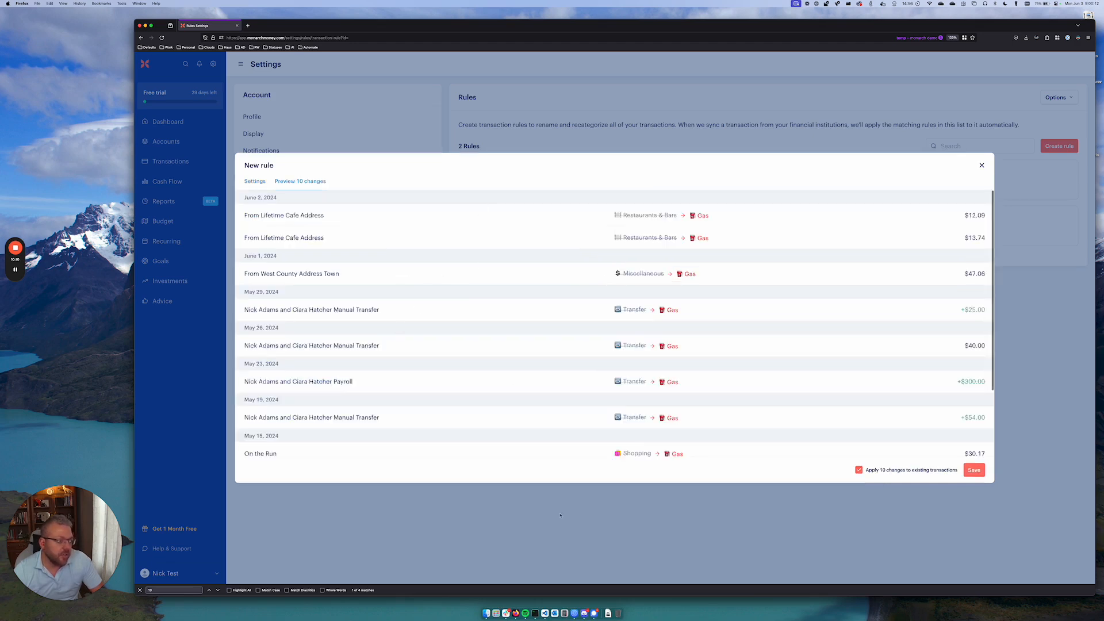
{"action": "left_click", "coordinate": [974, 469]}
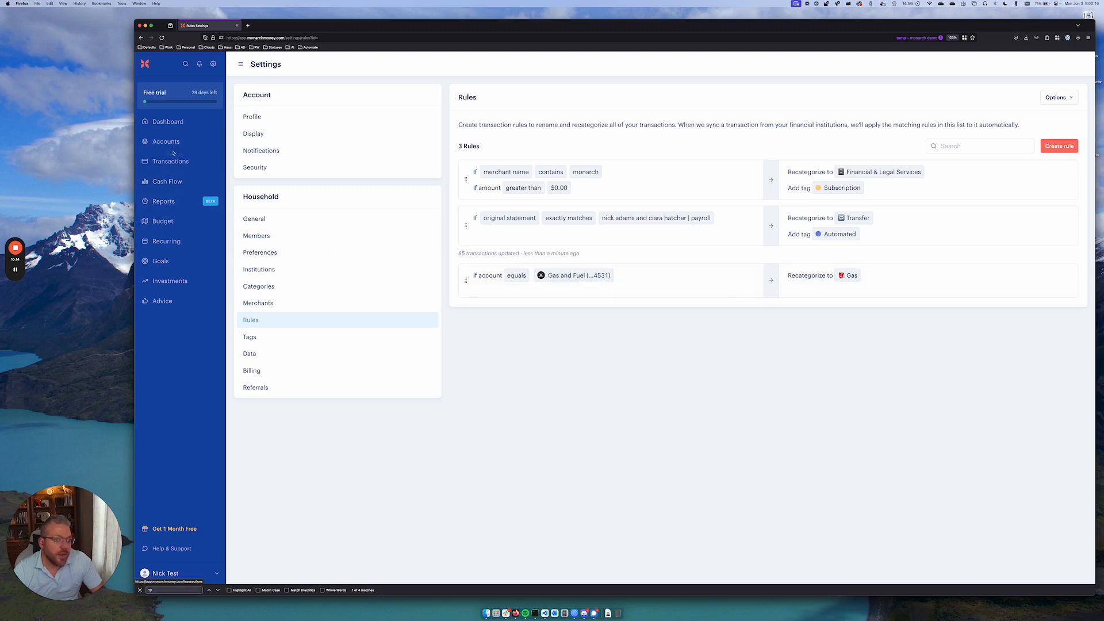
Step: Expand Auto & Transport and budget $150 for Gas against $73 spent
{"action": "left_click", "coordinate": [162, 221]}
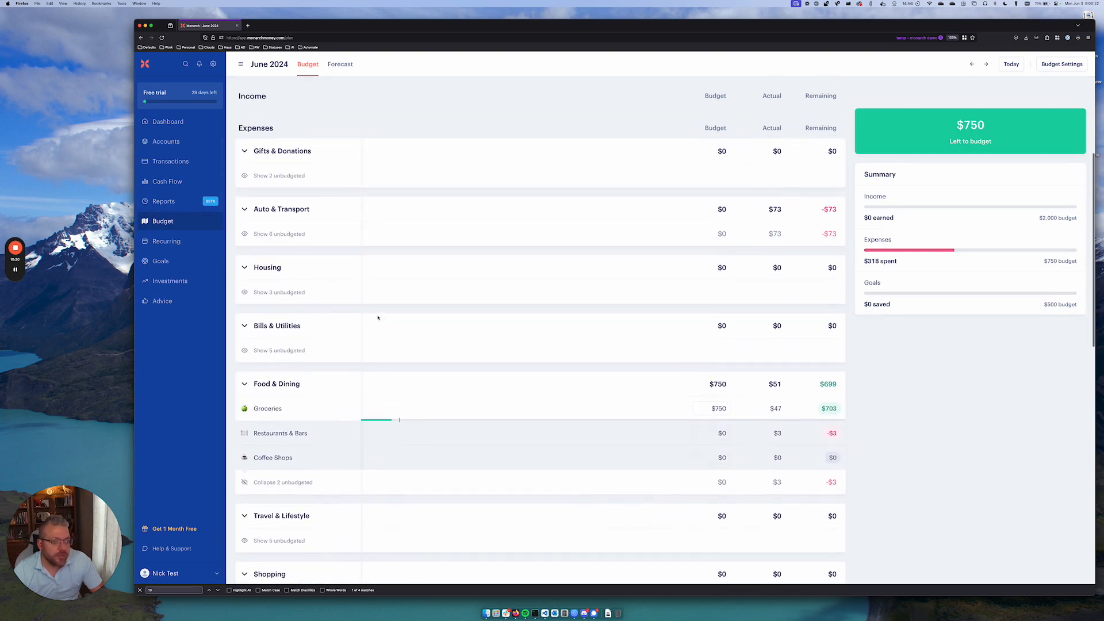
{"action": "left_click", "coordinate": [245, 208]}
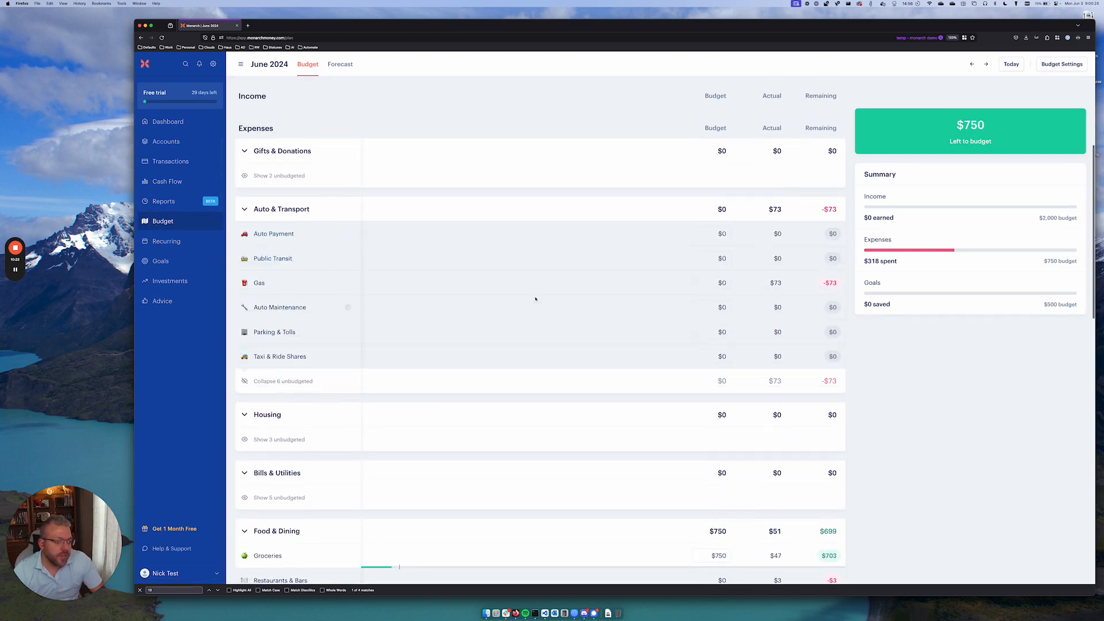
{"action": "left_click", "coordinate": [711, 283]}
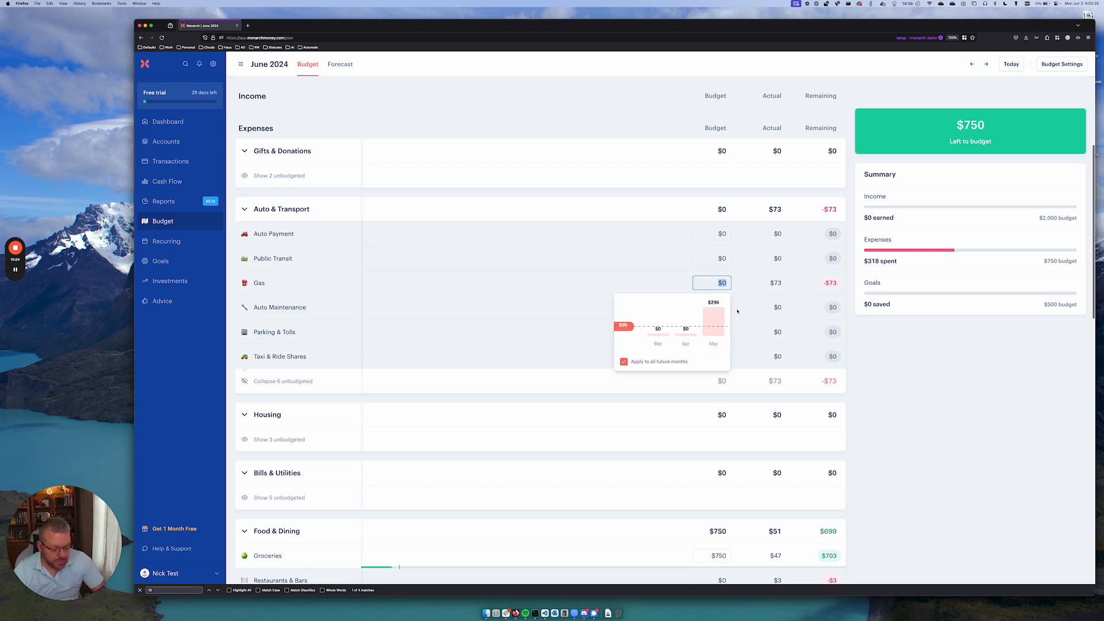
{"action": "type", "text": "73"}
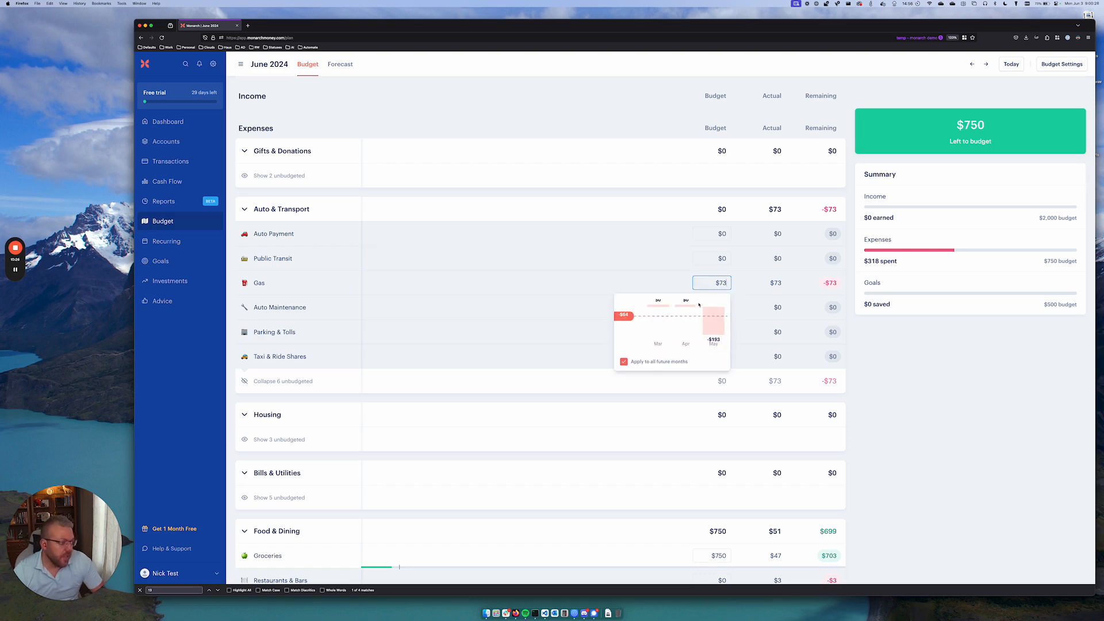
{"action": "type", "text": "150"}
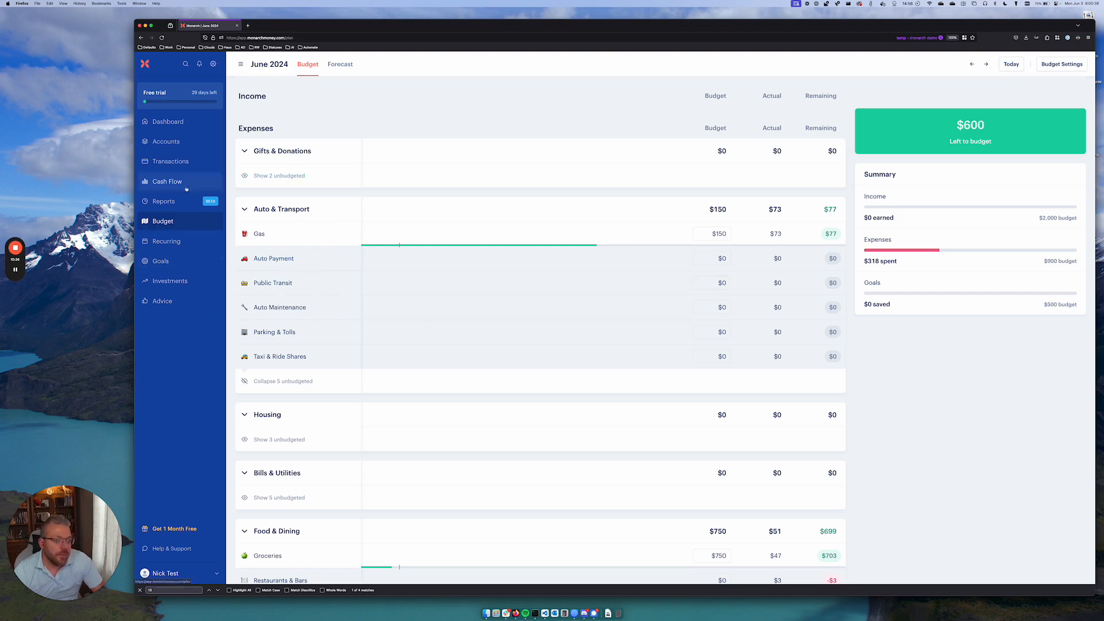
Step: Start a new Income category named Sequence Rewards from the Categories settings
{"action": "left_click", "coordinate": [166, 573]}
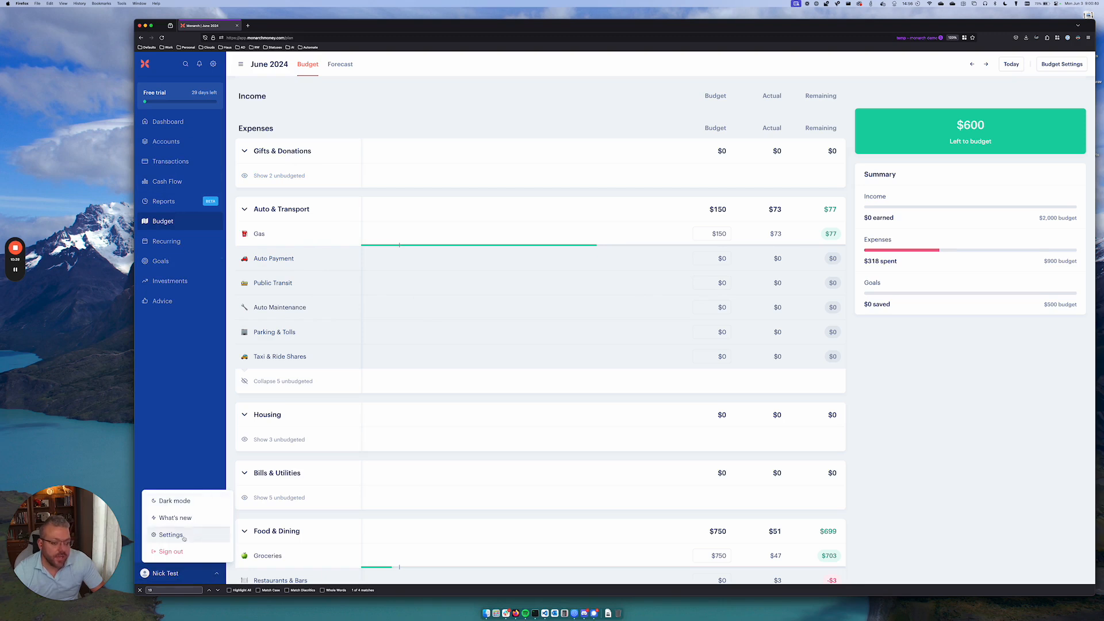
{"action": "left_click", "coordinate": [171, 535]}
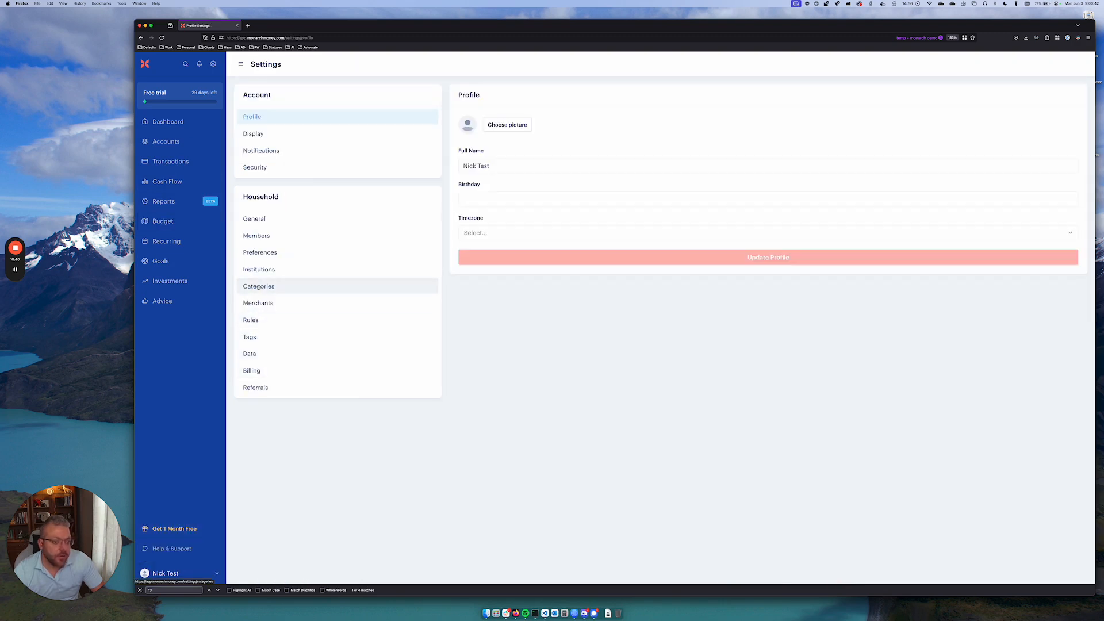
{"action": "left_click", "coordinate": [259, 287]}
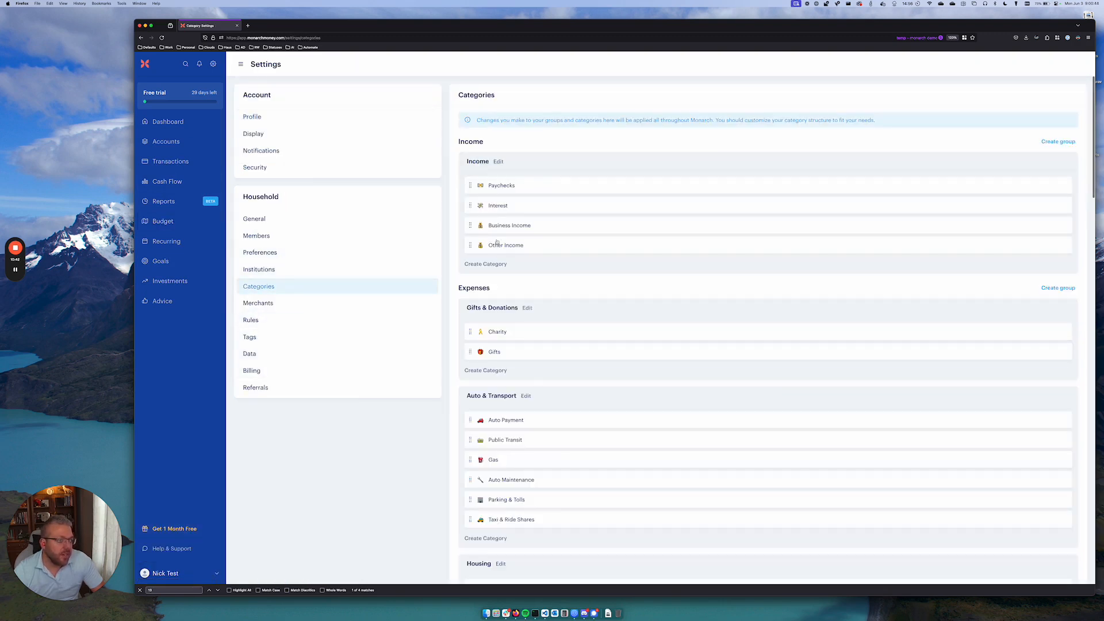
{"action": "left_click", "coordinate": [486, 263]}
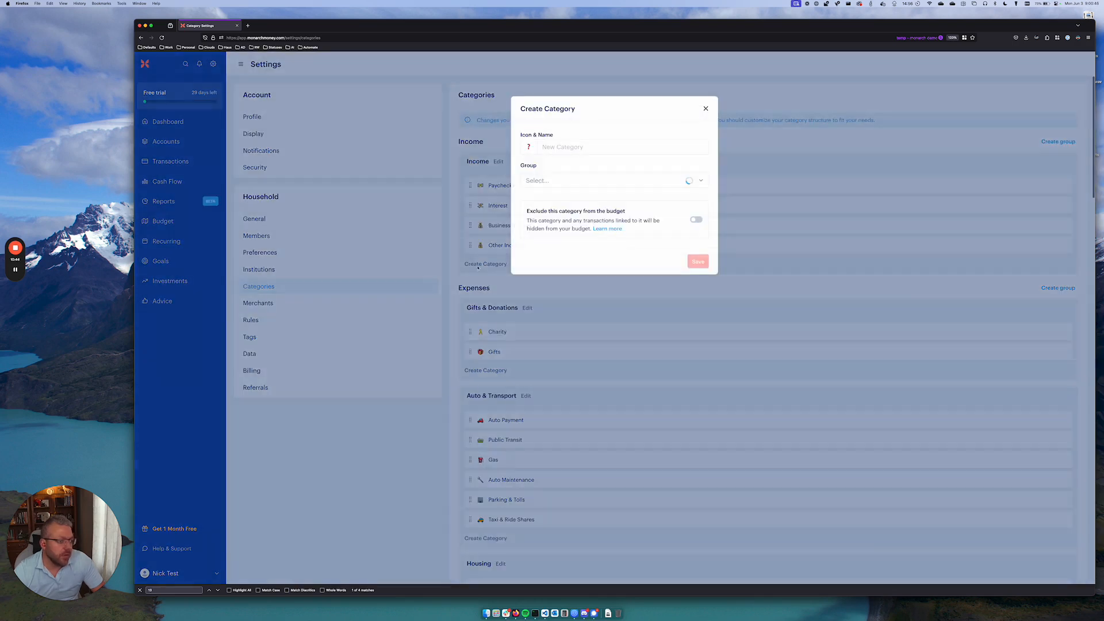
{"action": "type", "text": "Sequence Rewards"}
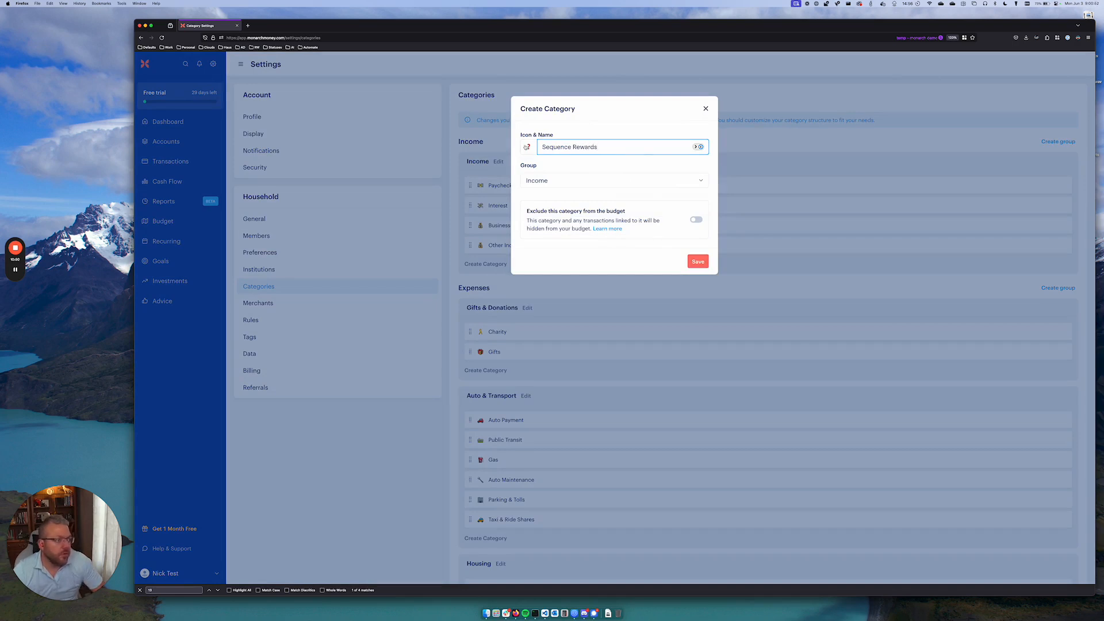
Step: Give the category a gift emoji icon and save it
{"action": "left_click", "coordinate": [527, 146]}
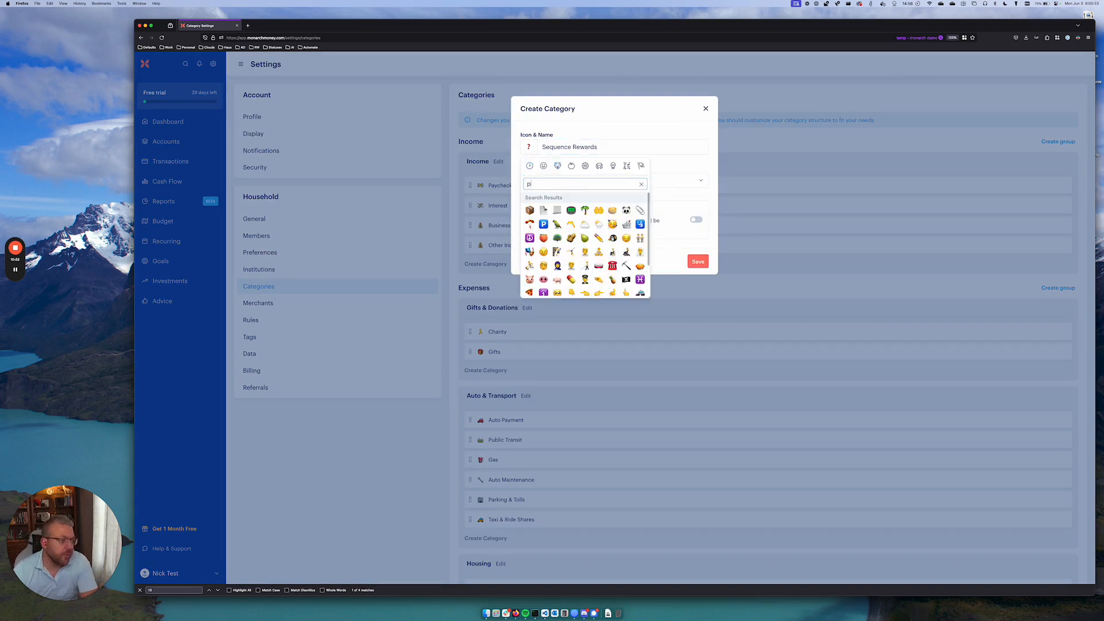
{"action": "left_click", "coordinate": [640, 184]}
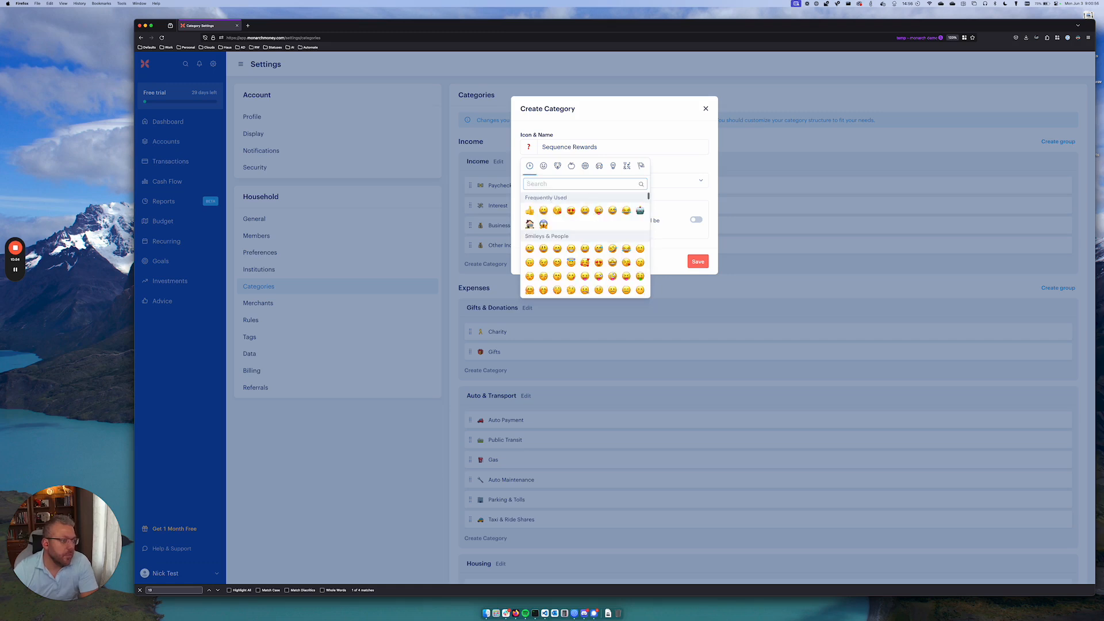
{"action": "type", "text": "gift"}
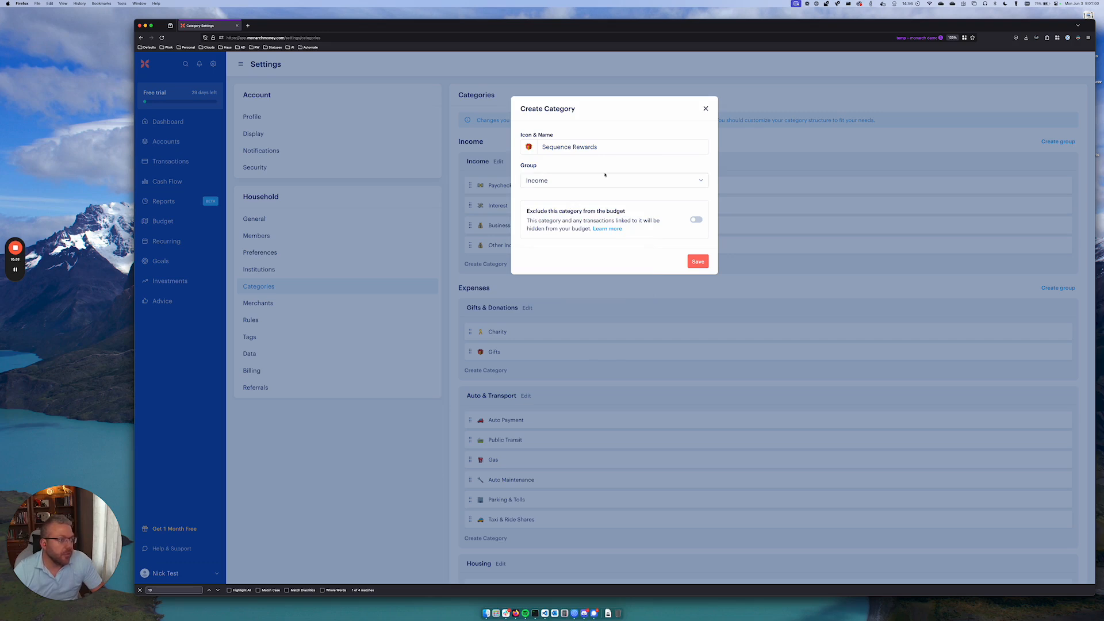
{"action": "left_click", "coordinate": [697, 261]}
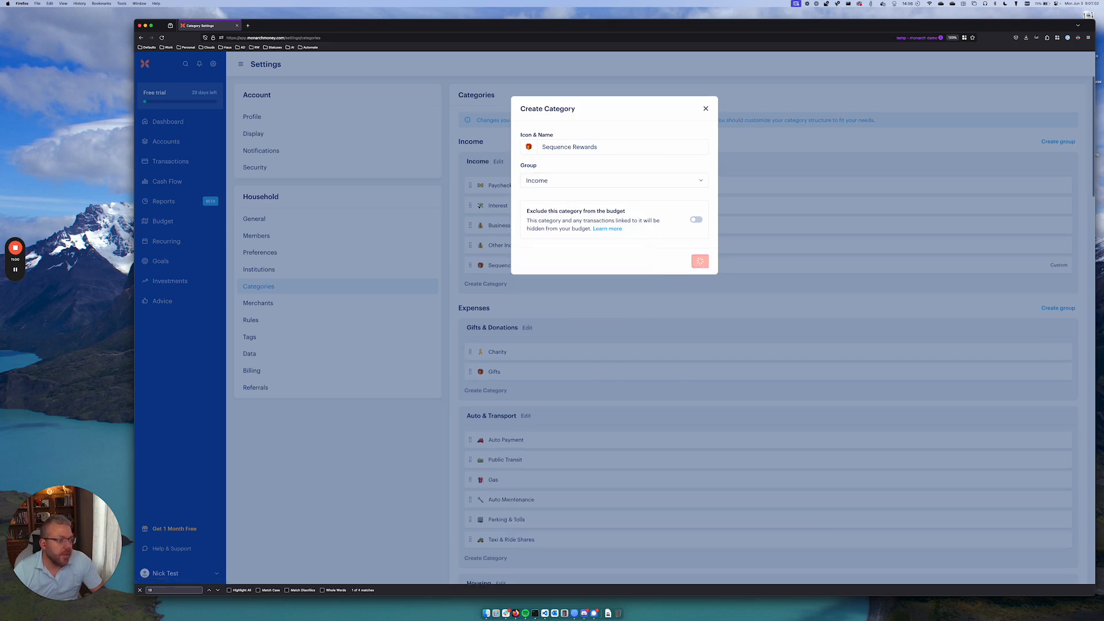
{"action": "left_click", "coordinate": [700, 261]}
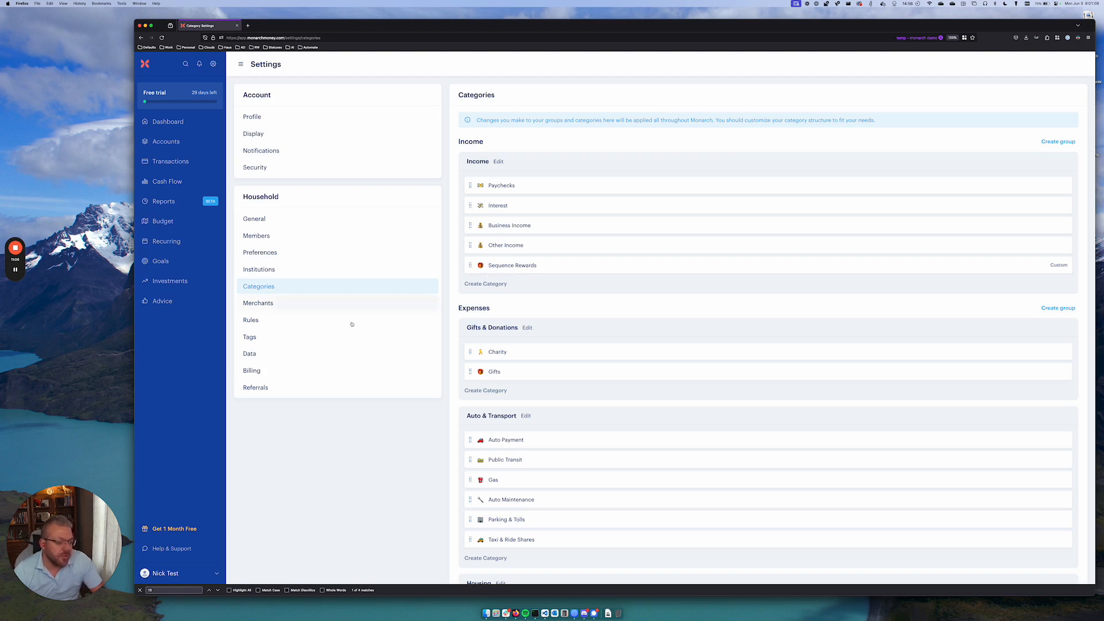
Step: Create a new rule matching transactions from the Sequence Rewards account
{"action": "left_click", "coordinate": [250, 319]}
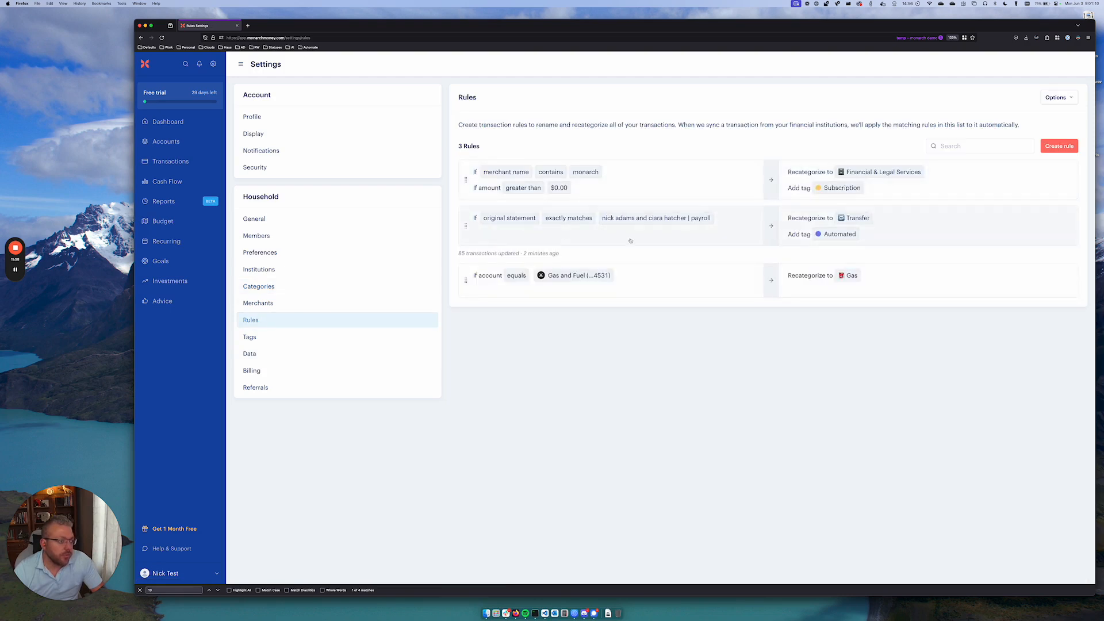
{"action": "left_click", "coordinate": [1059, 146]}
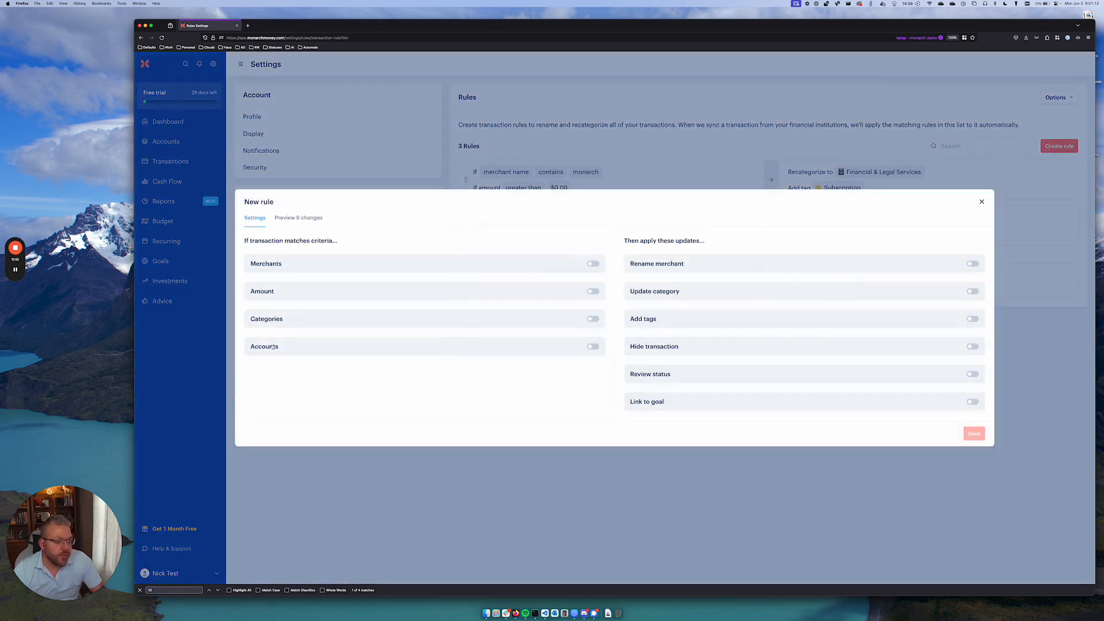
{"action": "left_click", "coordinate": [592, 346]}
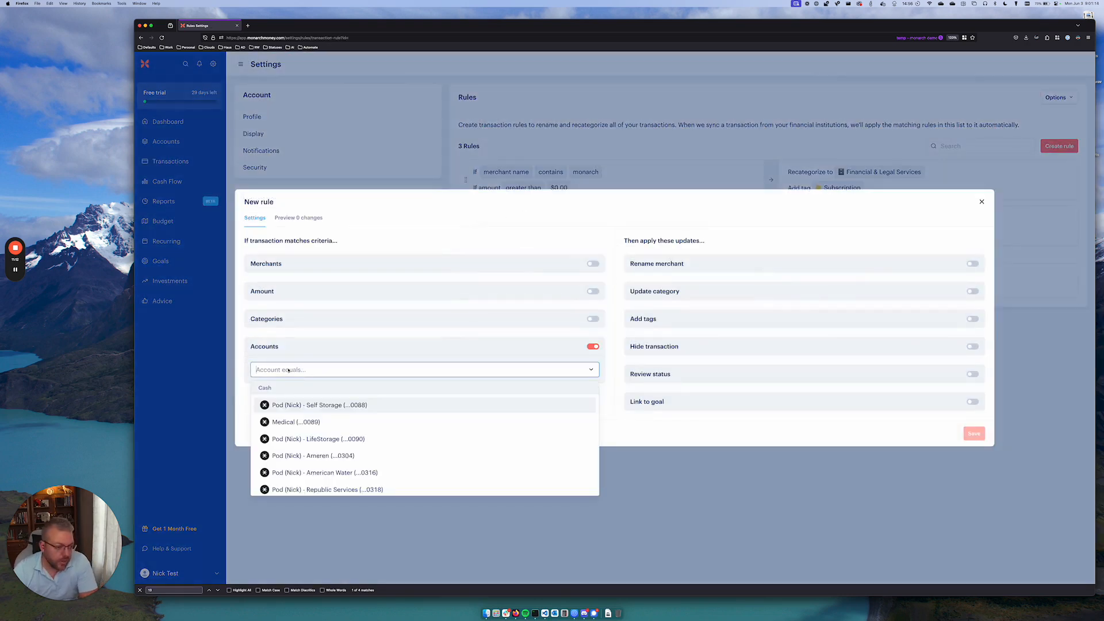
{"action": "type", "text": "rew"}
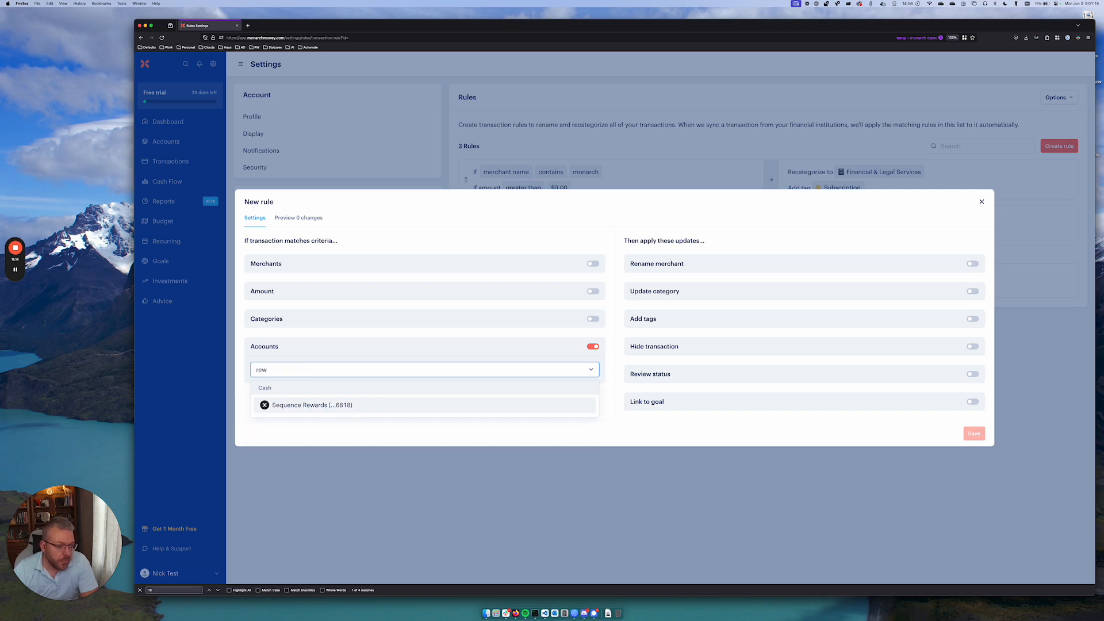
{"action": "left_click", "coordinate": [312, 405]}
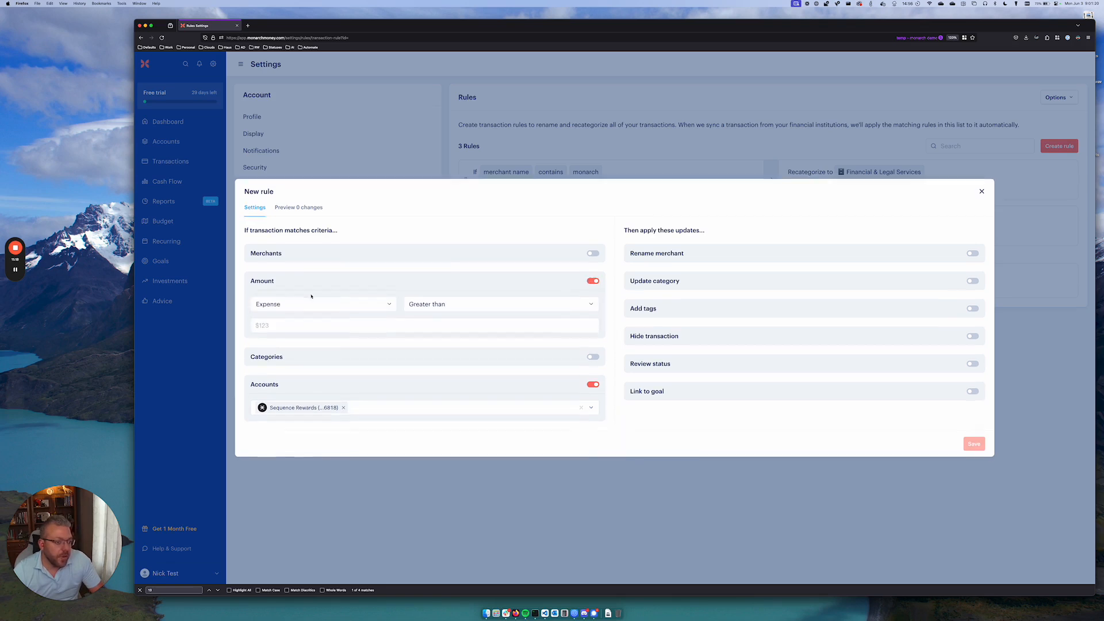
Step: Match income amounts, recategorize as Sequence Rewards, apply to existing transactions, and save
{"action": "left_click", "coordinate": [322, 303]}
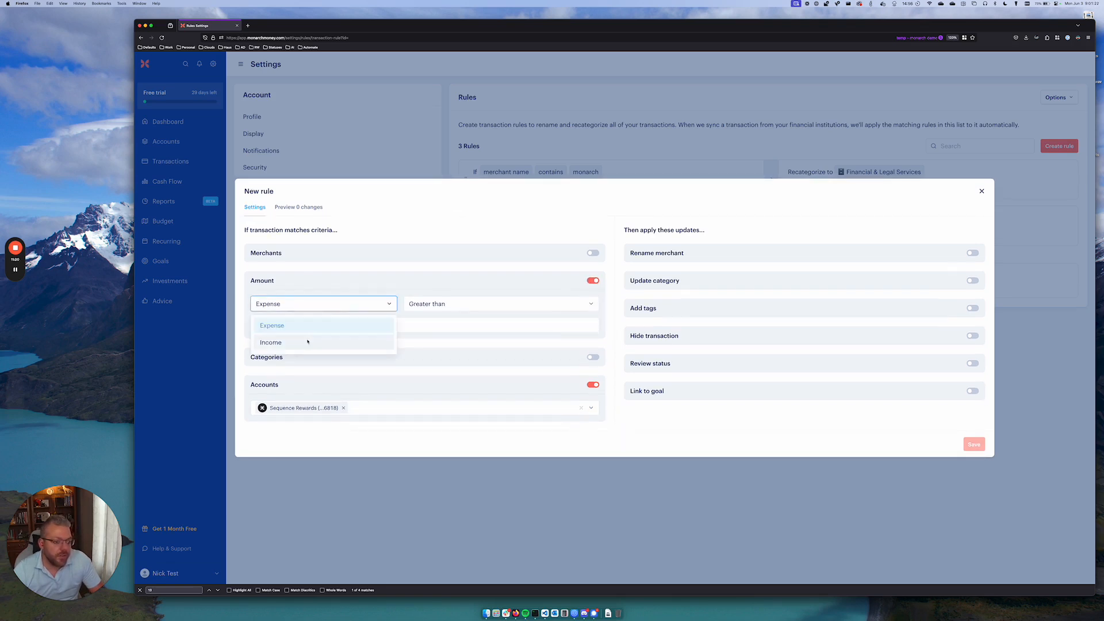
{"action": "left_click", "coordinate": [271, 342]}
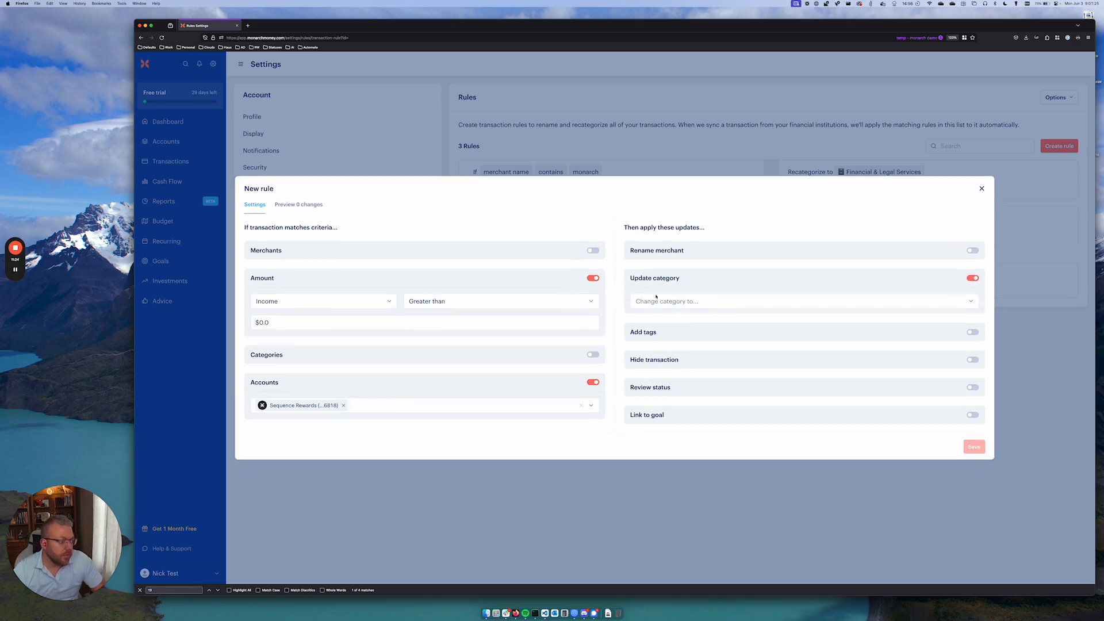
{"action": "type", "text": "seq"}
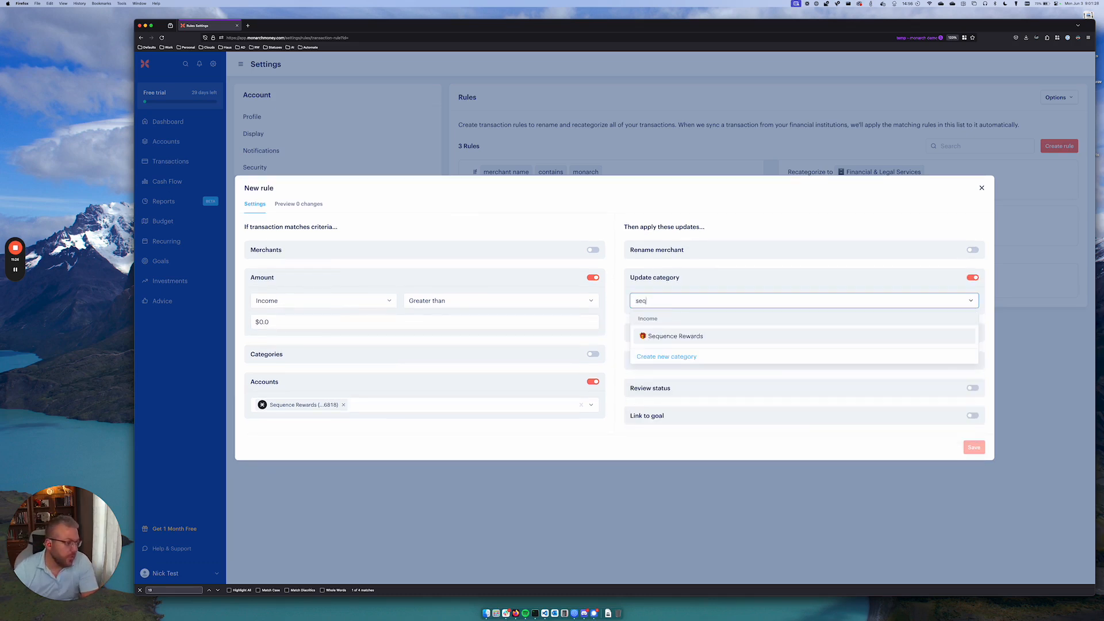
{"action": "left_click", "coordinate": [674, 335]}
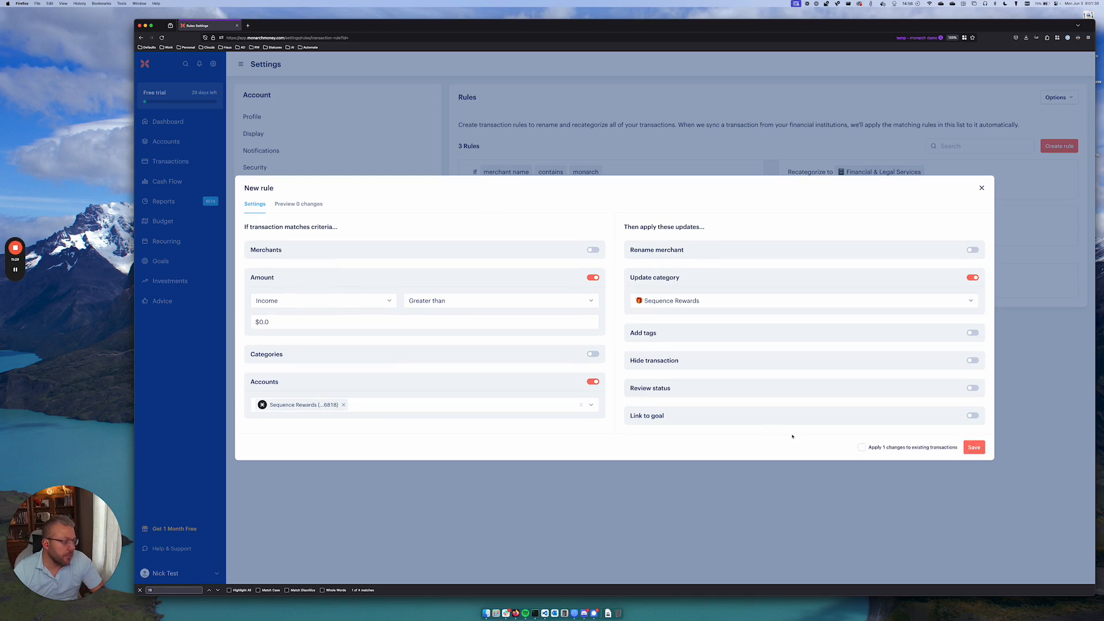
{"action": "left_click", "coordinate": [861, 447]}
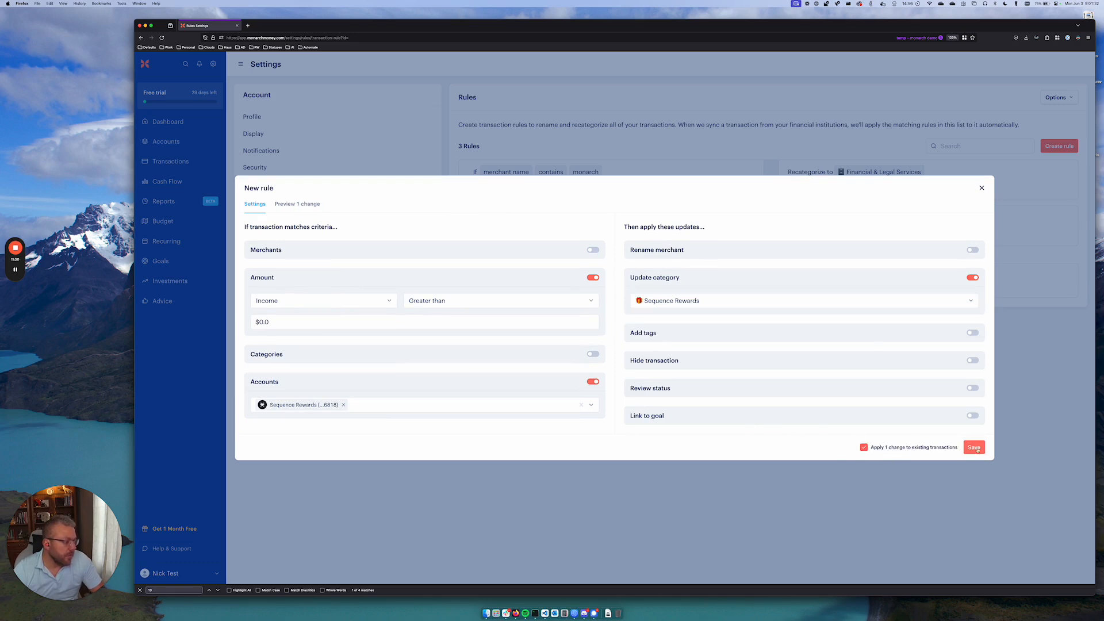
{"action": "left_click", "coordinate": [974, 447]}
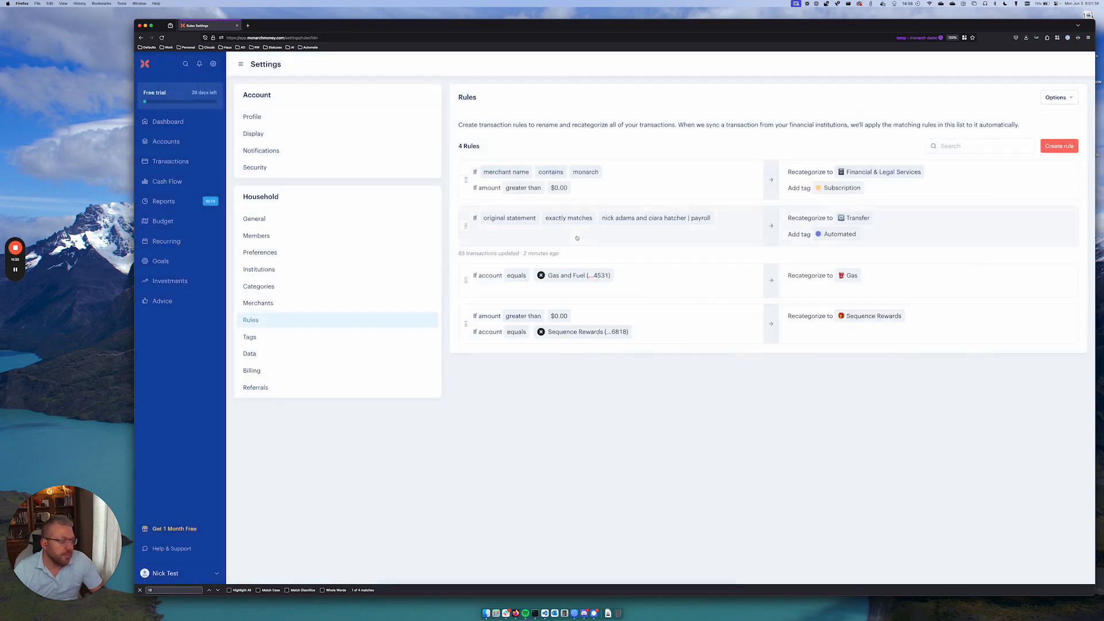
Step: Search transactions for 'sequence' and open the Sequence Rewards category page
{"action": "left_click", "coordinate": [170, 161]}
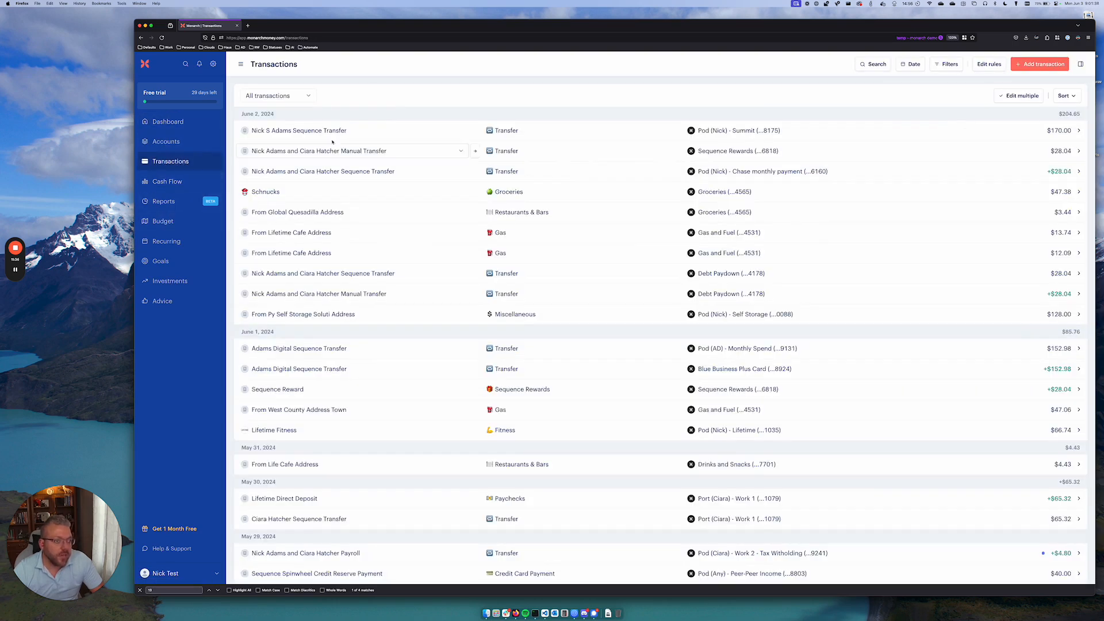
{"action": "left_click", "coordinate": [877, 64]}
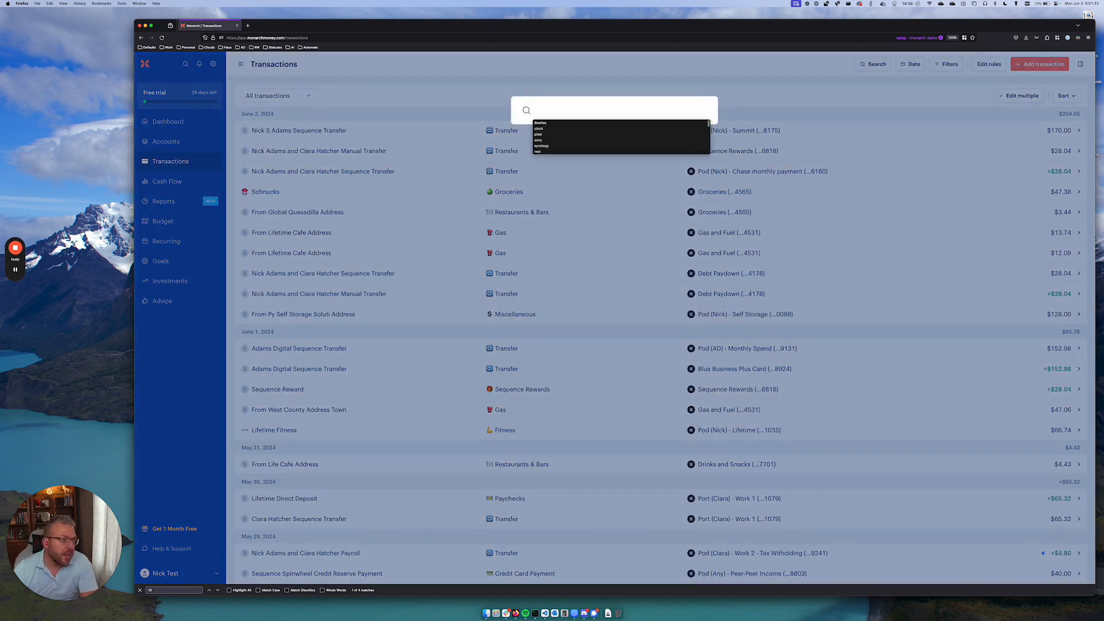
{"action": "type", "text": "sequence re"}
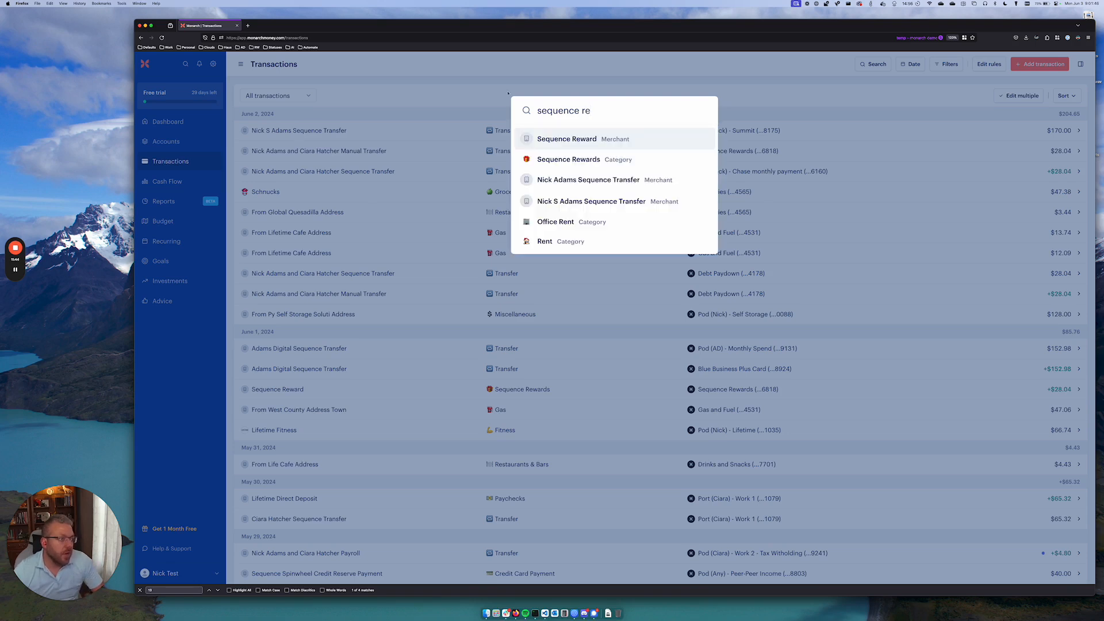
{"action": "left_click", "coordinate": [568, 159]}
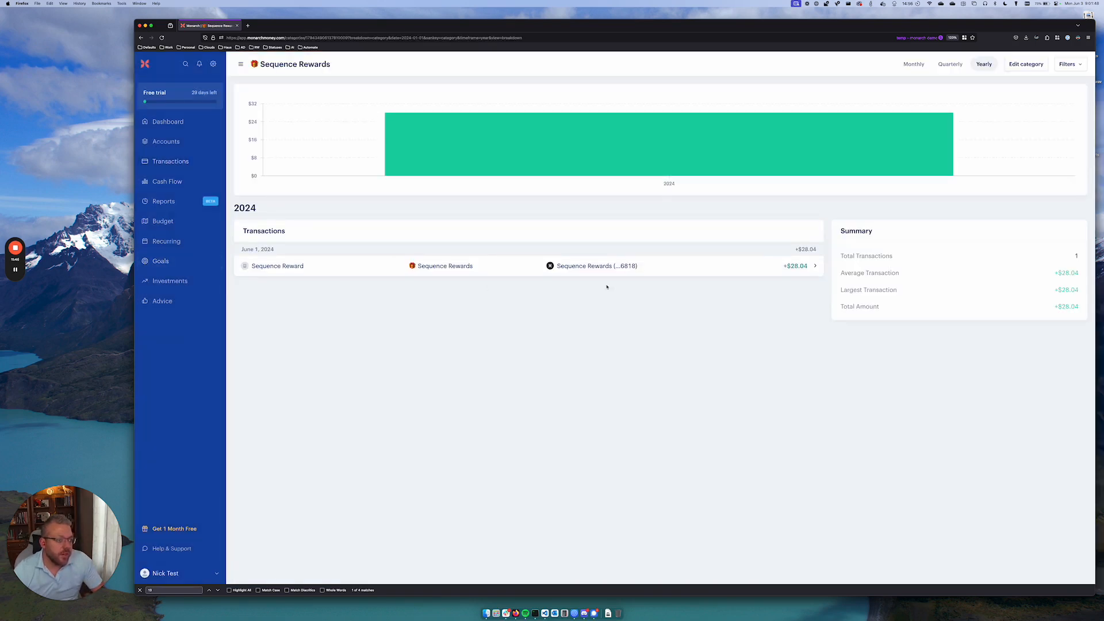